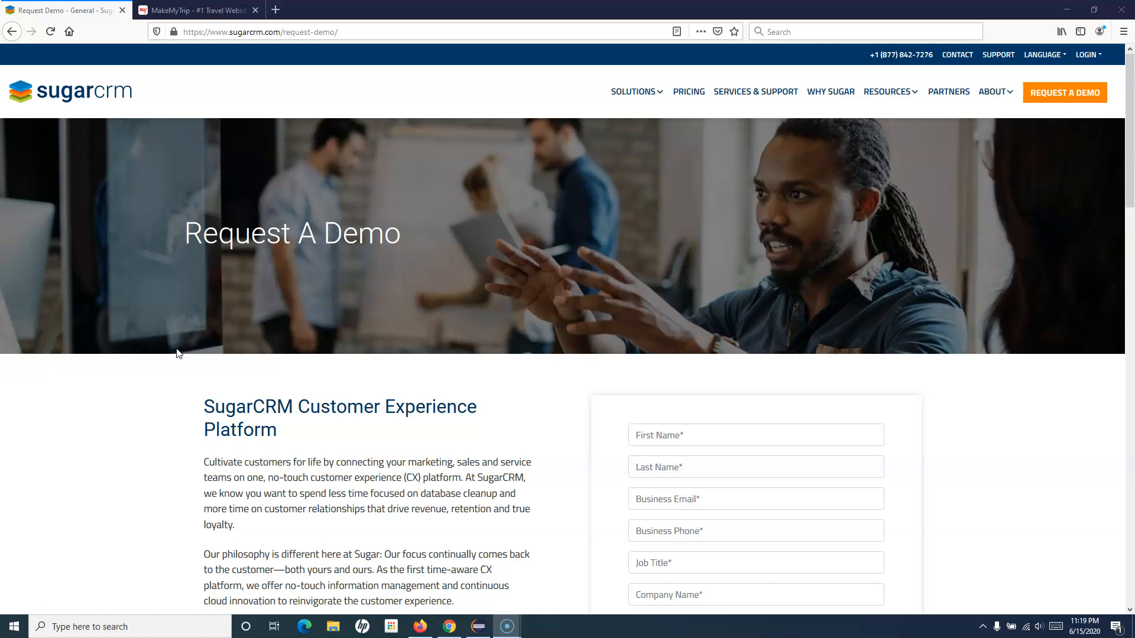
Inspect the Company Size select field's markup on the SugarCRM demo page
scroll("down", 3)
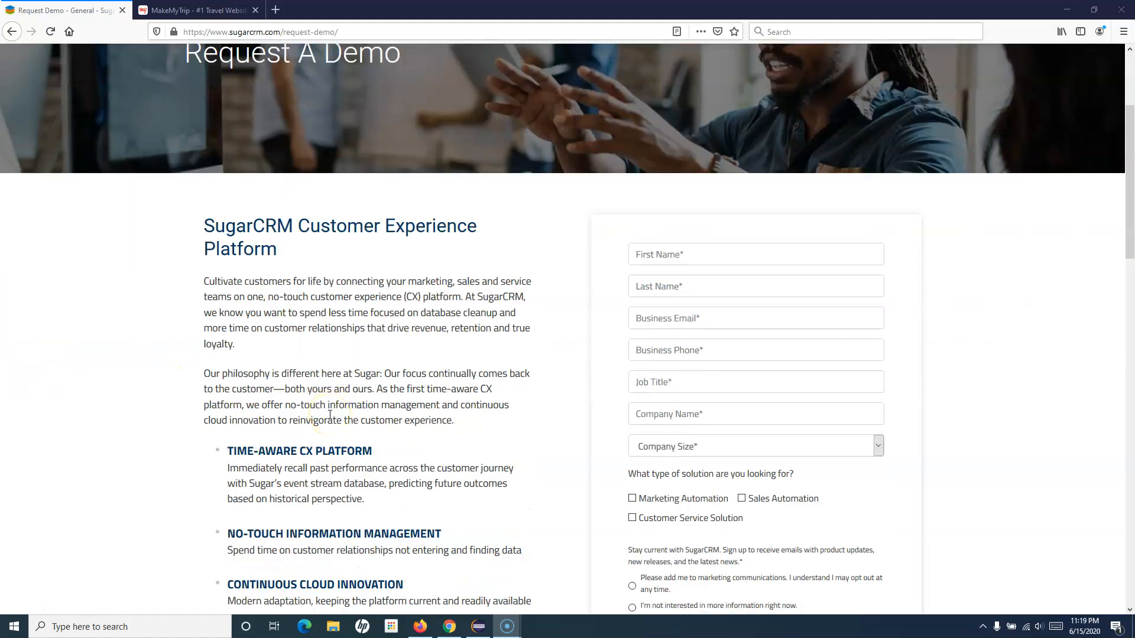
scroll("down", 3)
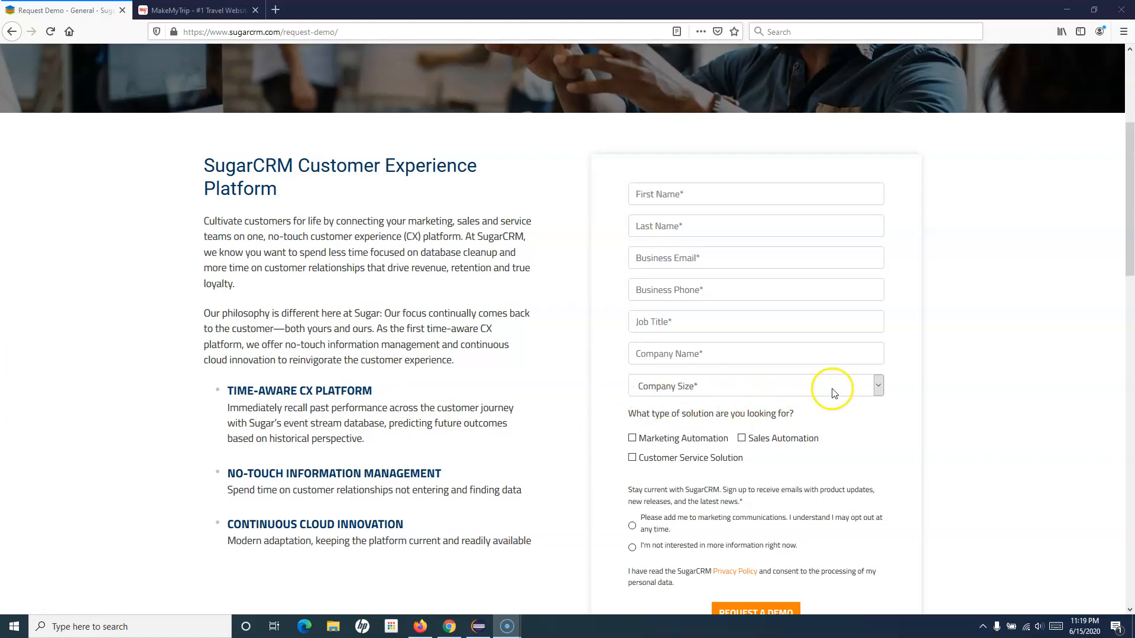
scroll("down", 3)
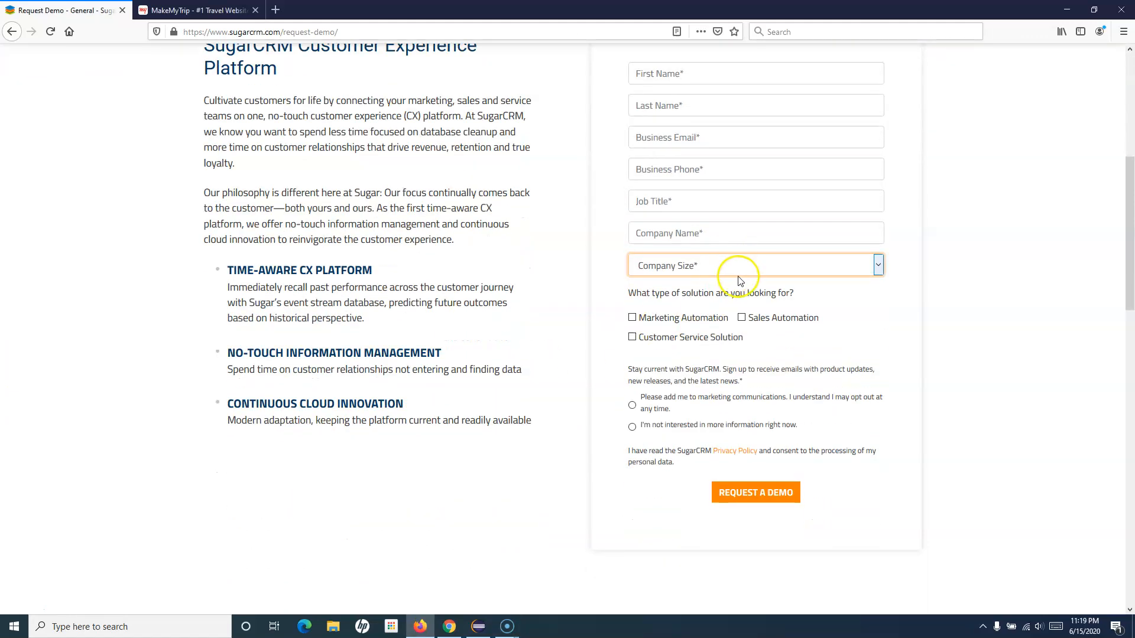
left_click(756, 265)
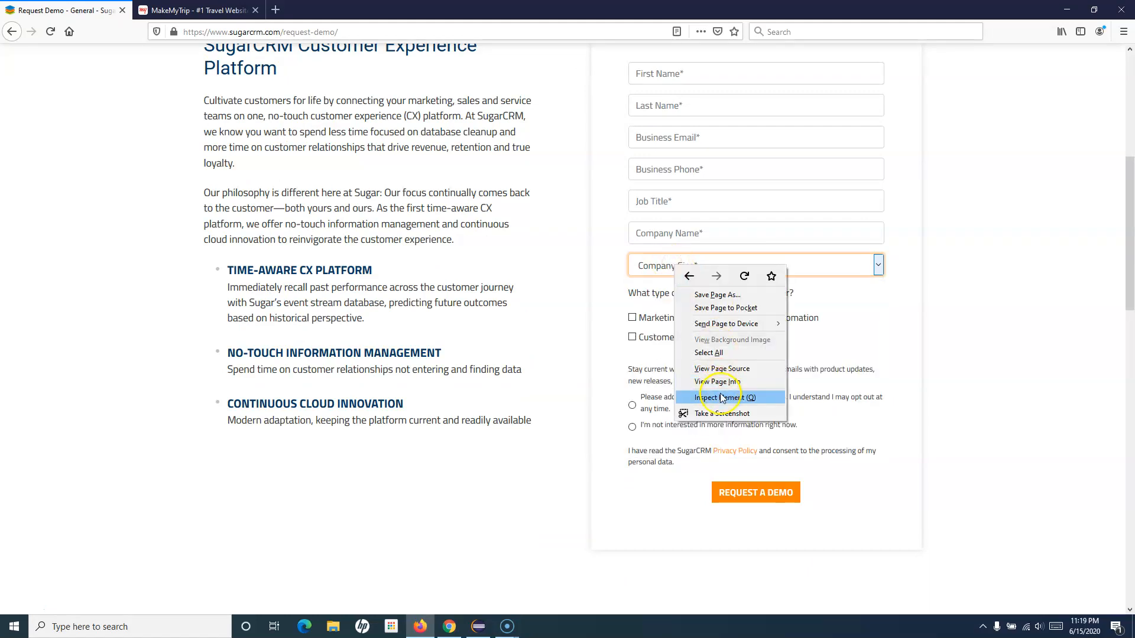
left_click(717, 398)
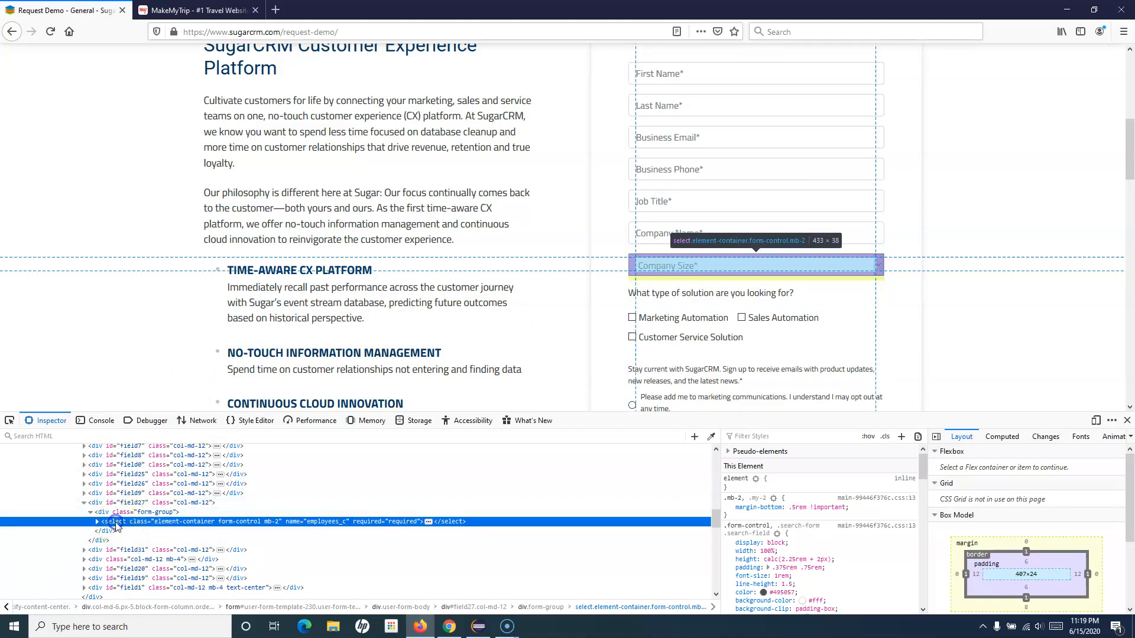
mouse_move(146, 524)
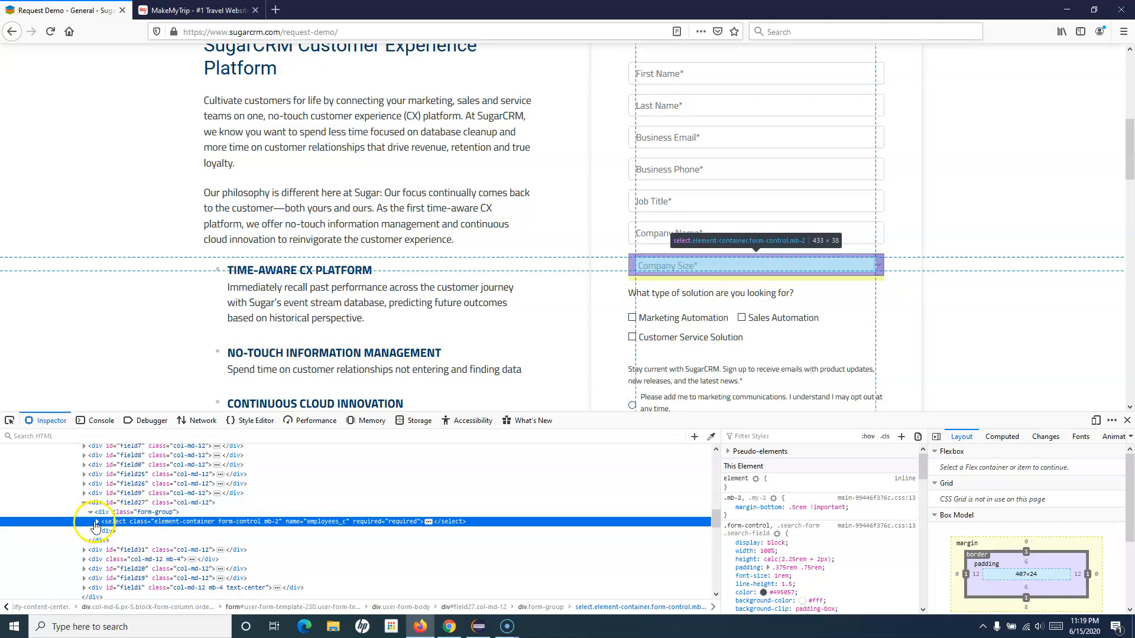
left_click(96, 522)
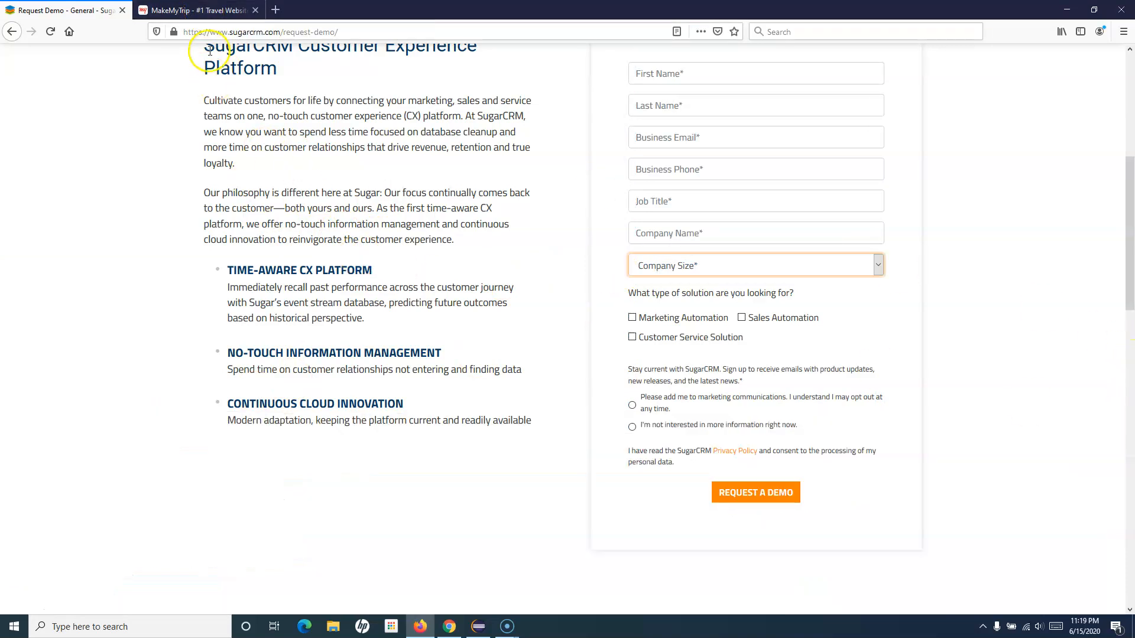
Try departure city searches on MakeMyTrip ('new', Auckland, Delhi, 'new del', New York), keeping Delhi
left_click(195, 10)
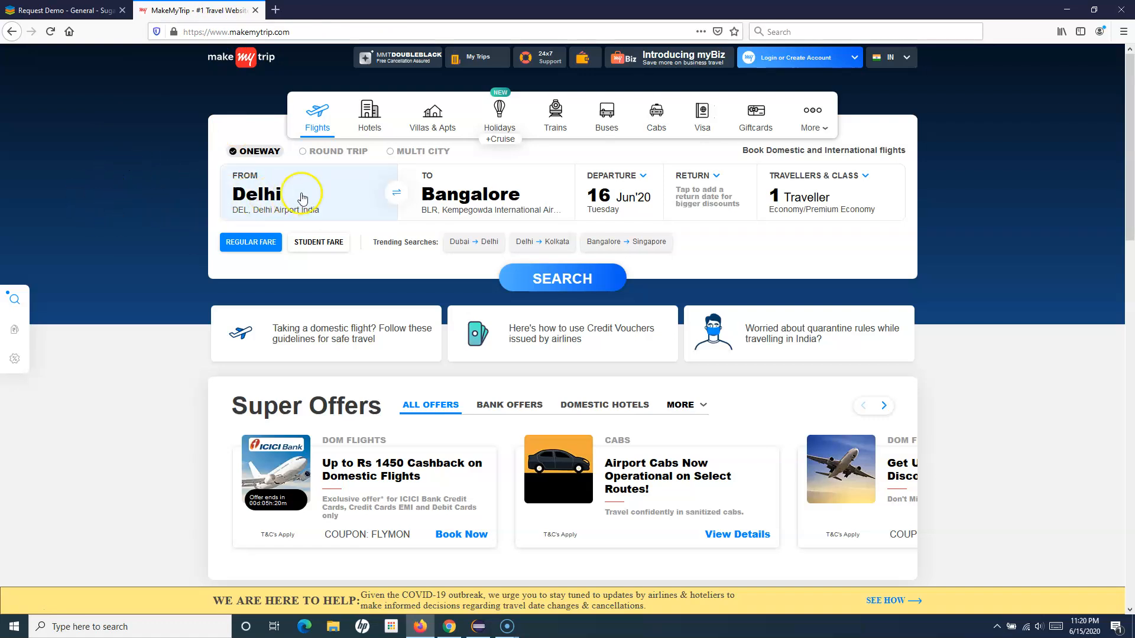
left_click(290, 195)
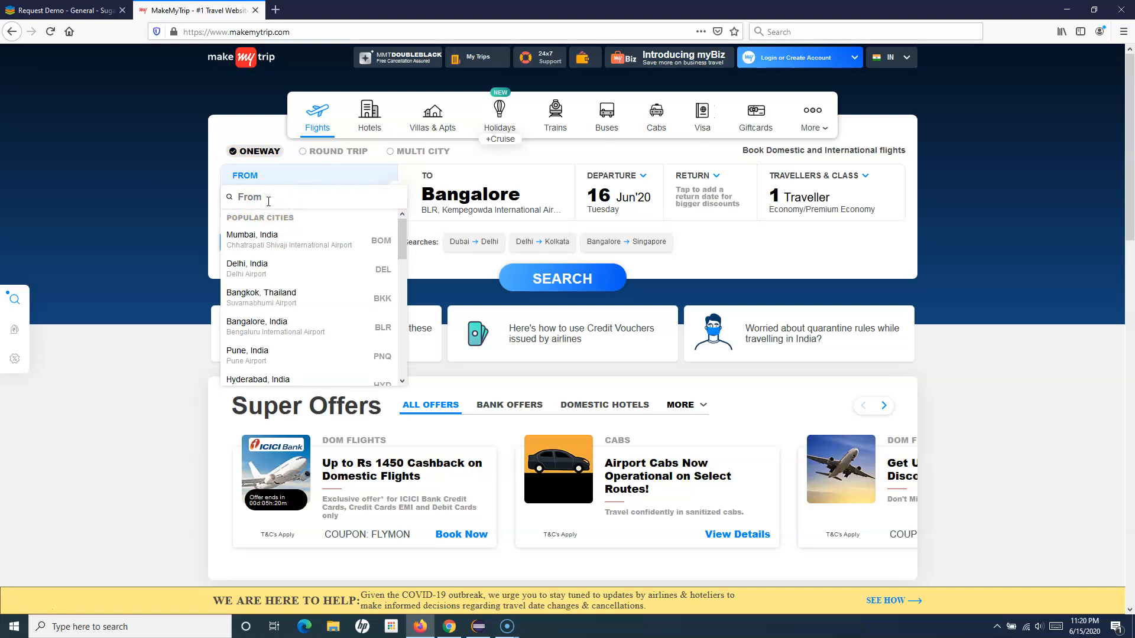
type("new de")
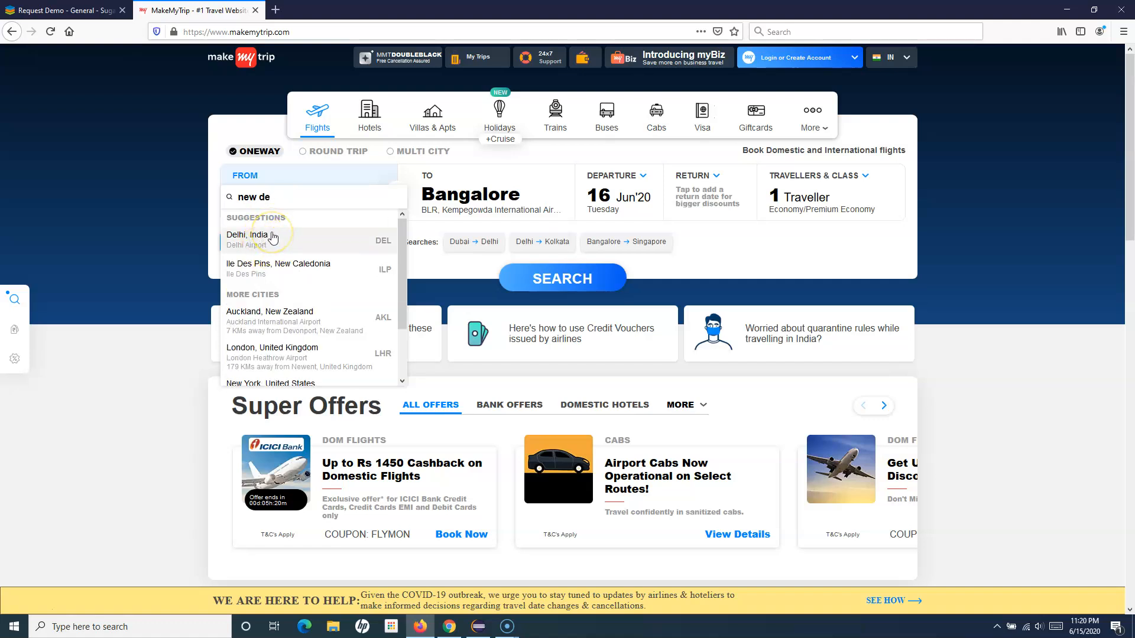
scroll("down", 3)
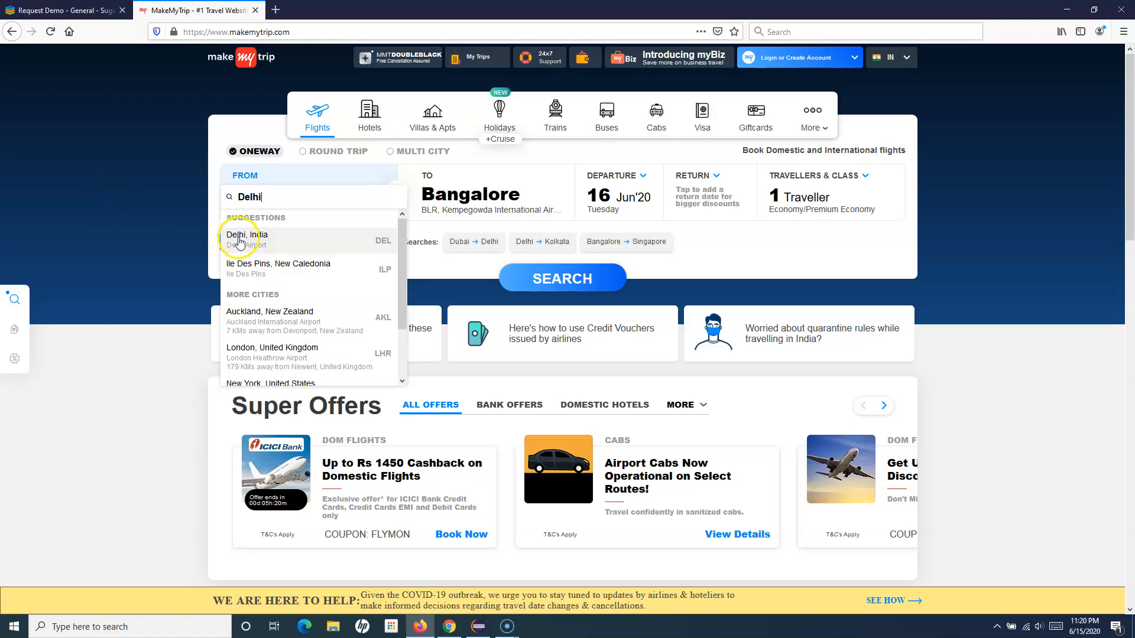
type("Auckland")
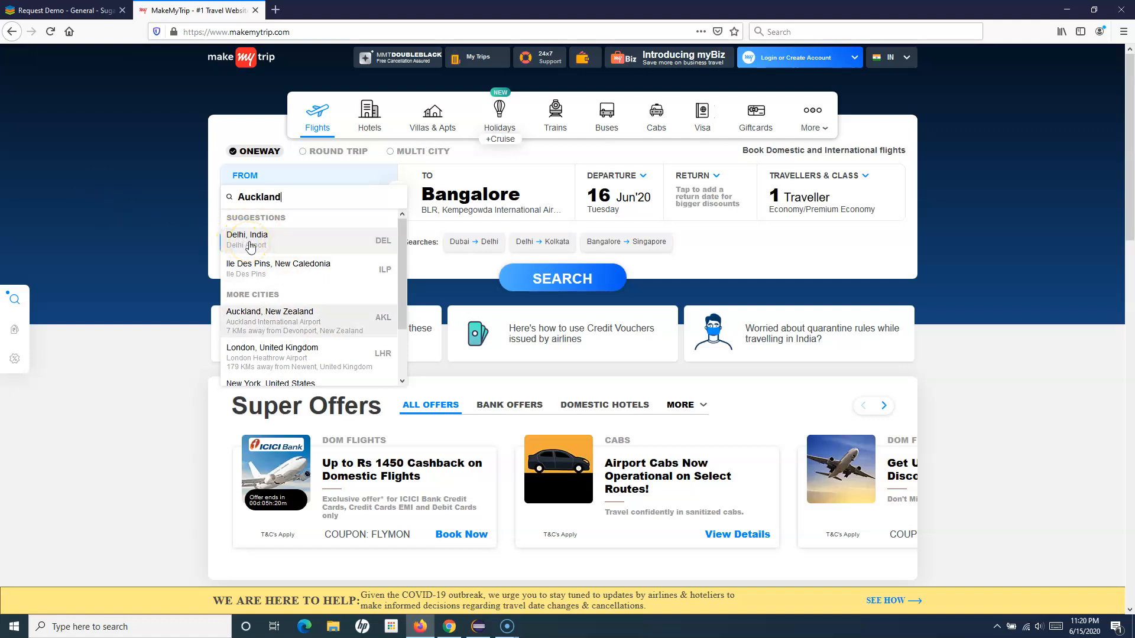
type("Delhi")
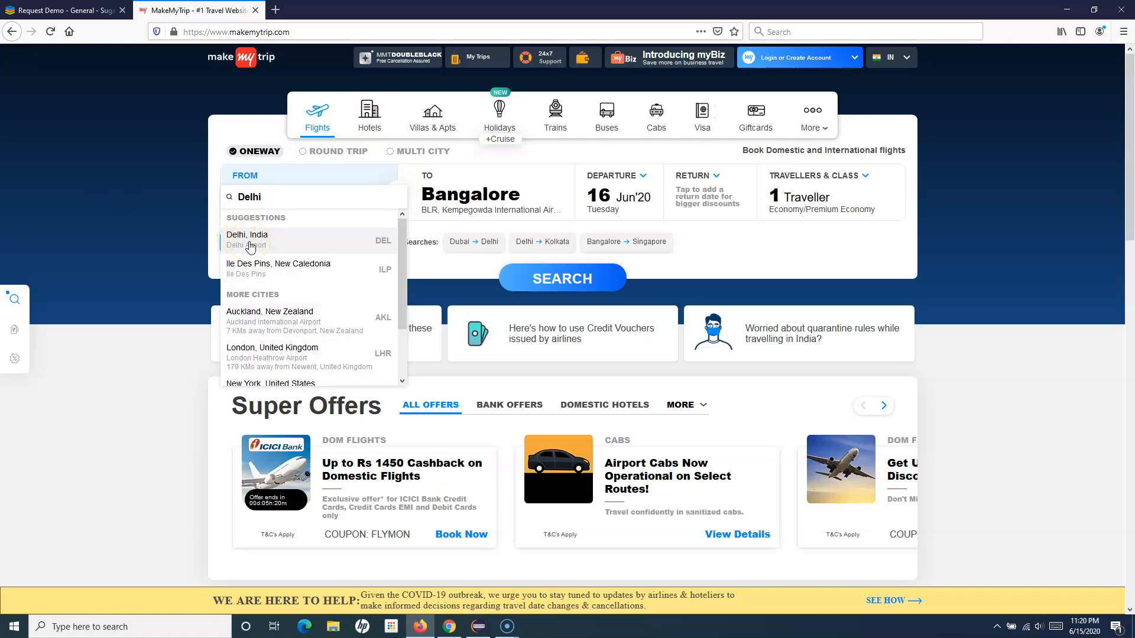
mouse_move(205, 222)
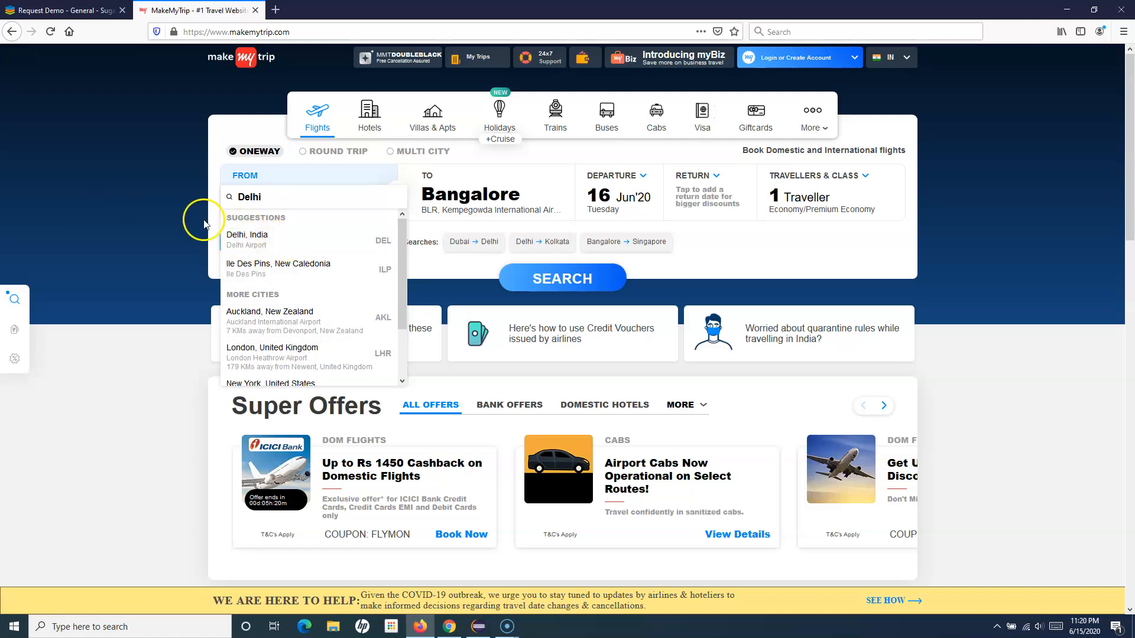
left_click(253, 196)
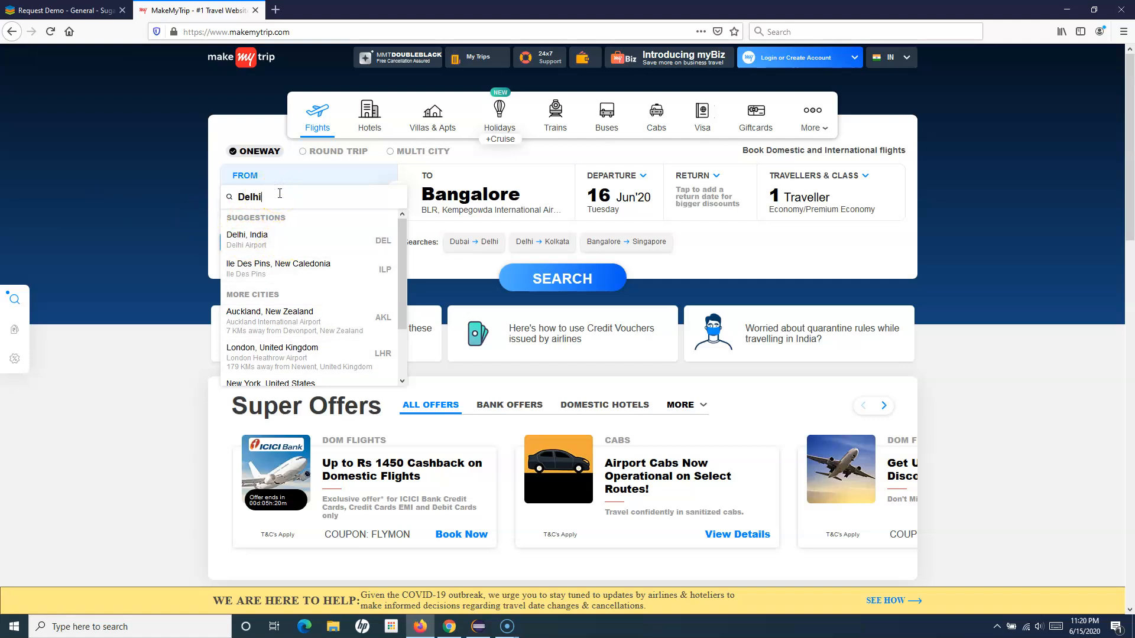
mouse_move(278, 198)
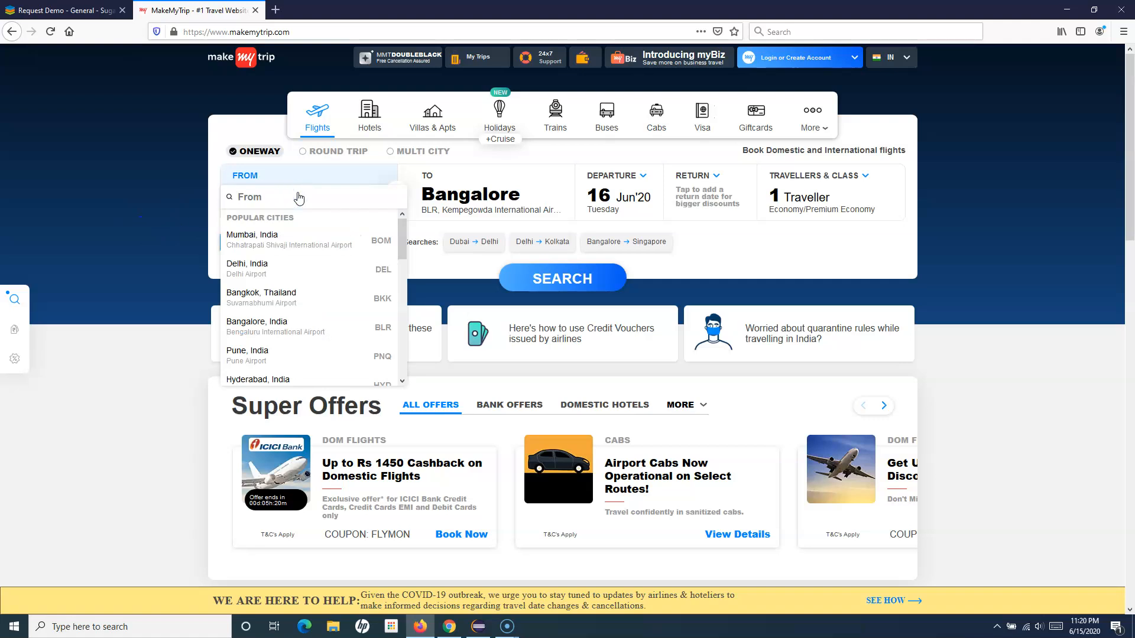
type("new del")
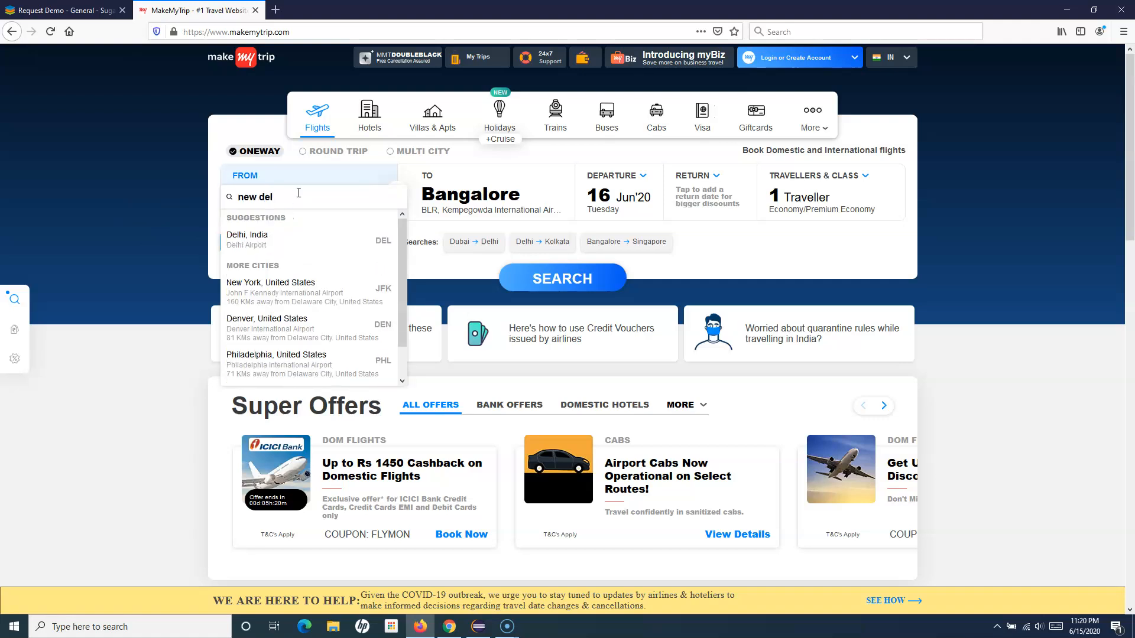
left_click(246, 238)
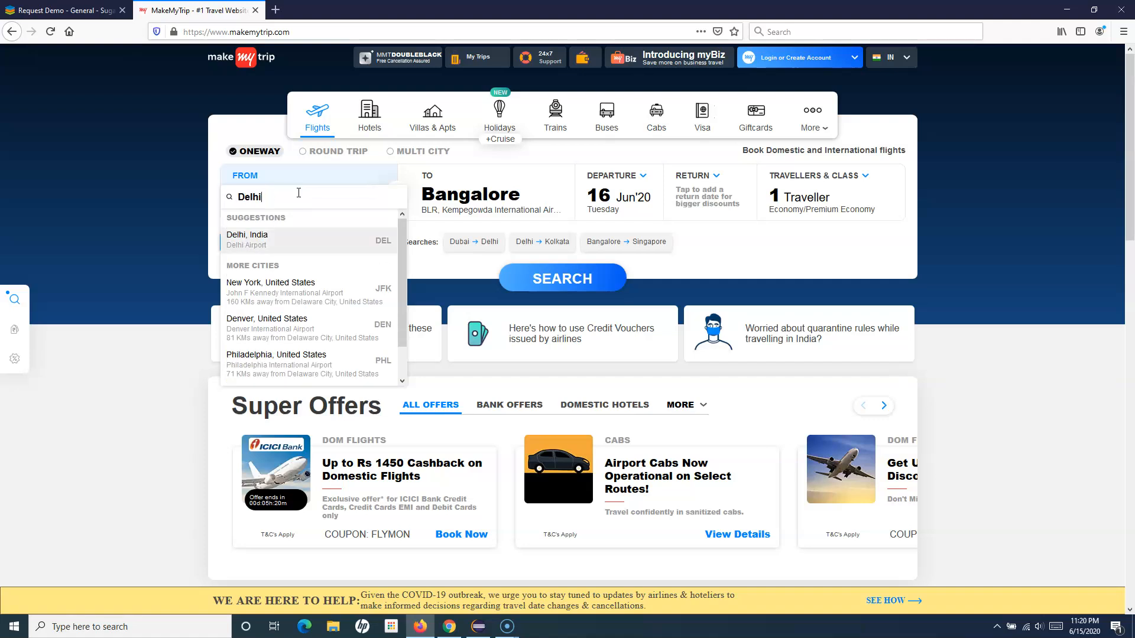
type("New York")
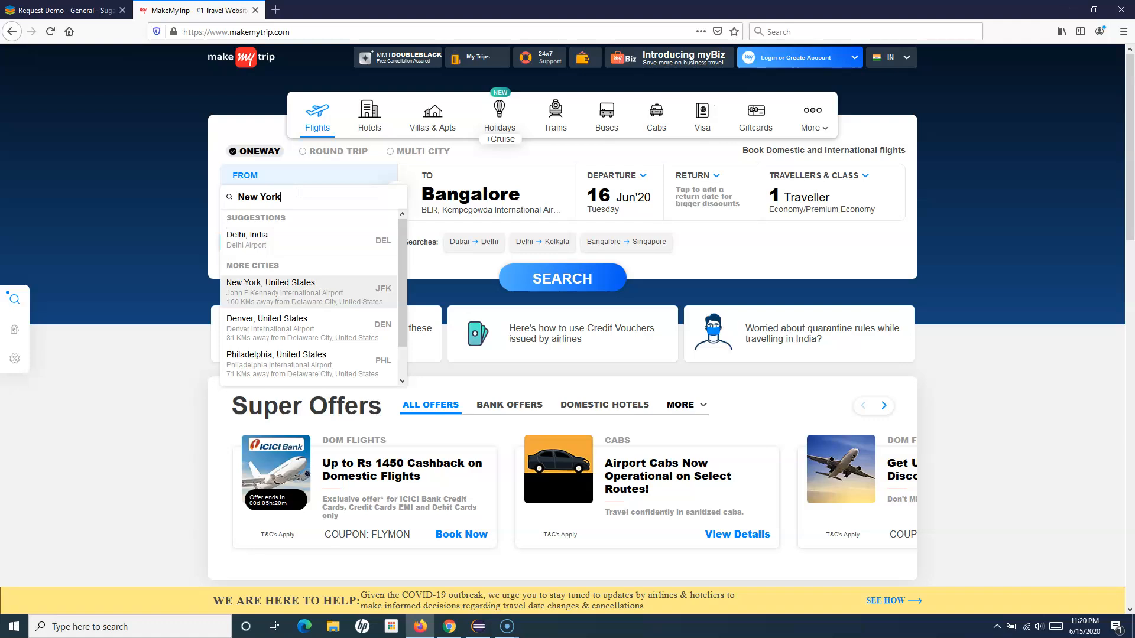
type("Delhi")
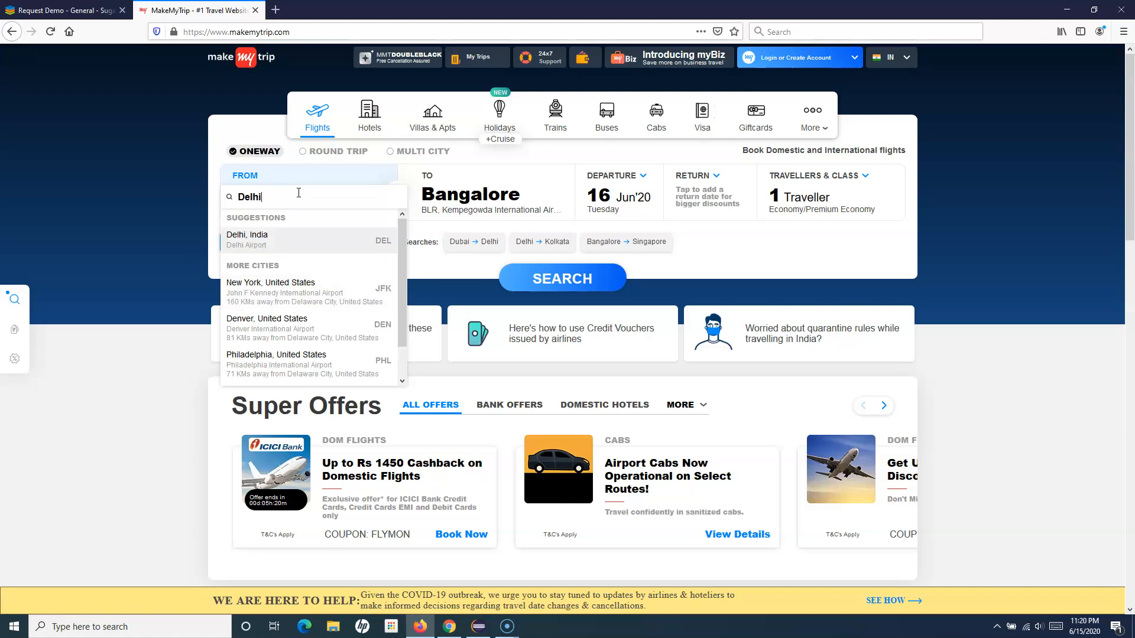
left_click(248, 240)
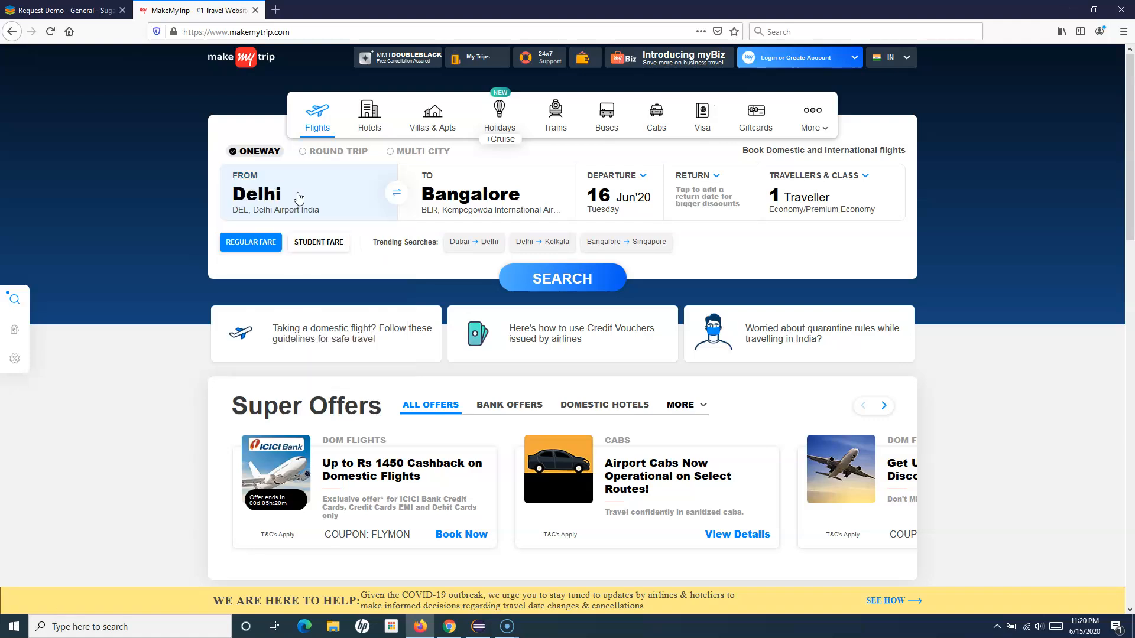
Search the departure city for 'sydne' and choose Sydney, Australia as the From city
left_click(290, 195)
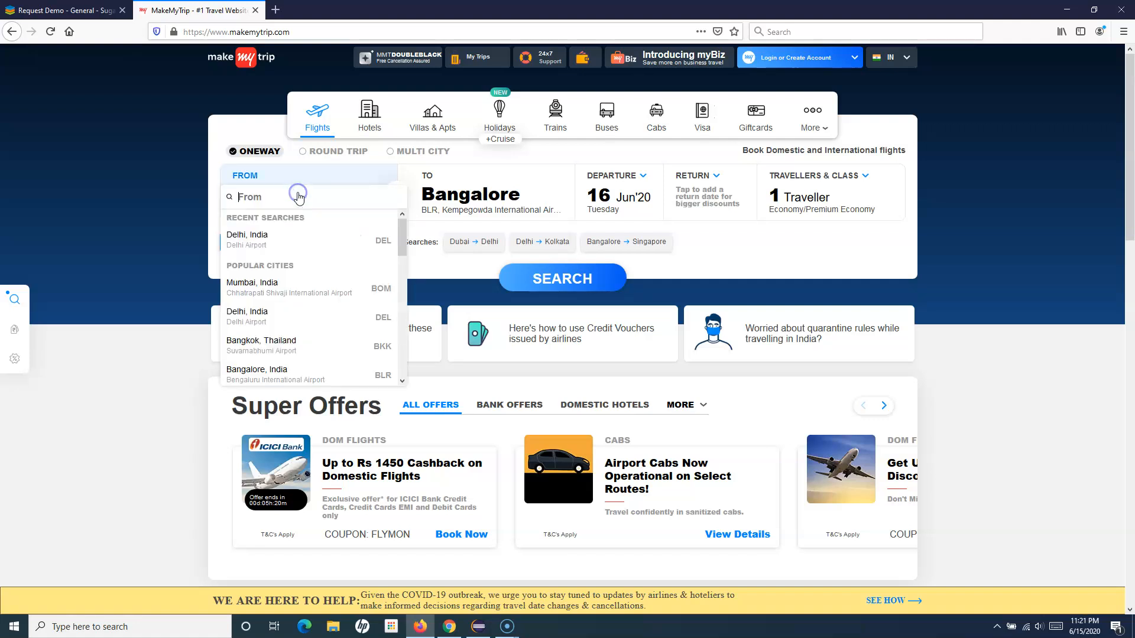
type("syden")
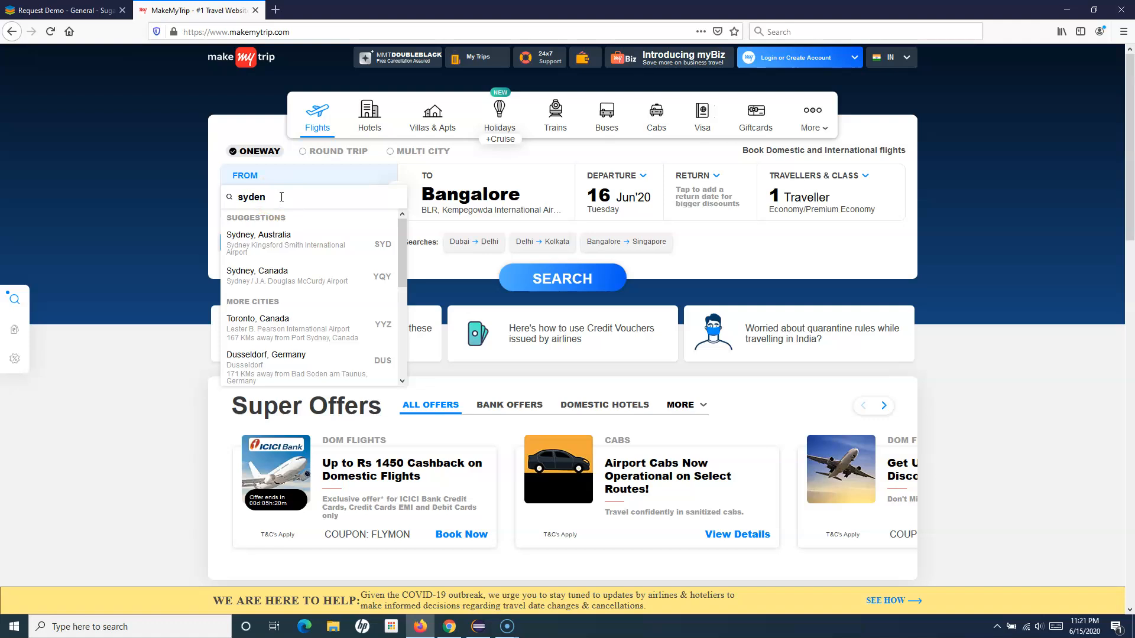
mouse_move(202, 224)
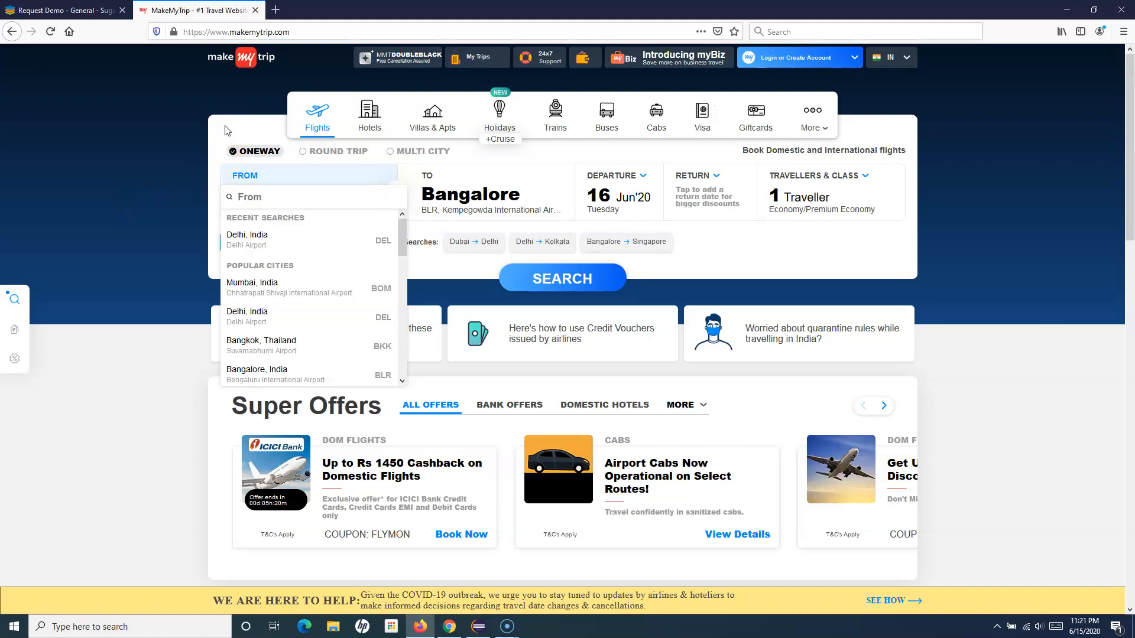
mouse_move(300, 178)
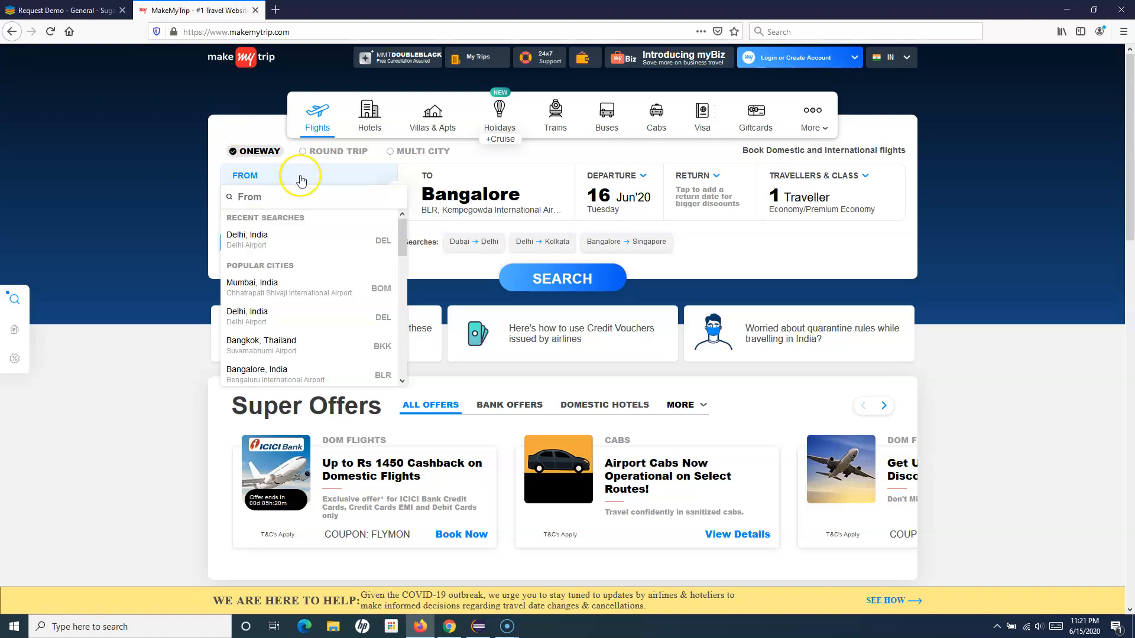
left_click(246, 239)
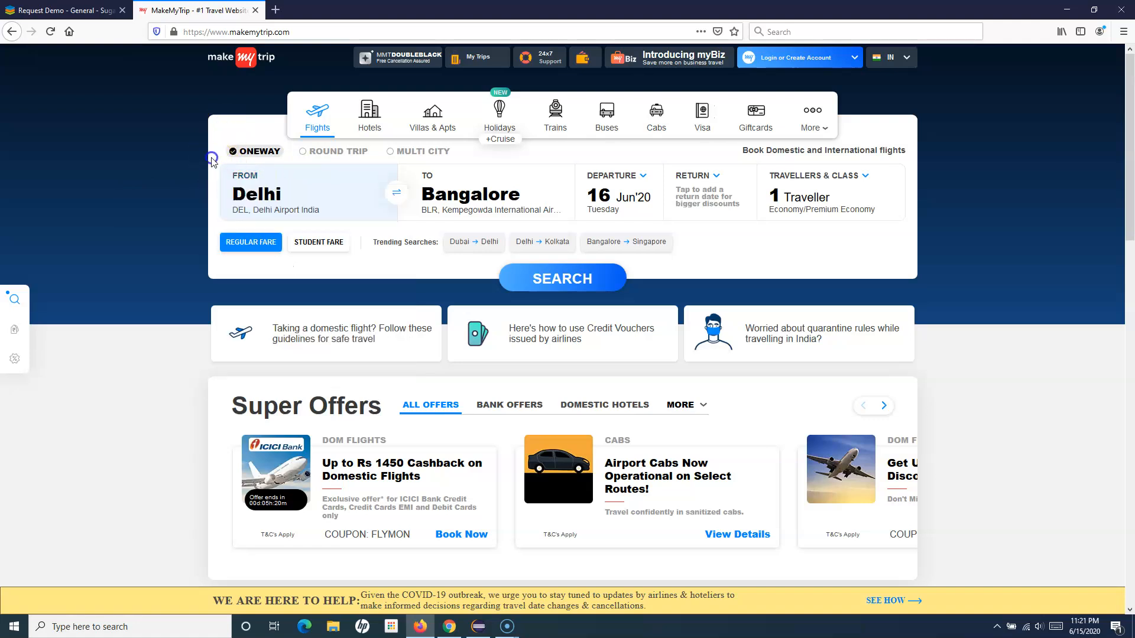
left_click(290, 196)
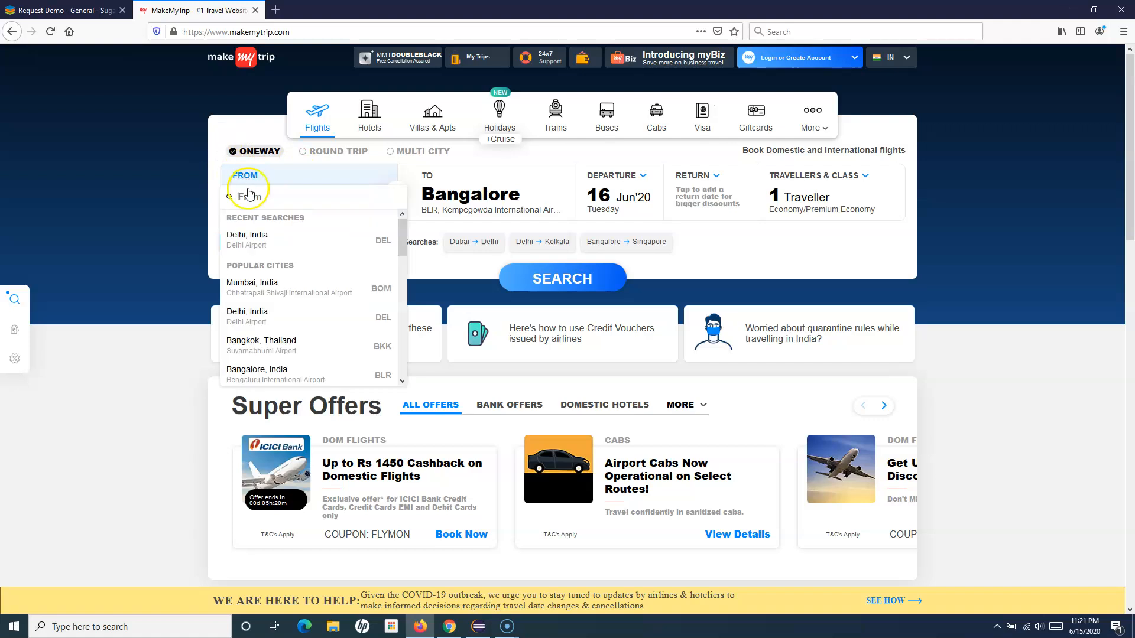
left_click(248, 197)
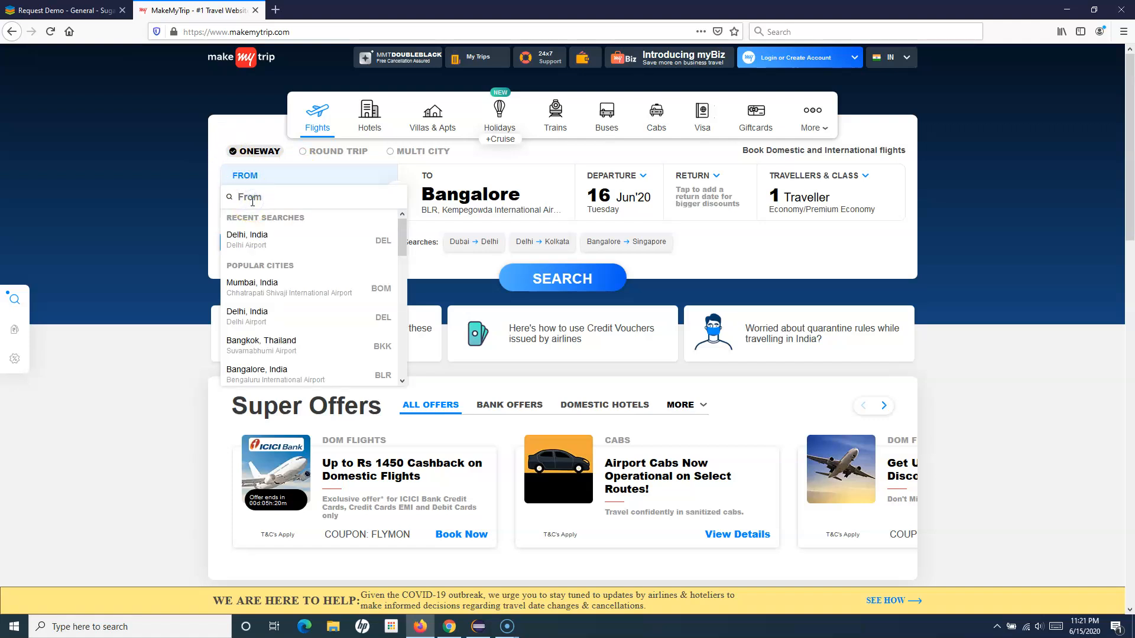
left_click(250, 198)
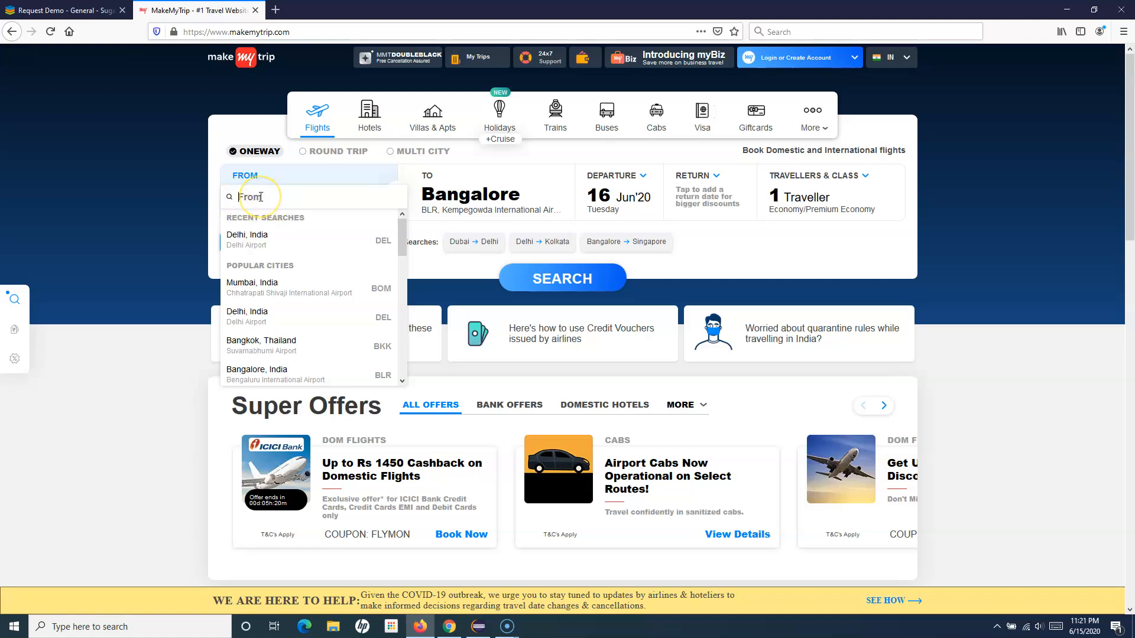
type("sydney")
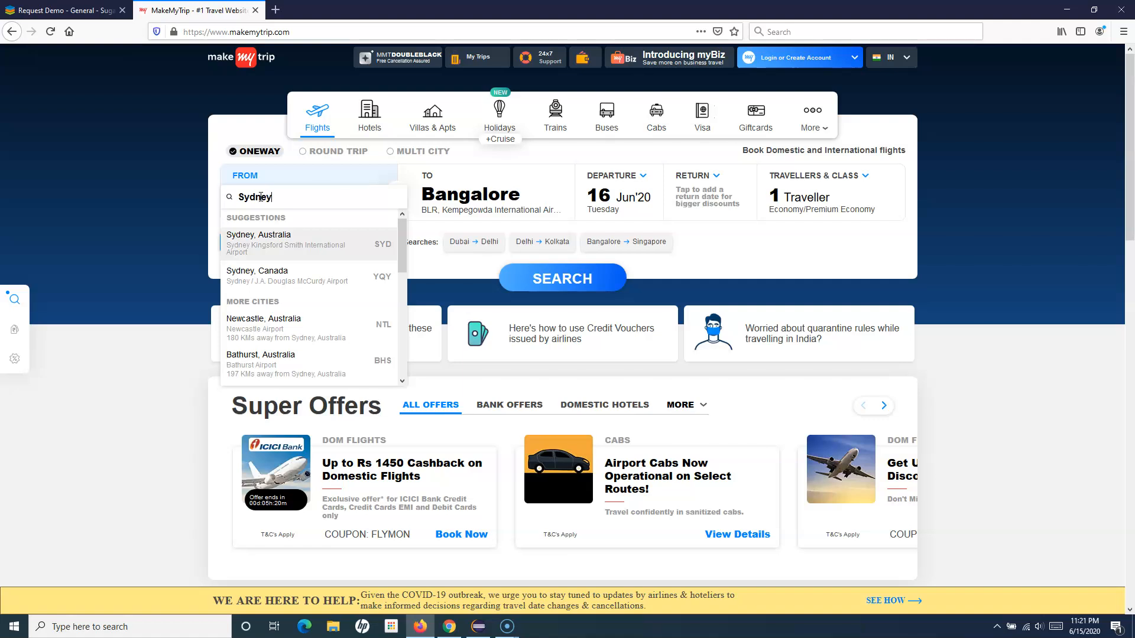
left_click(259, 243)
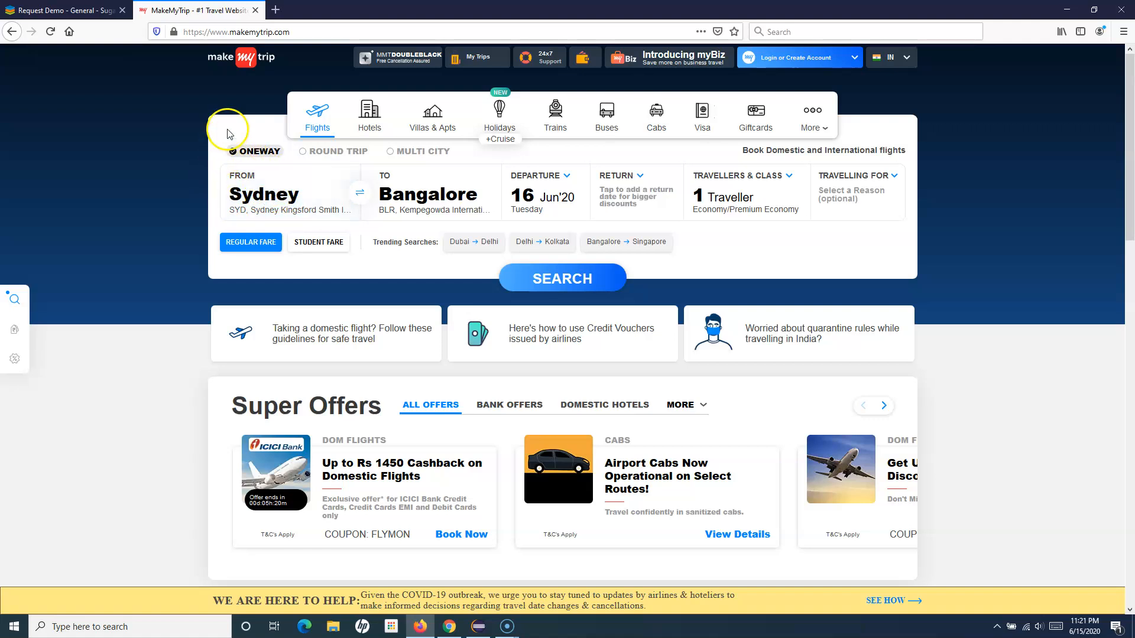
Inspect the From city field and its airPortName span in Firefox developer tools
right_click(262, 181)
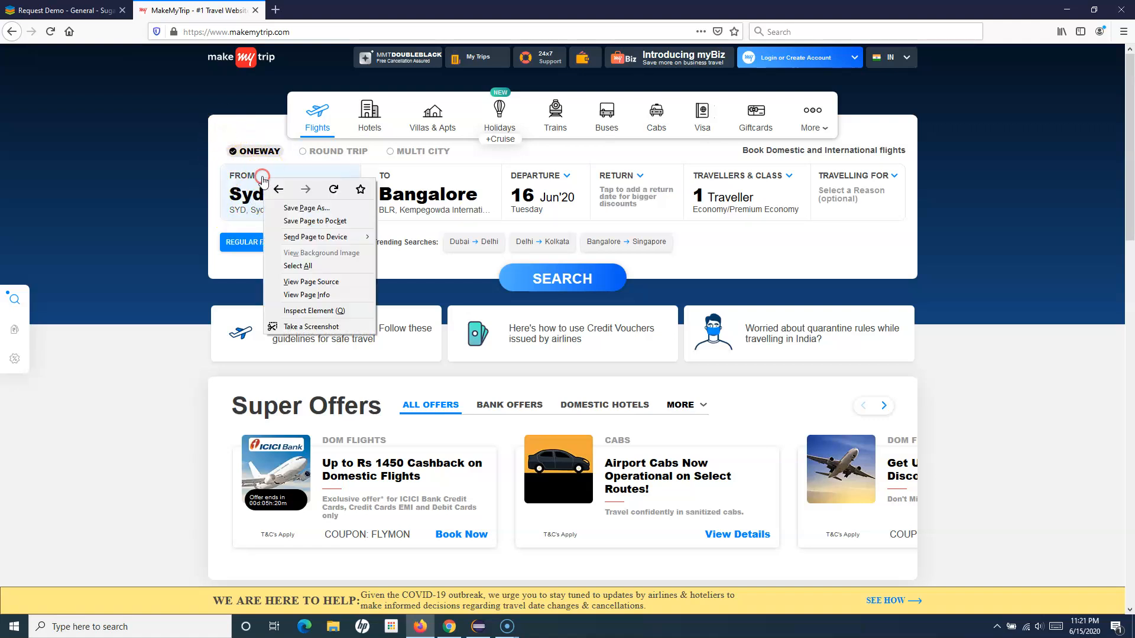
mouse_move(297, 304)
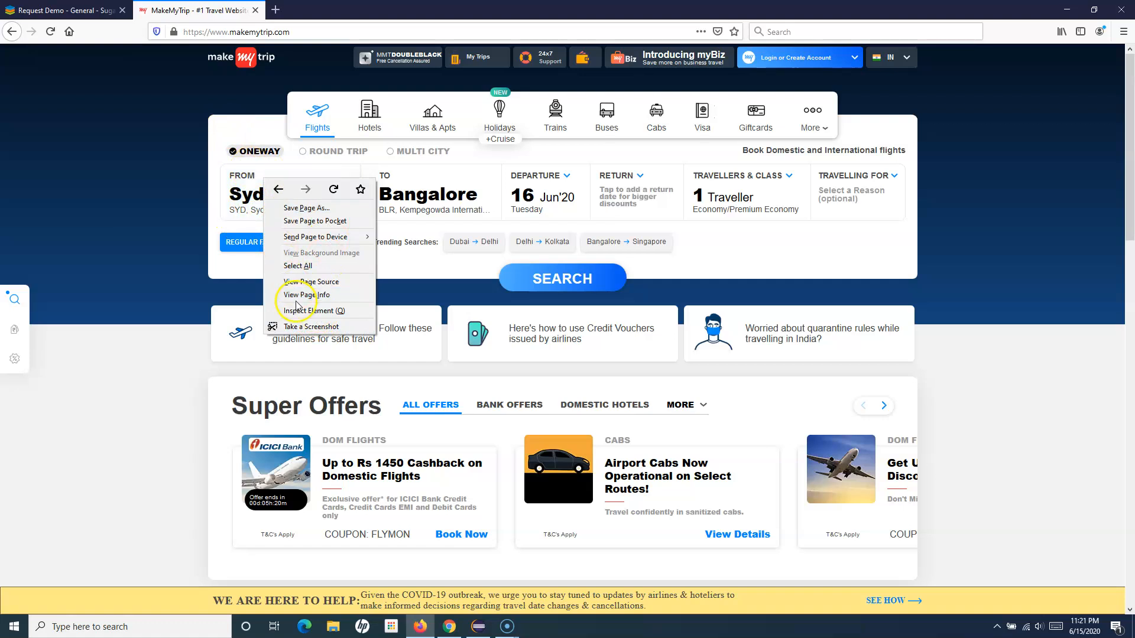
left_click(310, 311)
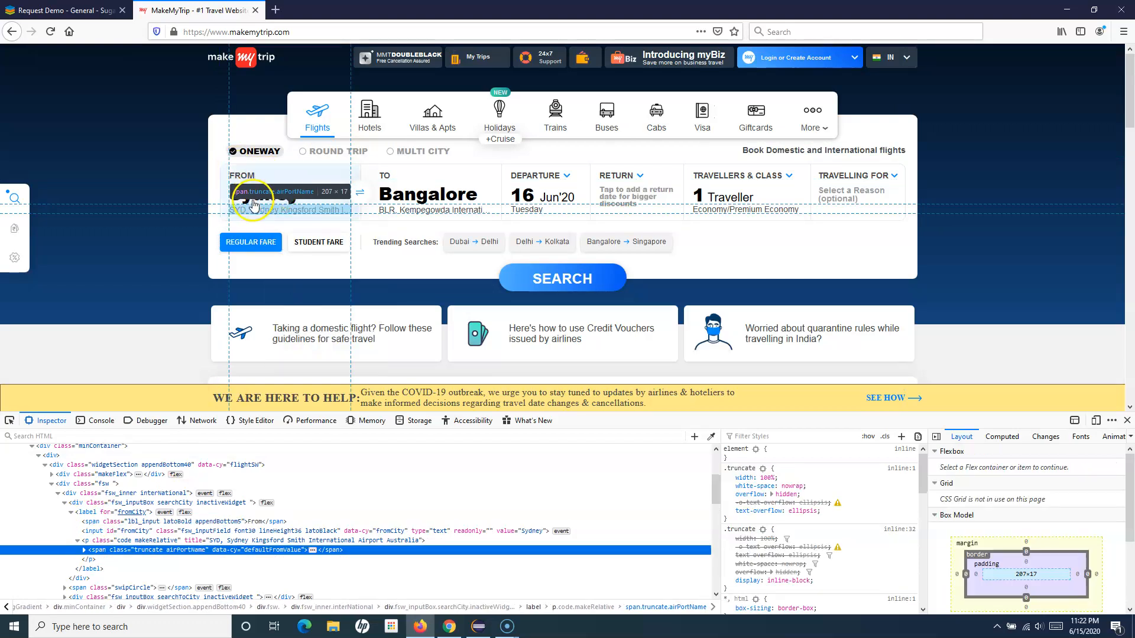
right_click(272, 192)
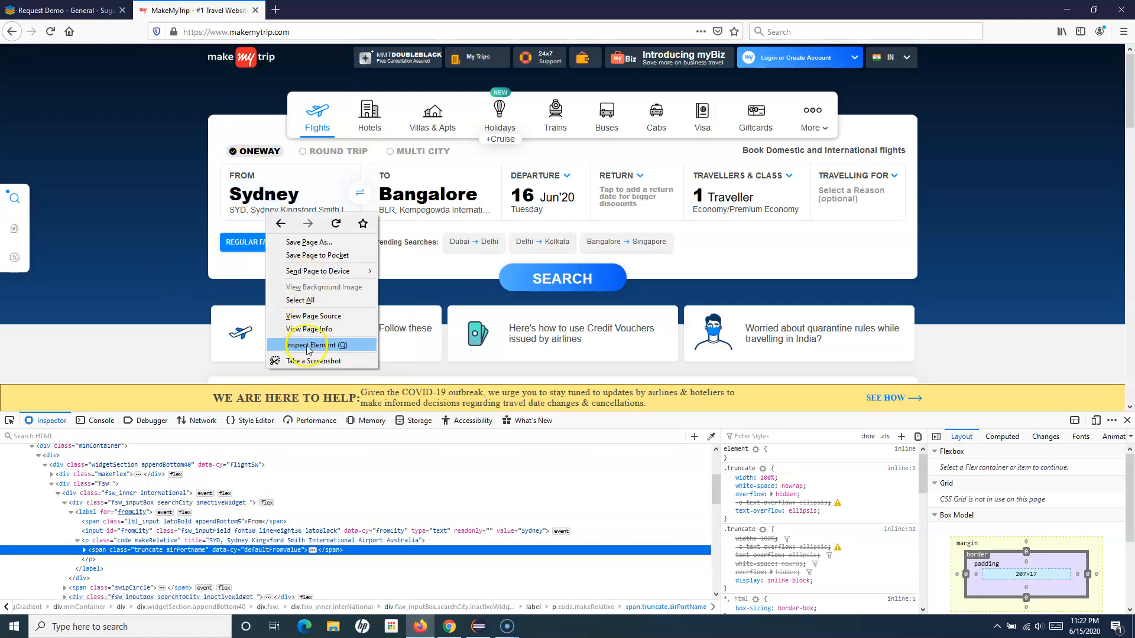
left_click(310, 344)
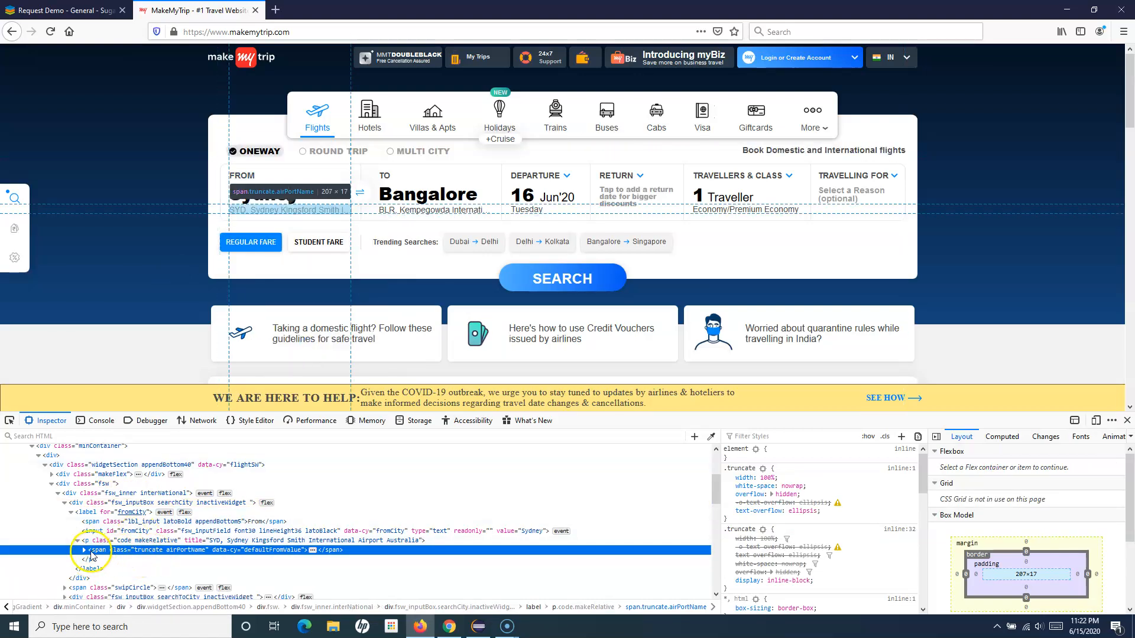
Visit the SugarCRM page, return to MakeMyTrip and reveal the From city suggestion list
left_click(62, 11)
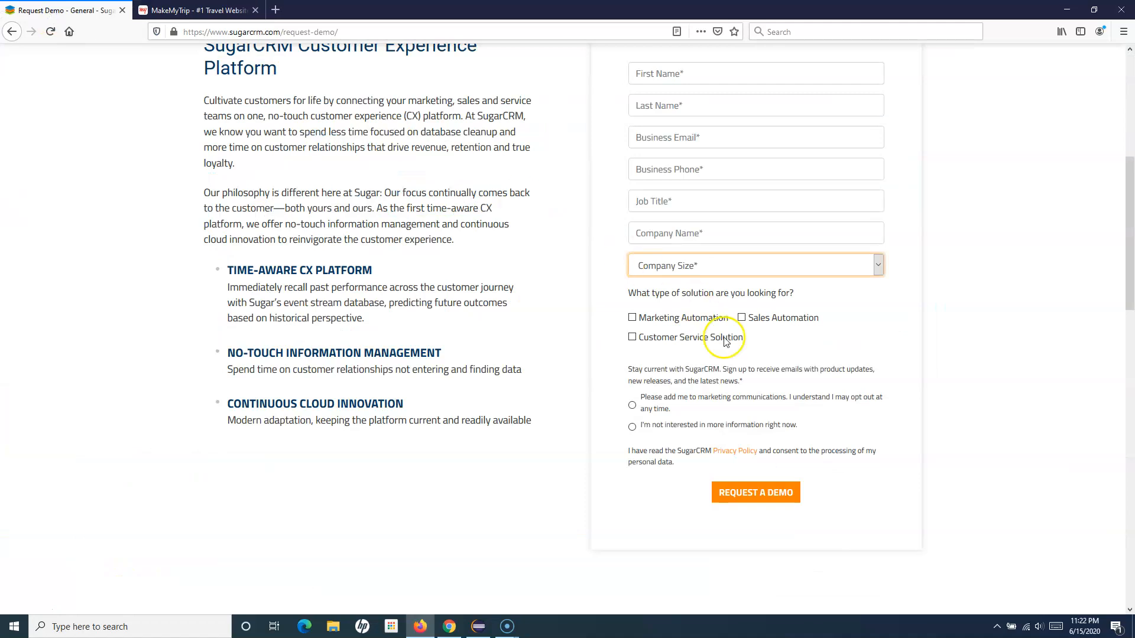
left_click(756, 265)
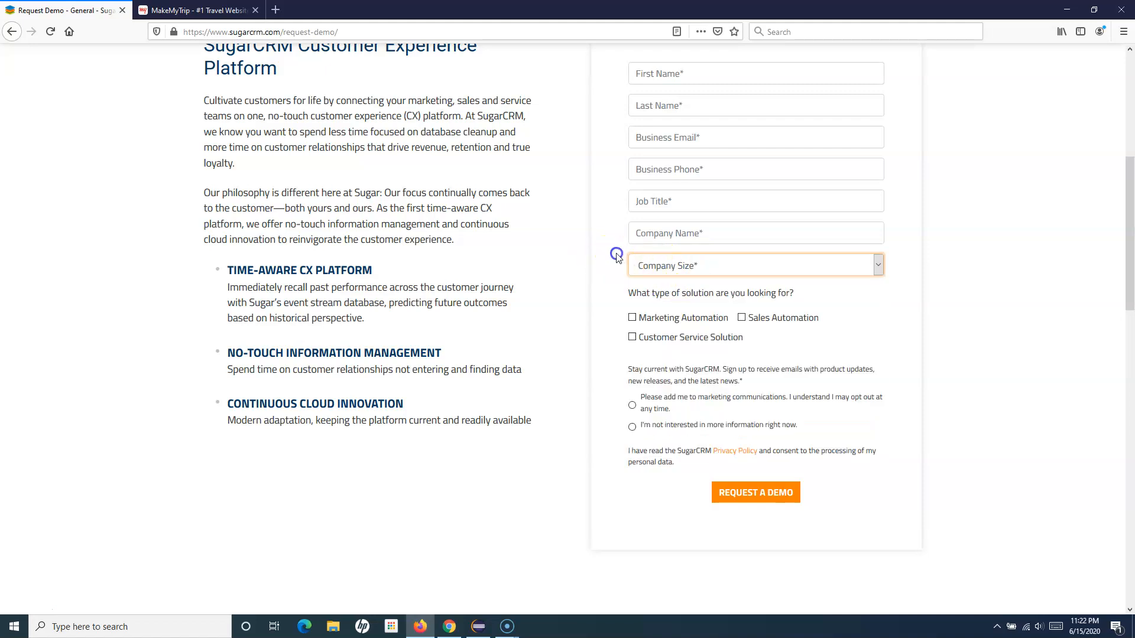
left_click(195, 9)
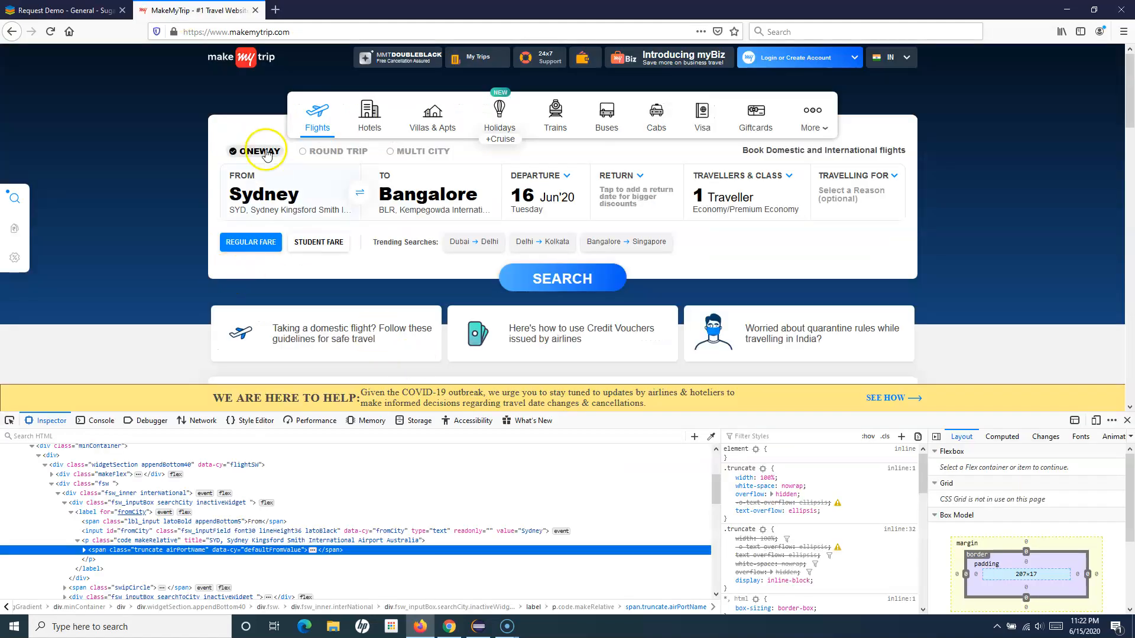
left_click(282, 193)
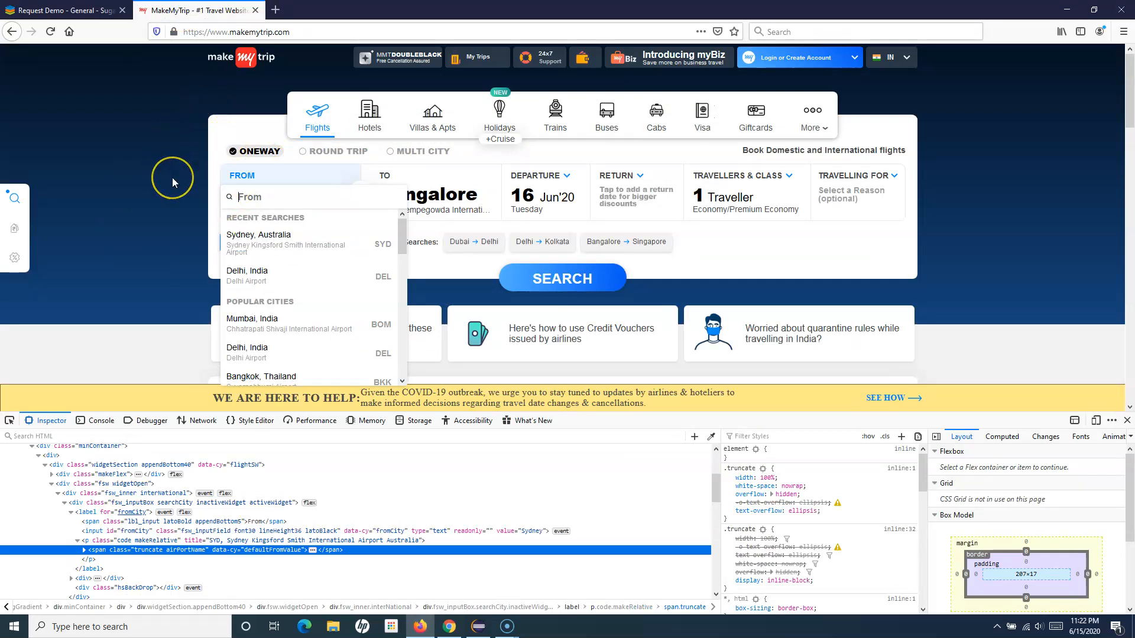
mouse_move(172, 180)
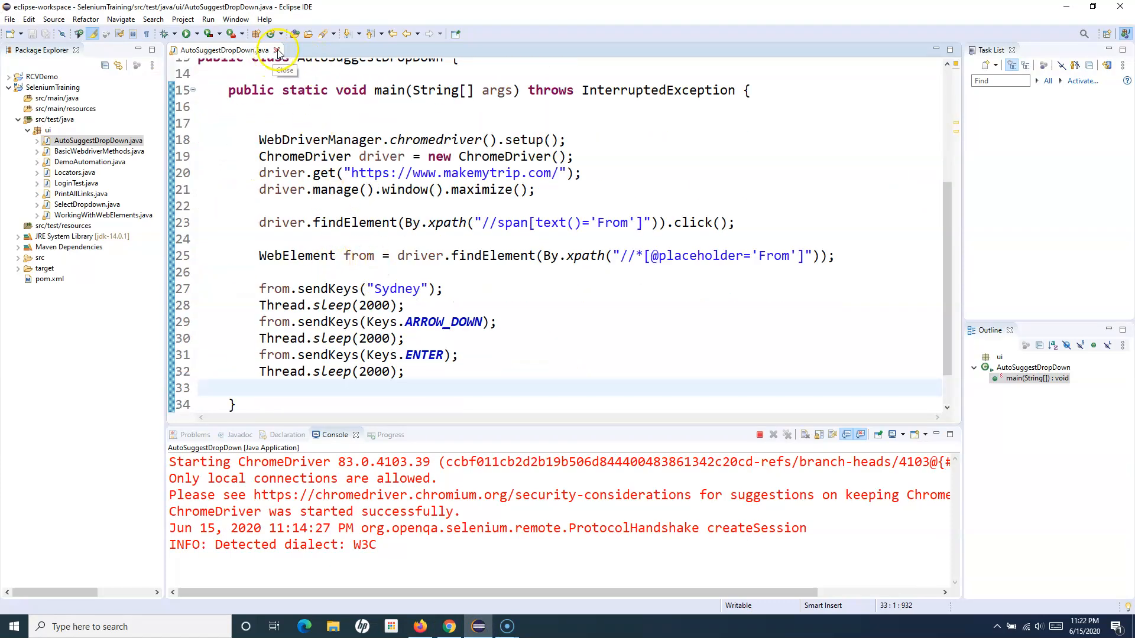
Close AutoSuggestDropDown.java in Eclipse and copy the DemoAutomation.java class
left_click(277, 50)
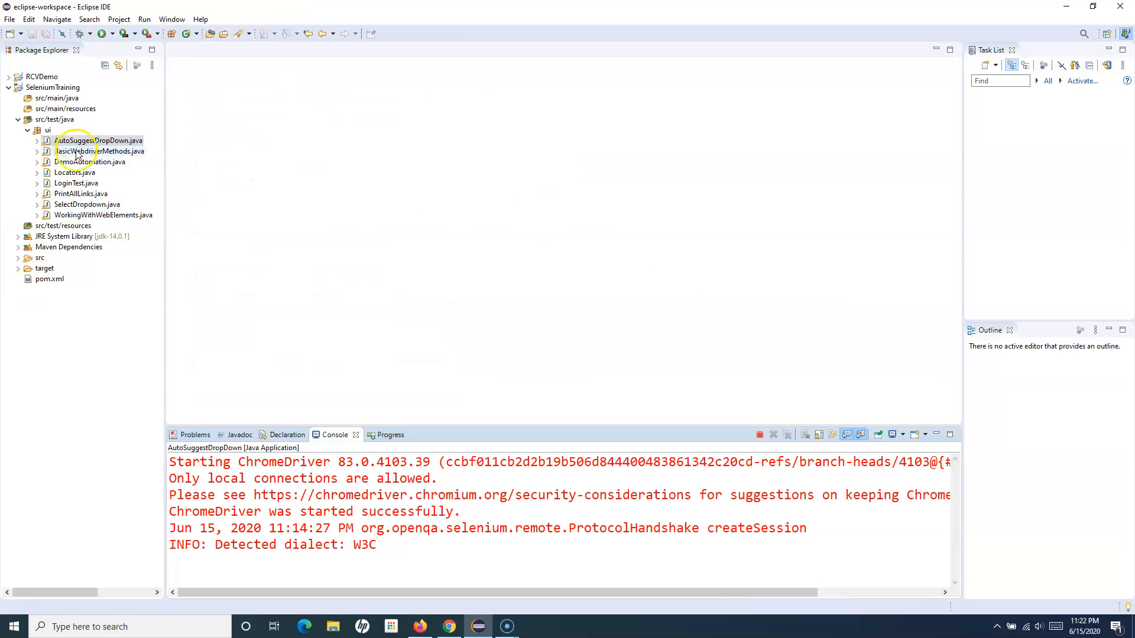
right_click(91, 162)
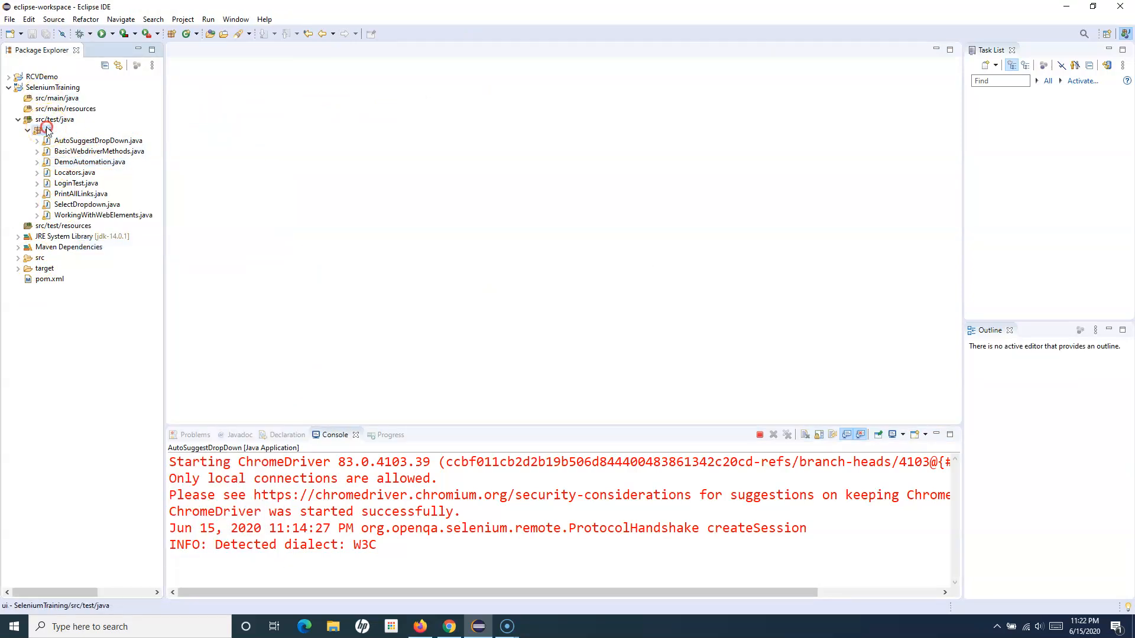
Paste the copy into the ui package as AutoSuggestDropdownDemo.java and select it
key("ctrl+v")
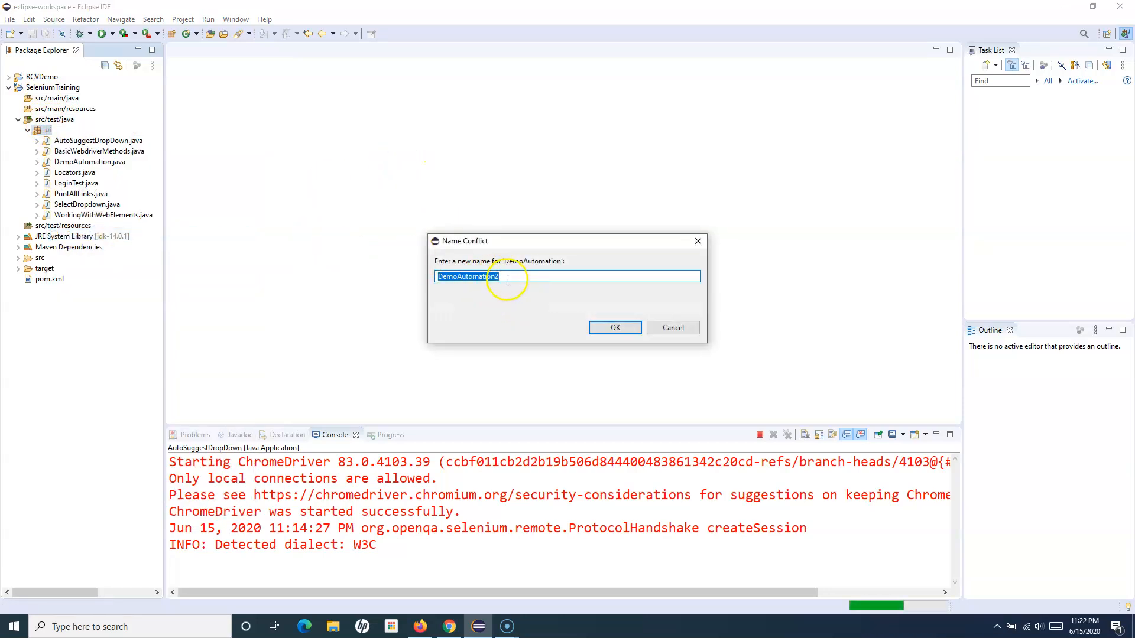
type("AutoSuggestD")
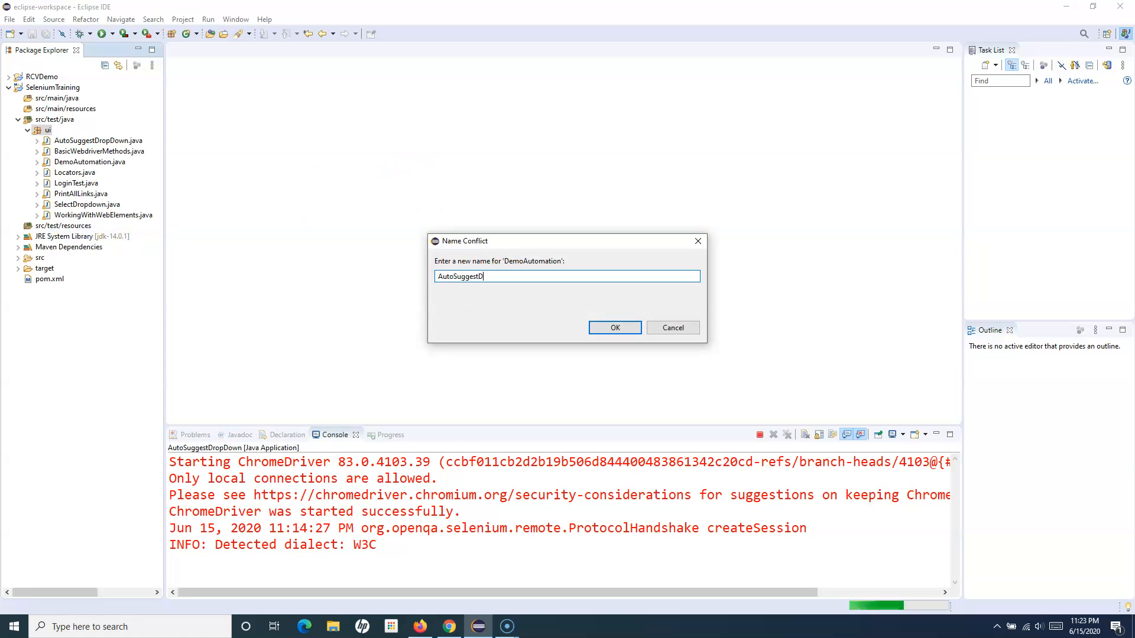
type("ropdown")
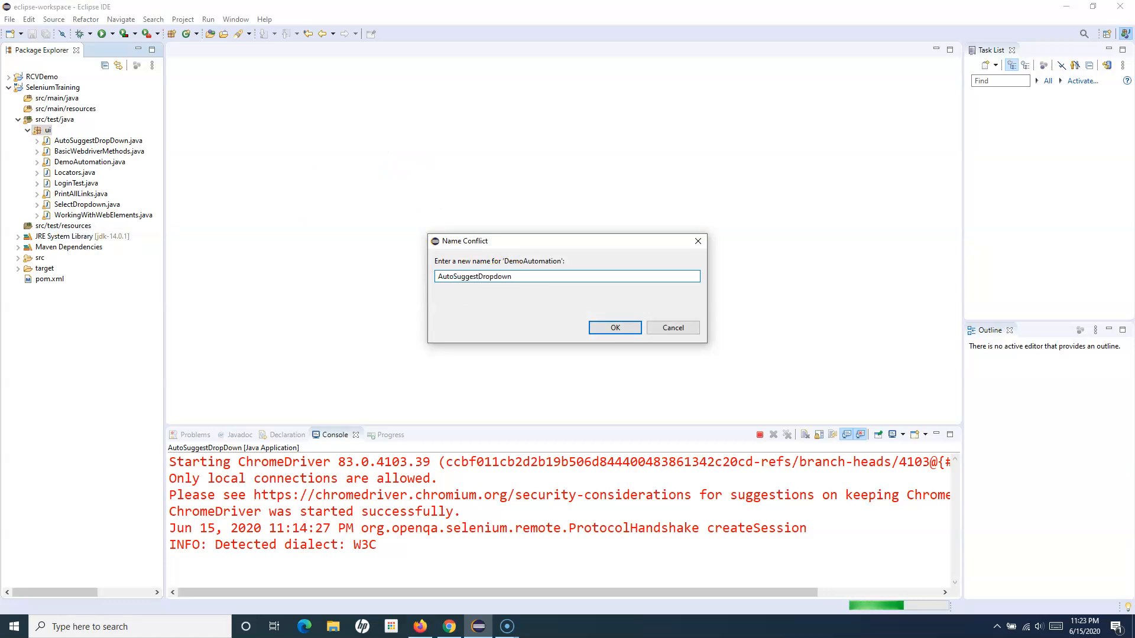
type("Demo")
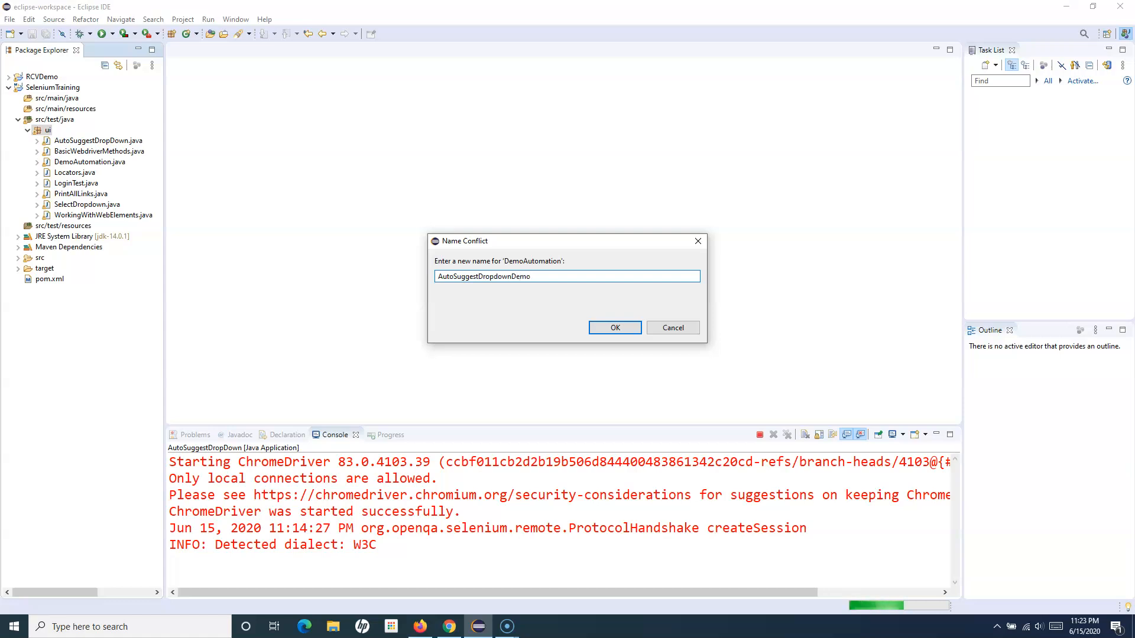
left_click(614, 327)
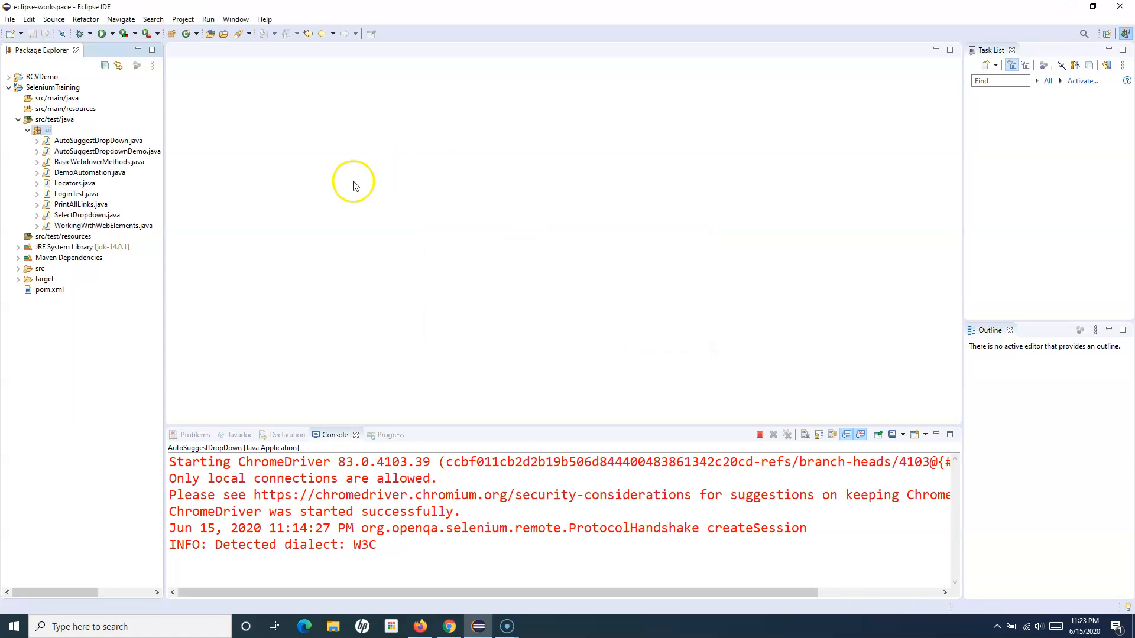
left_click(106, 150)
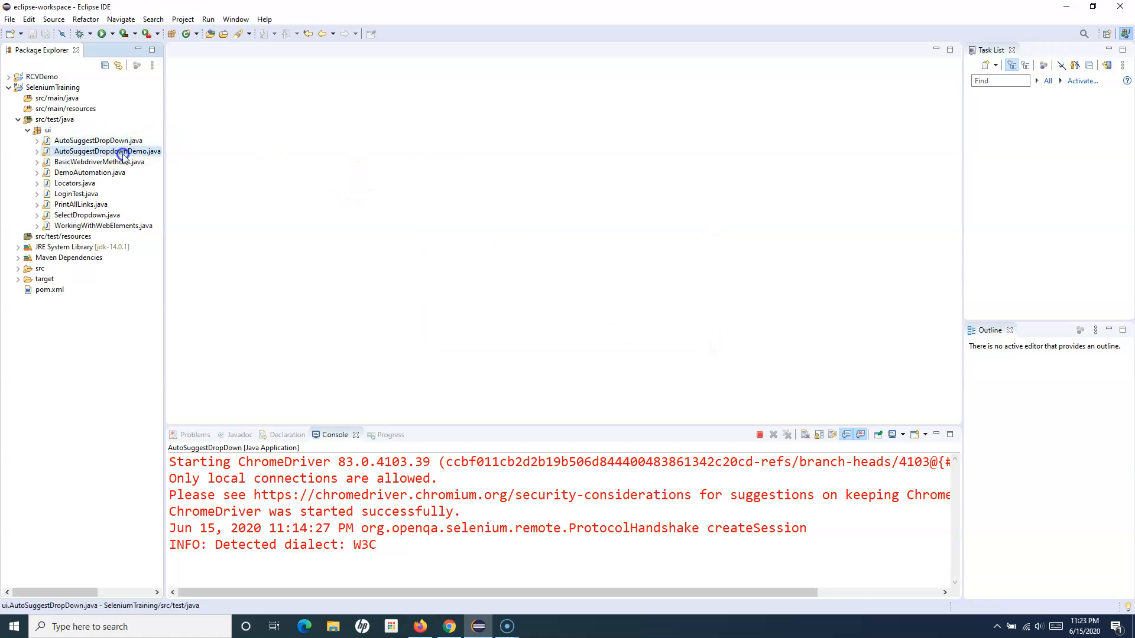
double_click(108, 150)
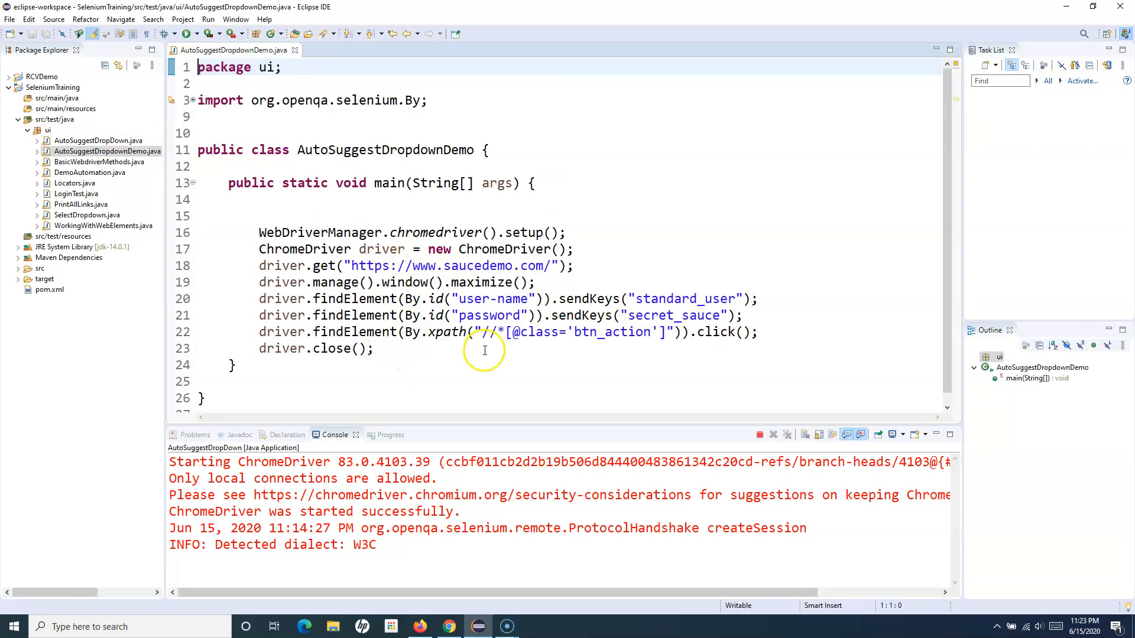
left_click_drag(258, 299, 374, 347)
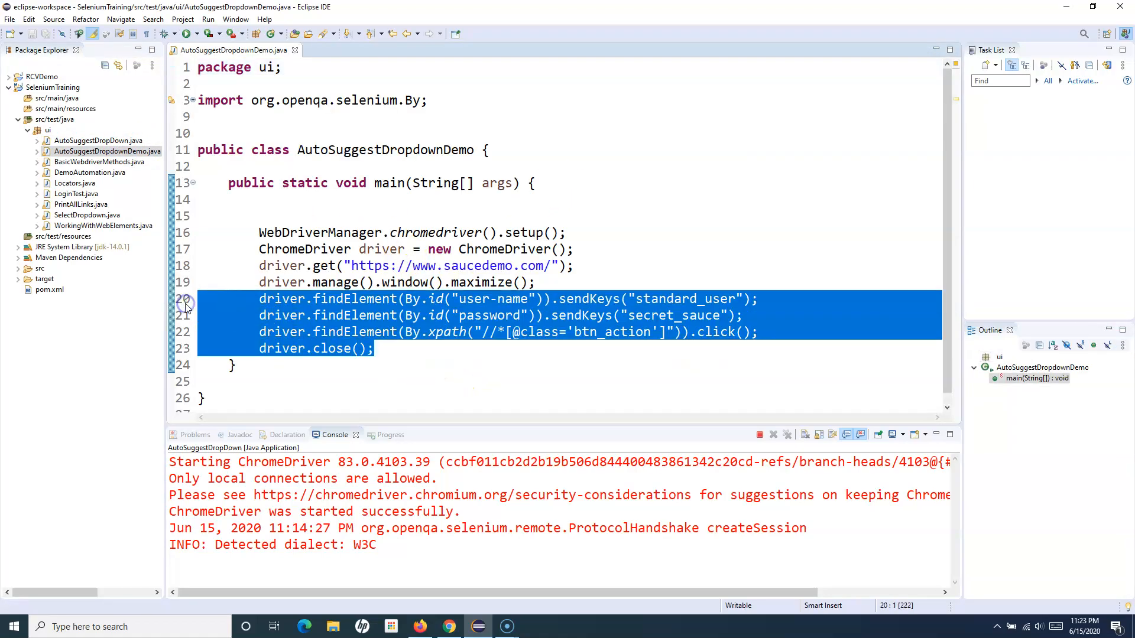
key("Delete")
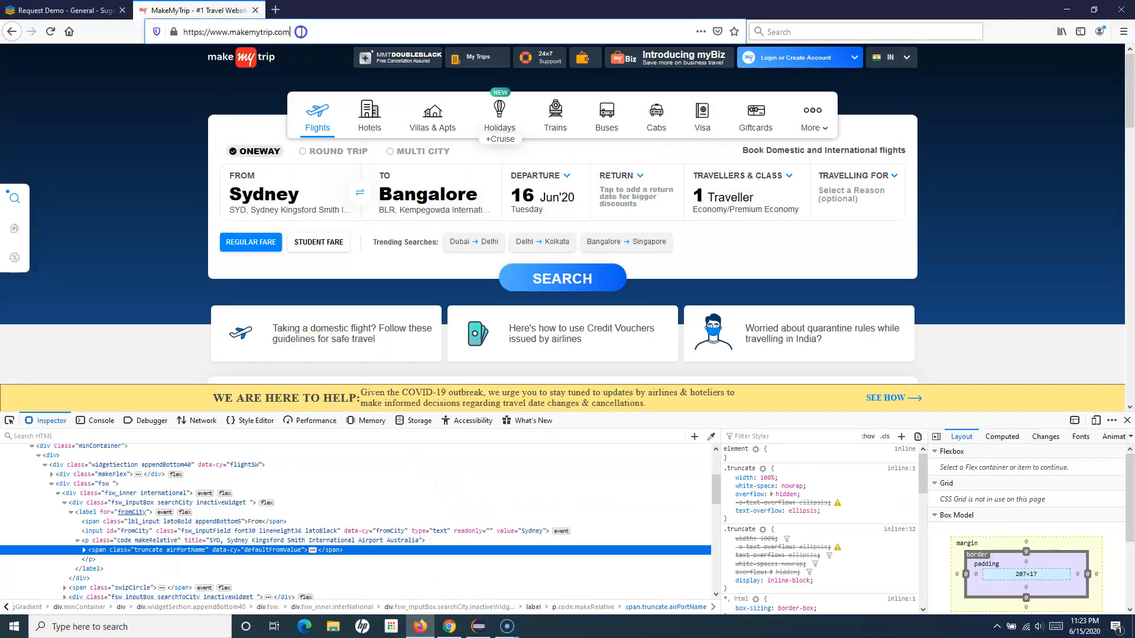
left_click(234, 31)
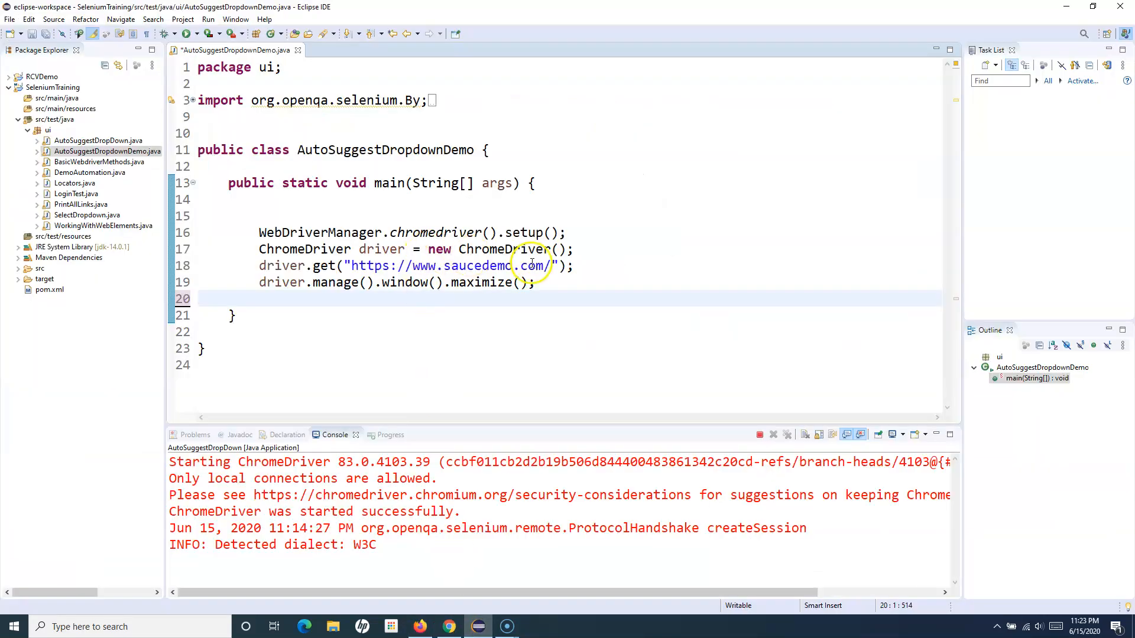
double_click(449, 266)
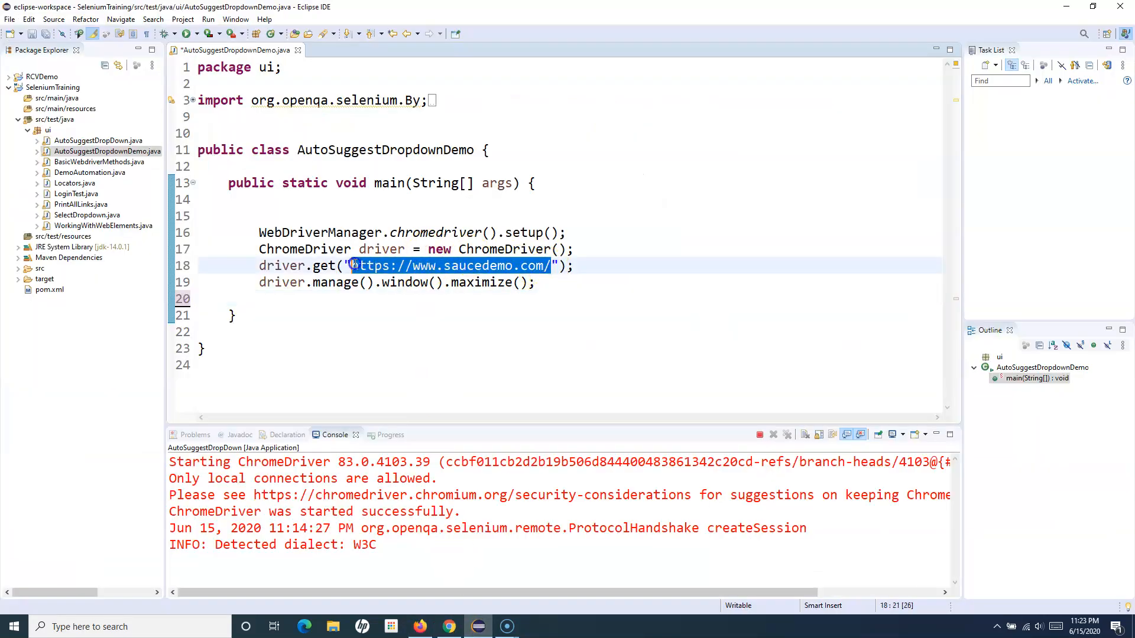
type("https://www.makemytrip.com/")
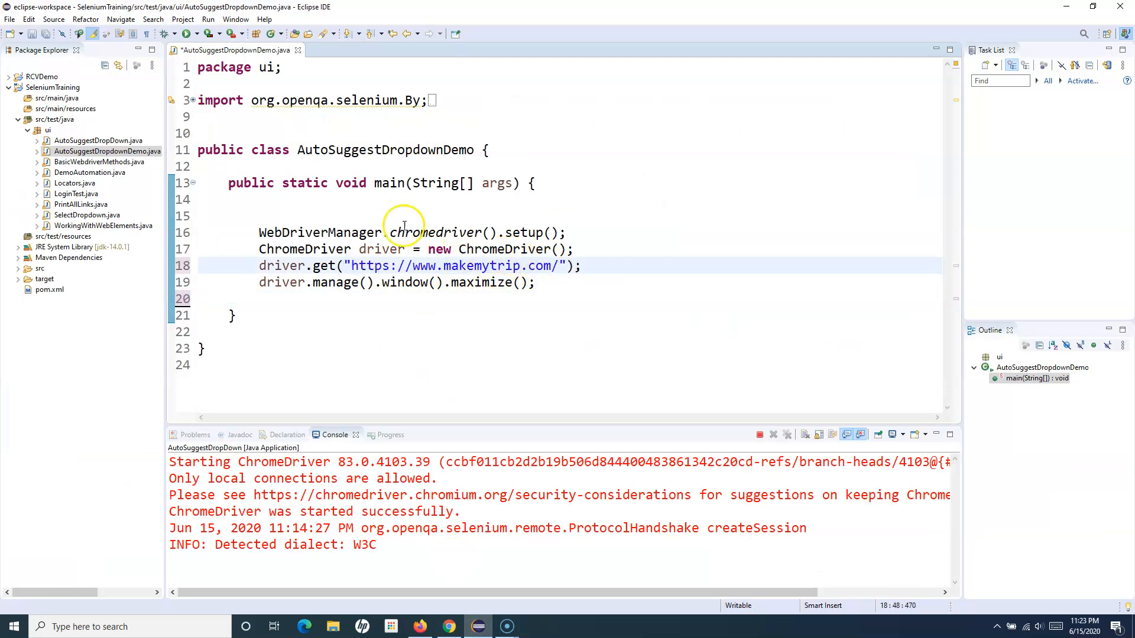
mouse_move(320, 249)
type("W")
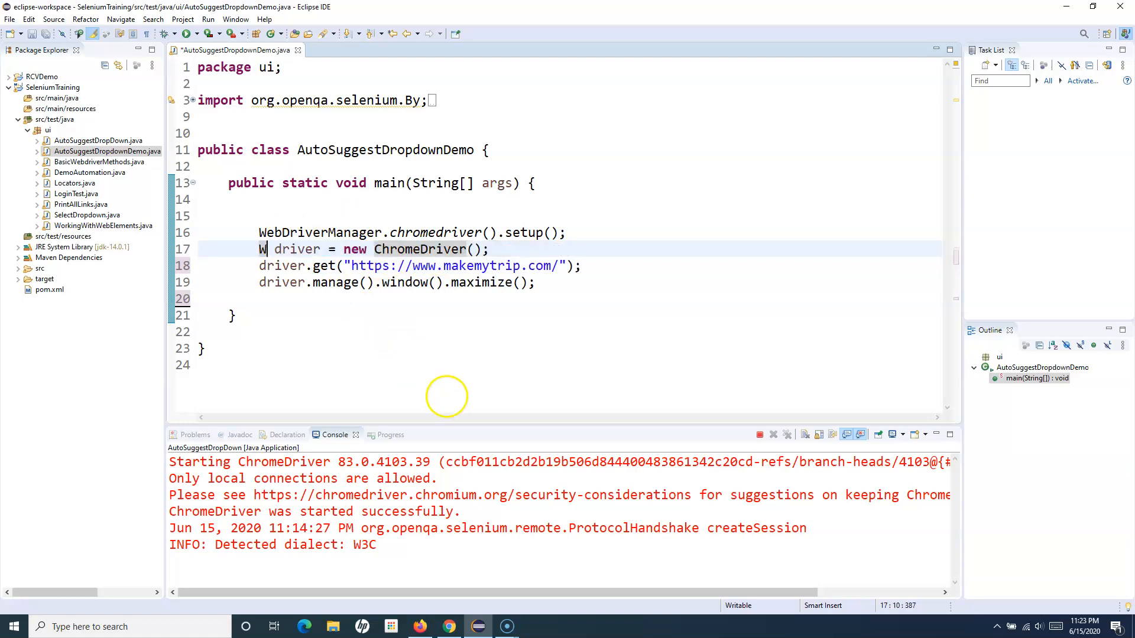
Declare the driver as WebDriver and import the type via the quick fix
type("ebDriver")
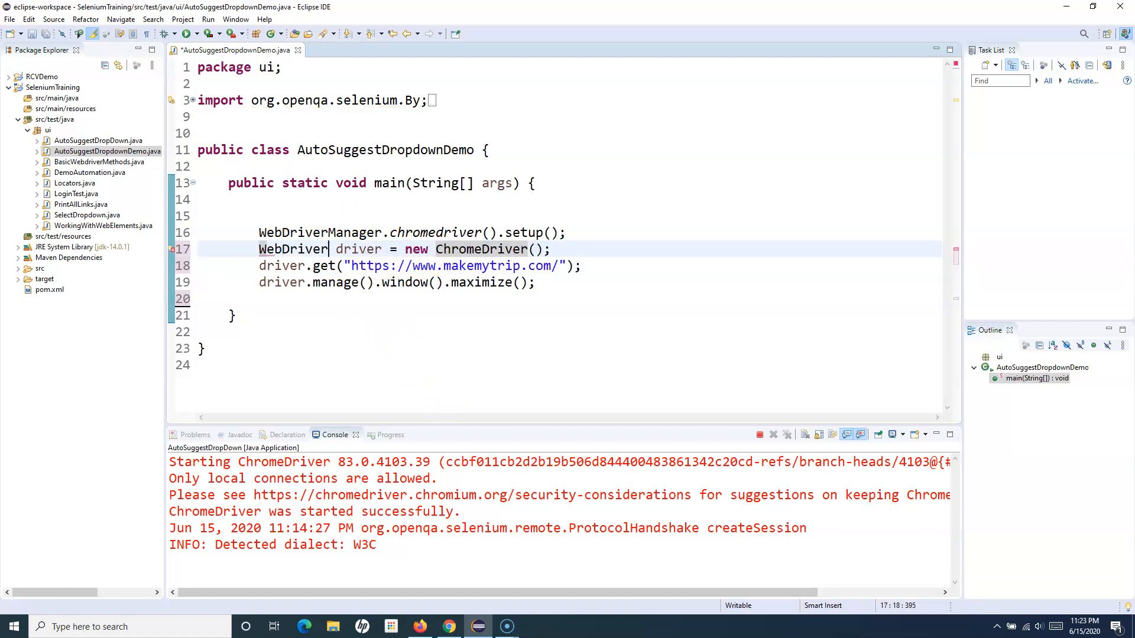
double_click(293, 249)
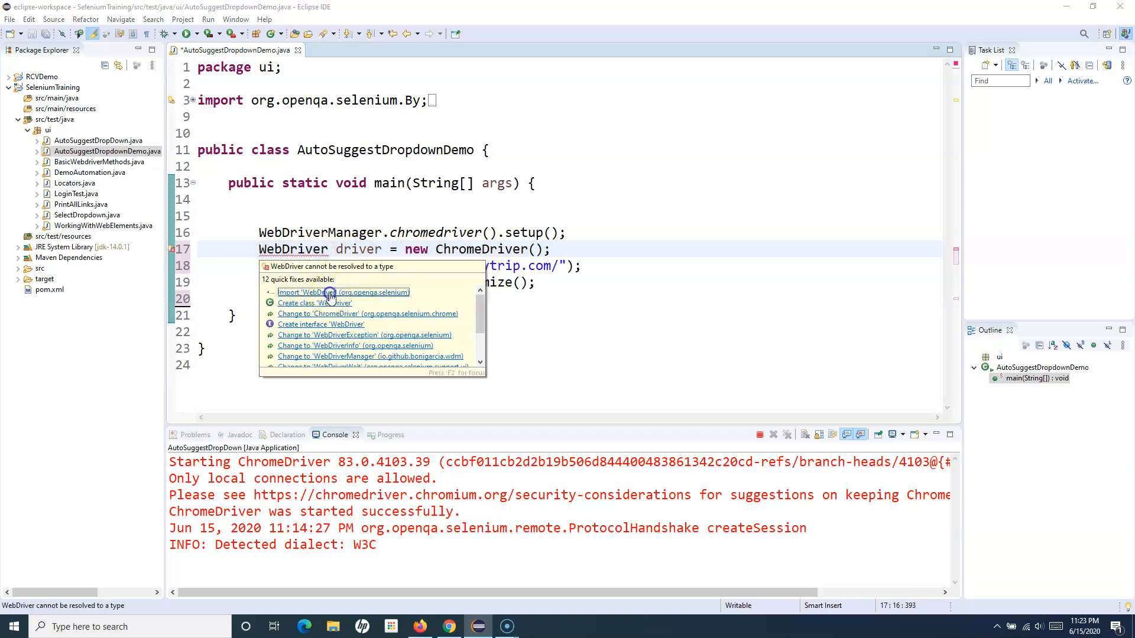
left_click(343, 292)
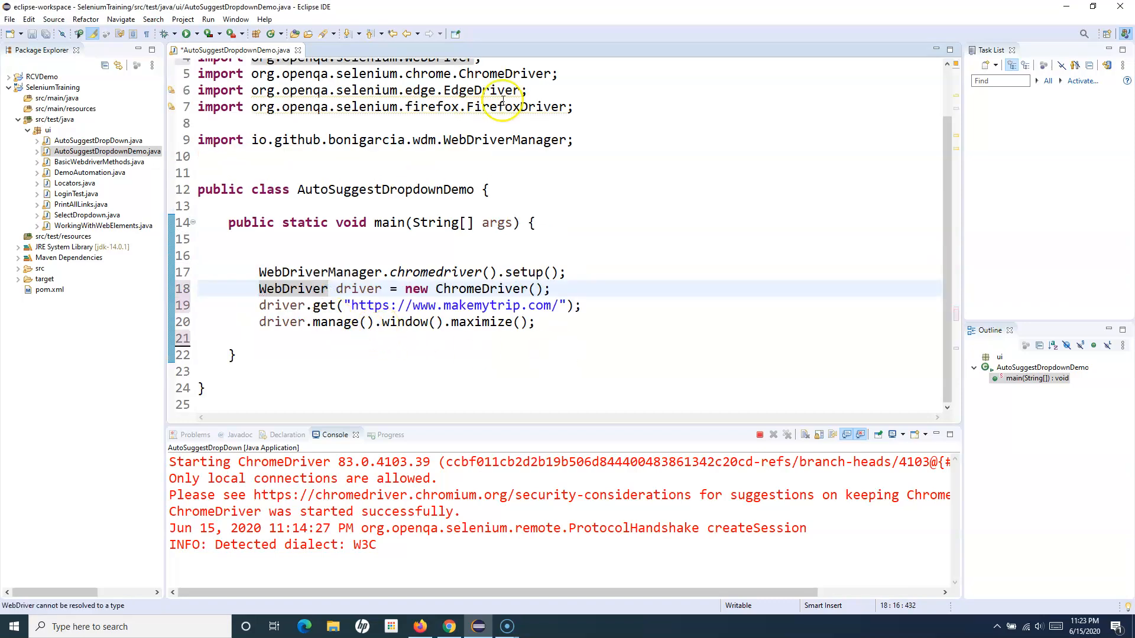
left_click(281, 322)
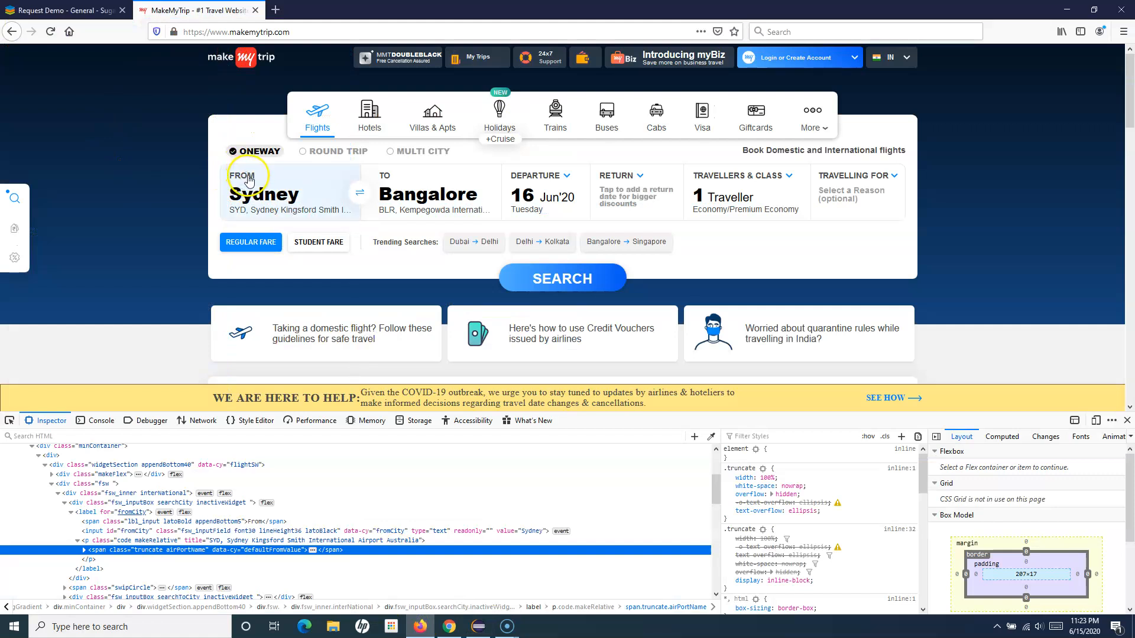
Verify //span[text()='From'] matches exactly one element and that the From label opens the city search
left_click(260, 191)
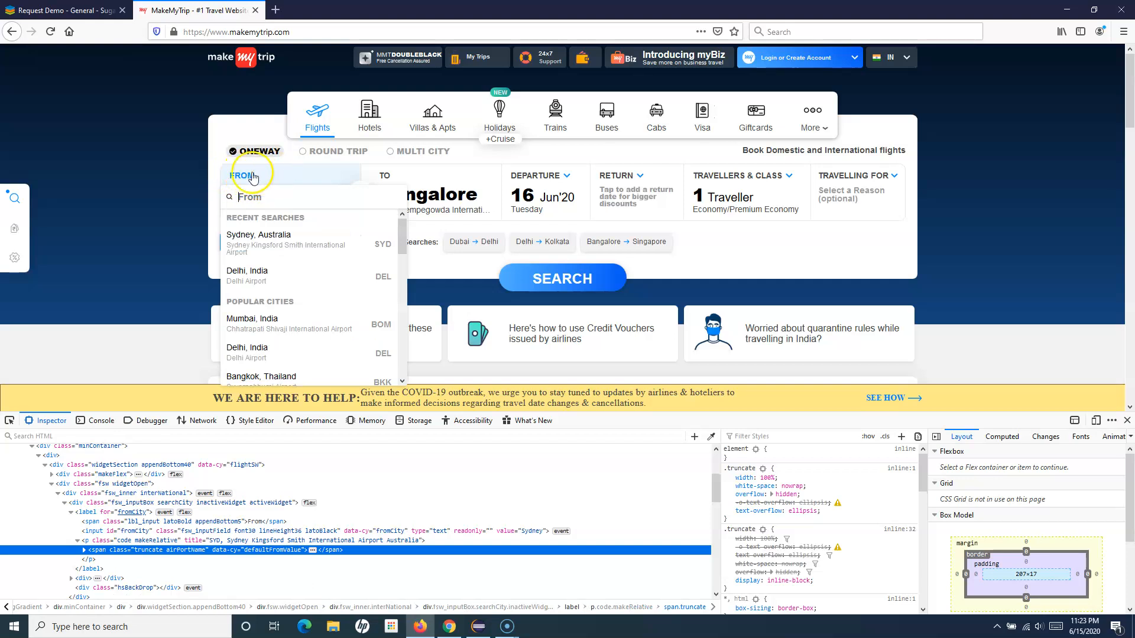
right_click(252, 173)
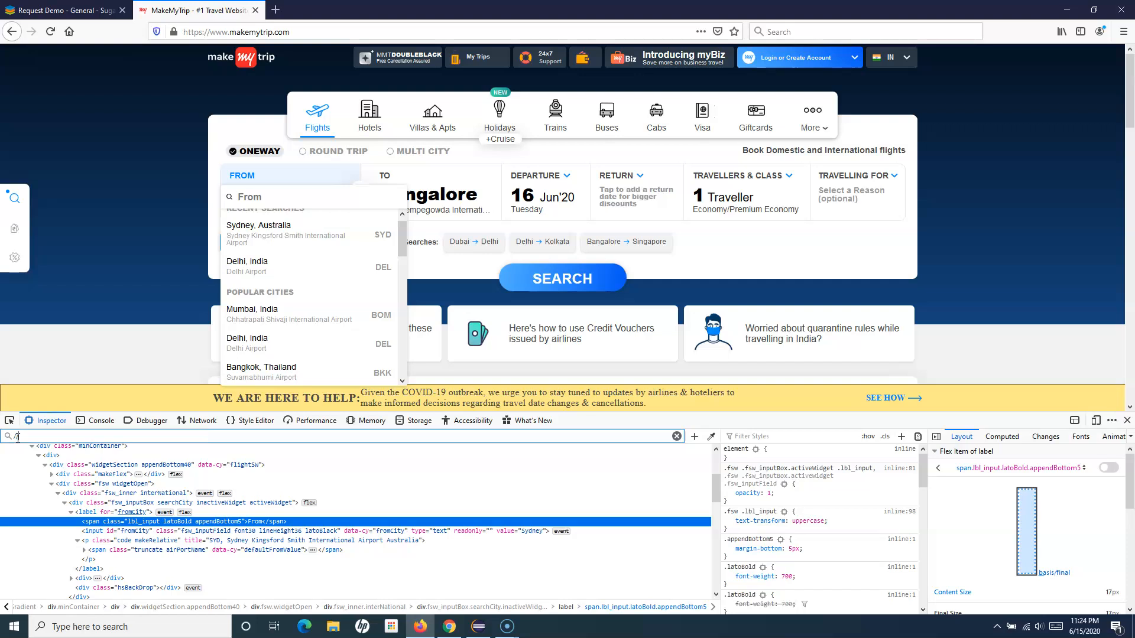
type("//span[")
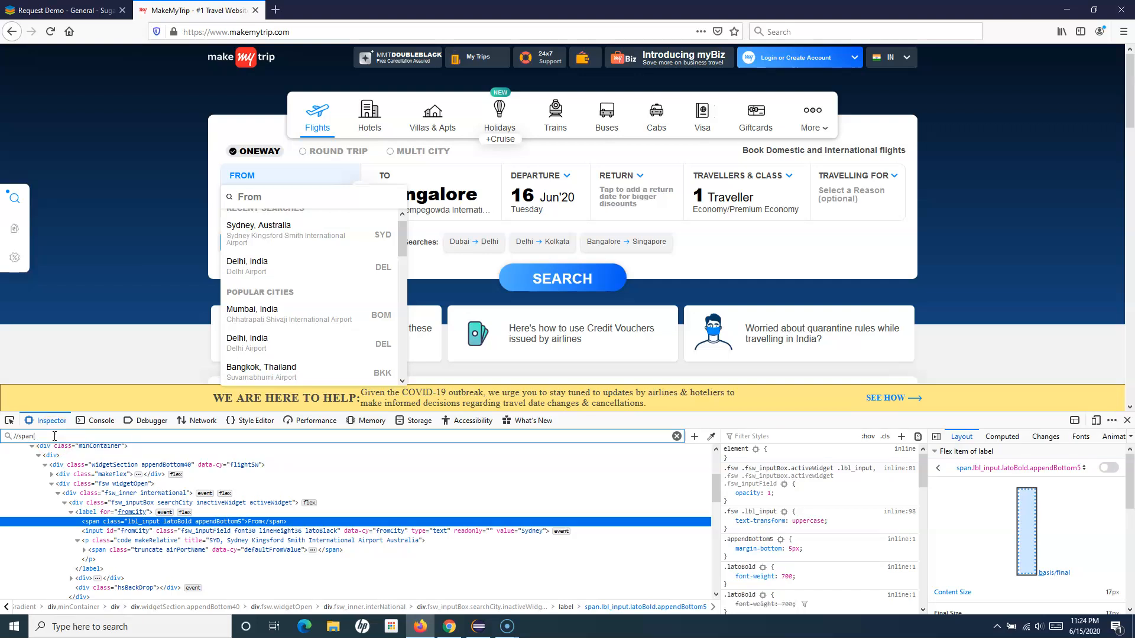
type("text(")
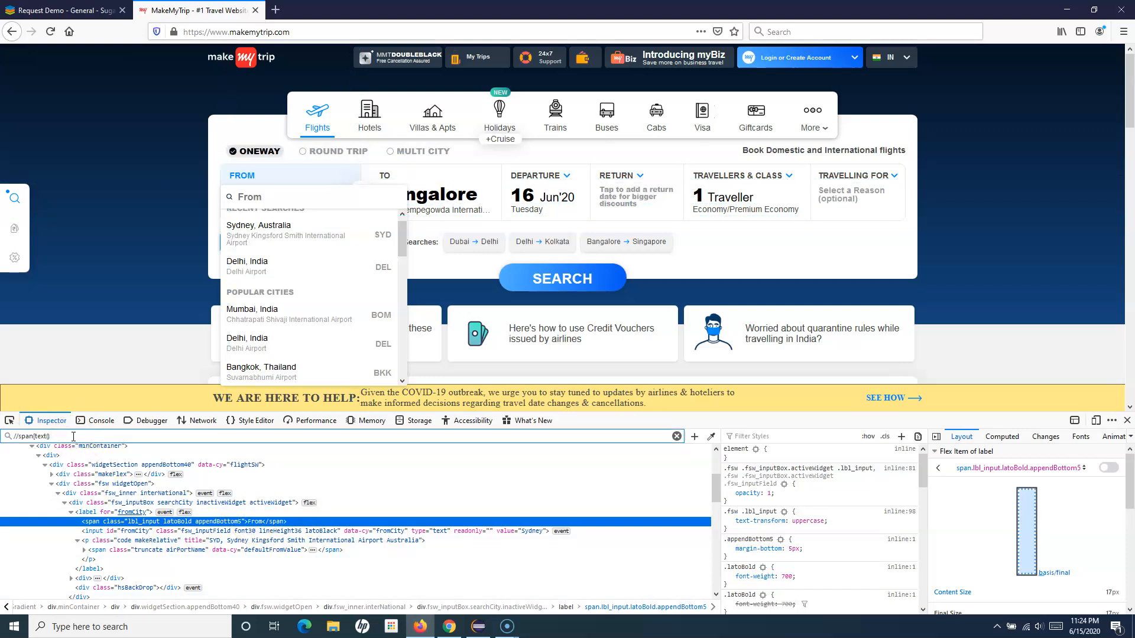
type("='From")
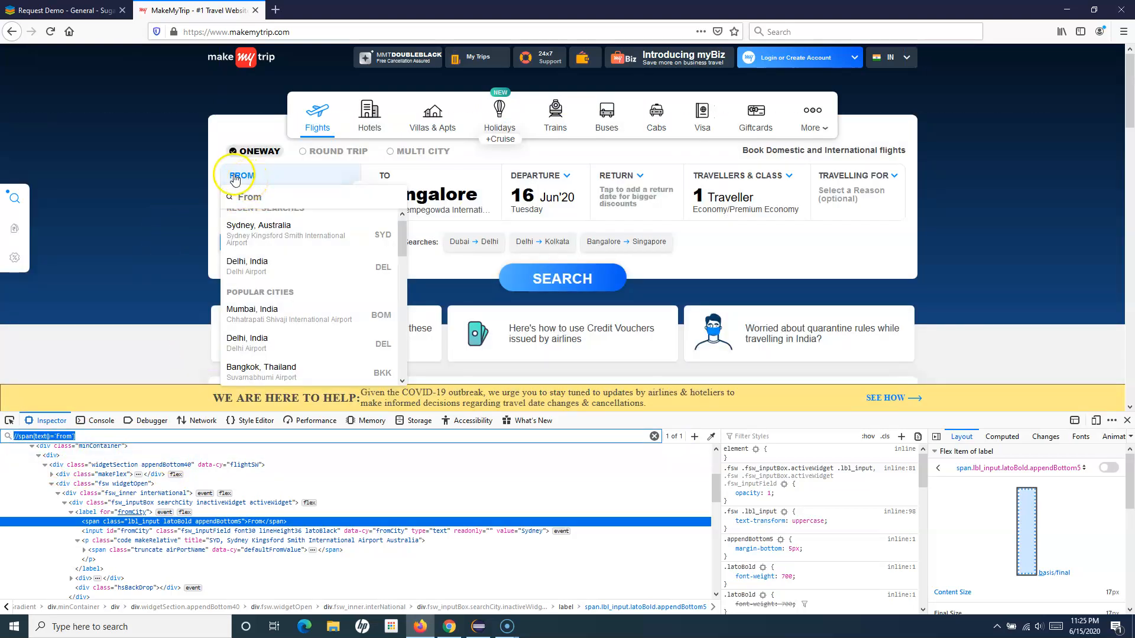
left_click(236, 178)
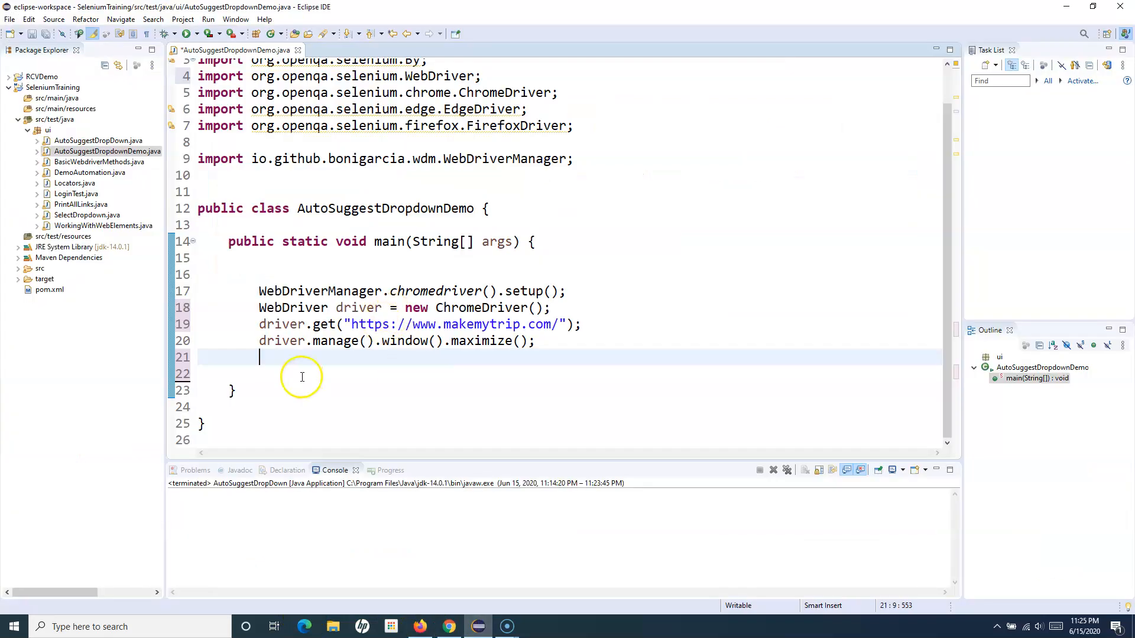
Write driver.findElement(By.xpath("//span[text()='From']")).click(); in the main method
type("driver.findElement(by")
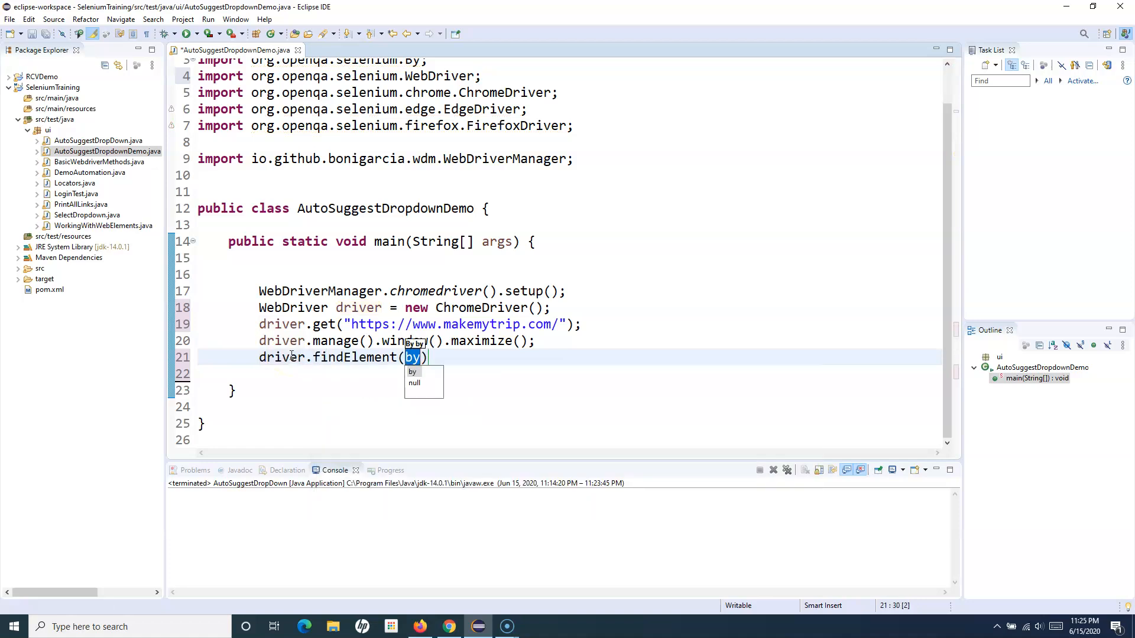
type("By.xpath(xpathExpression")
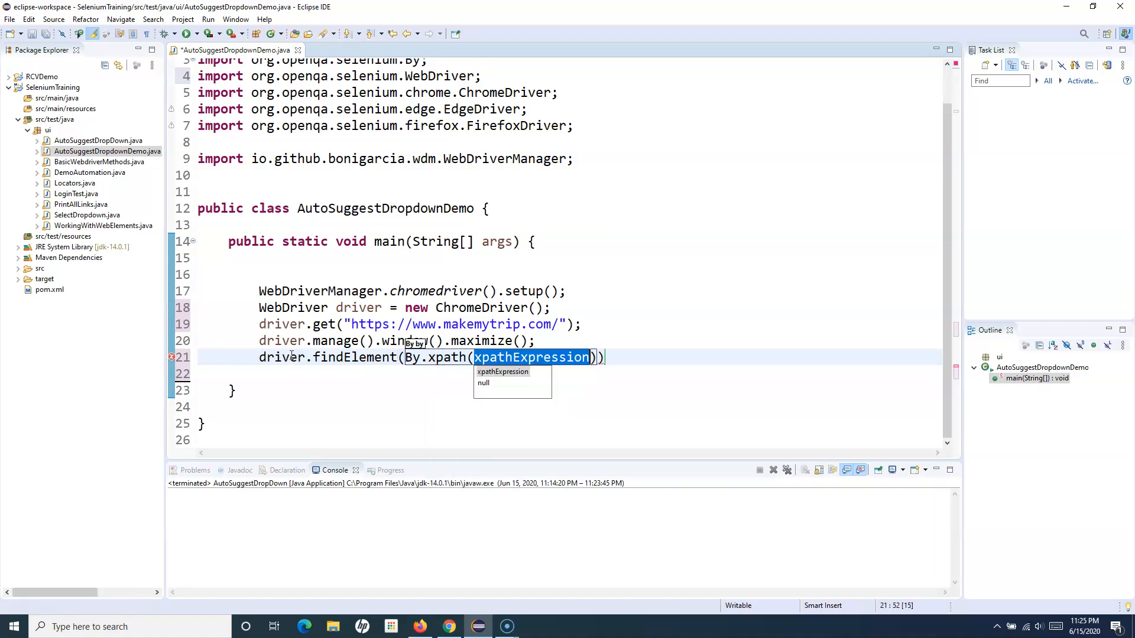
type("\"//span[text()='From']\"")
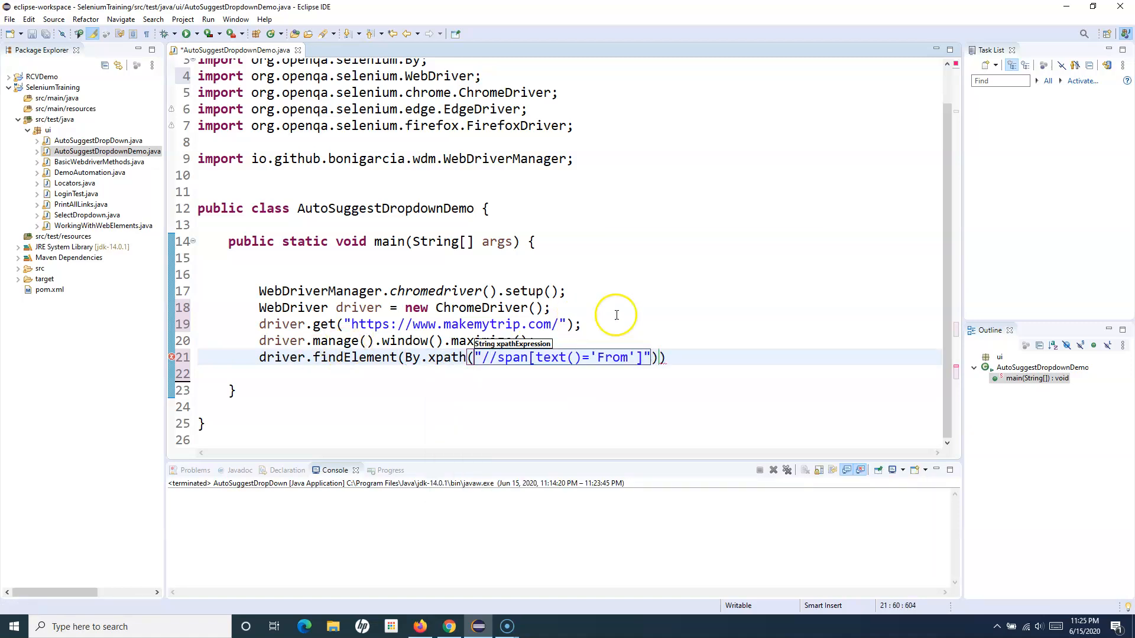
type(".cl")
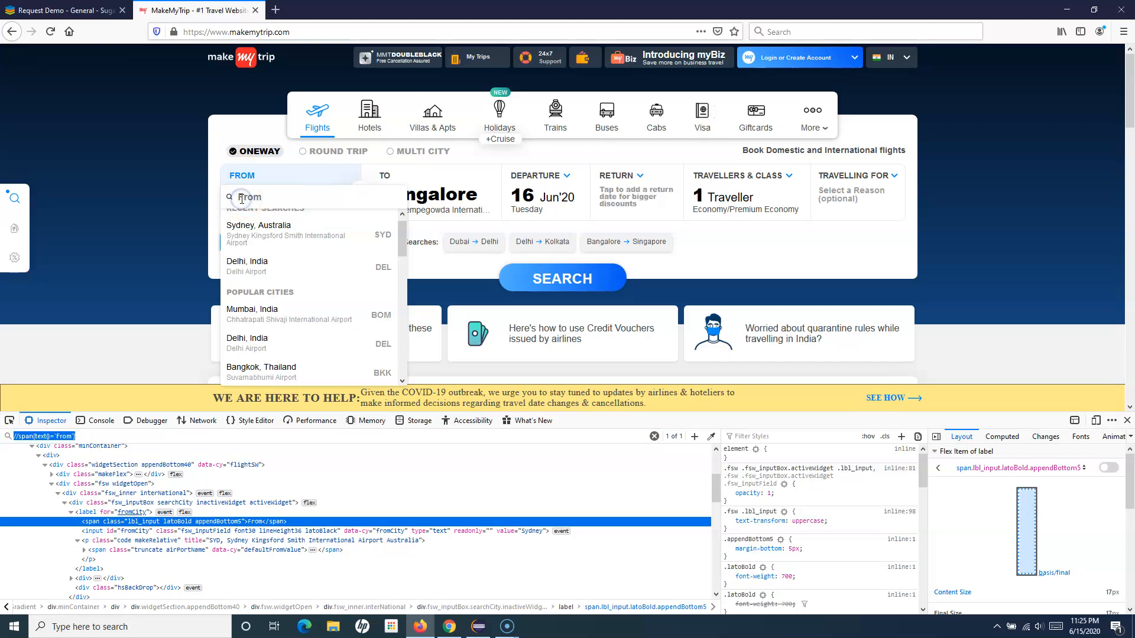
right_click(249, 197)
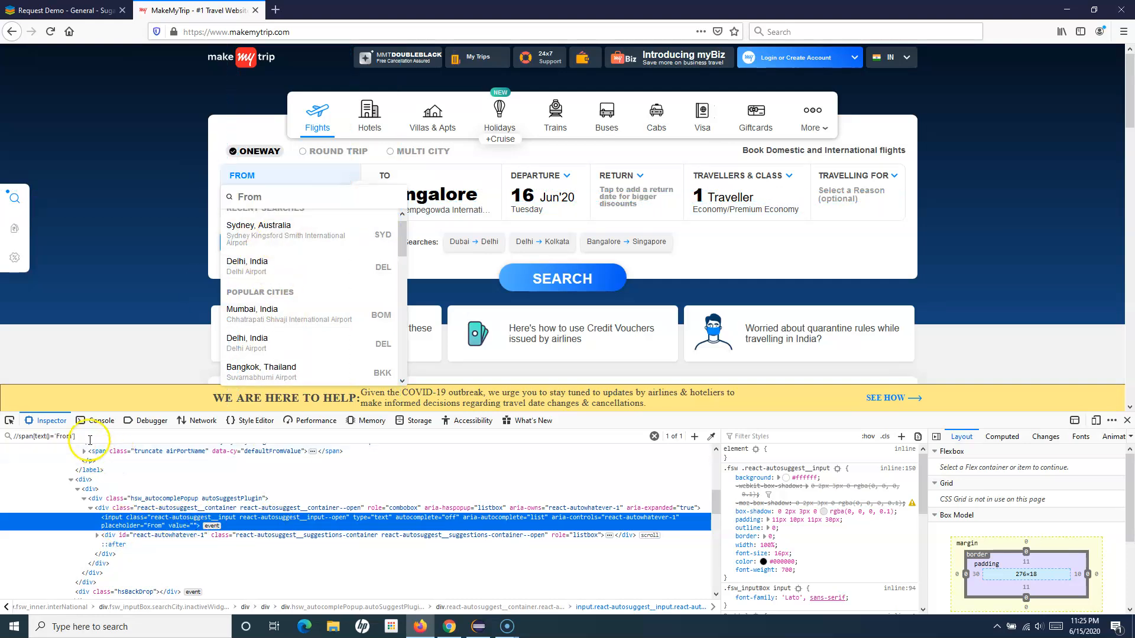
right_click(141, 520)
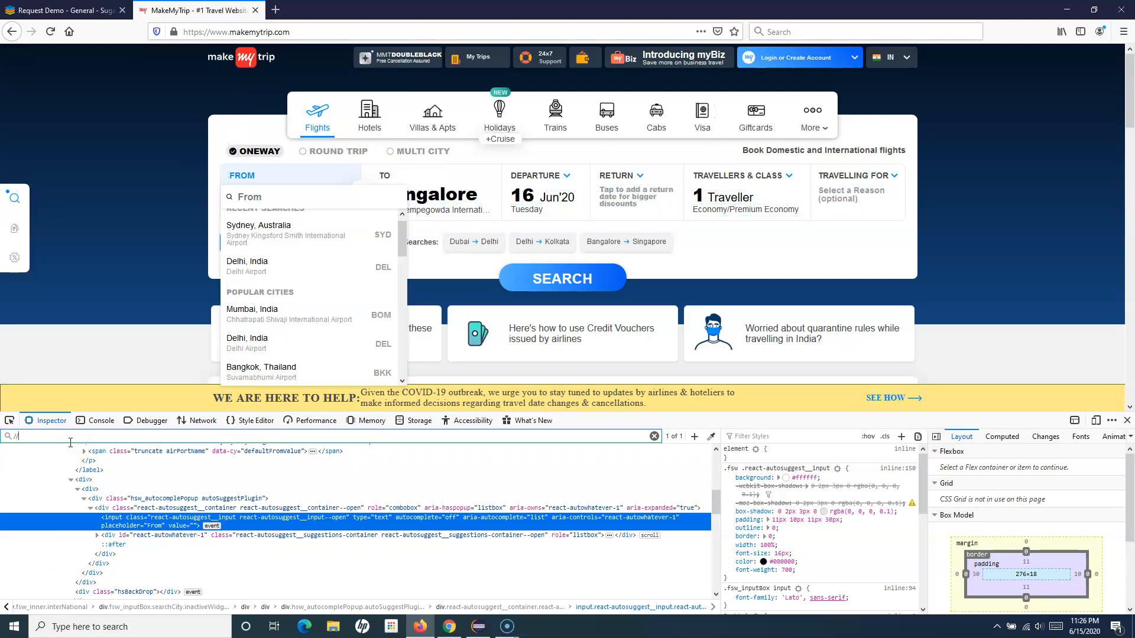
type("input")
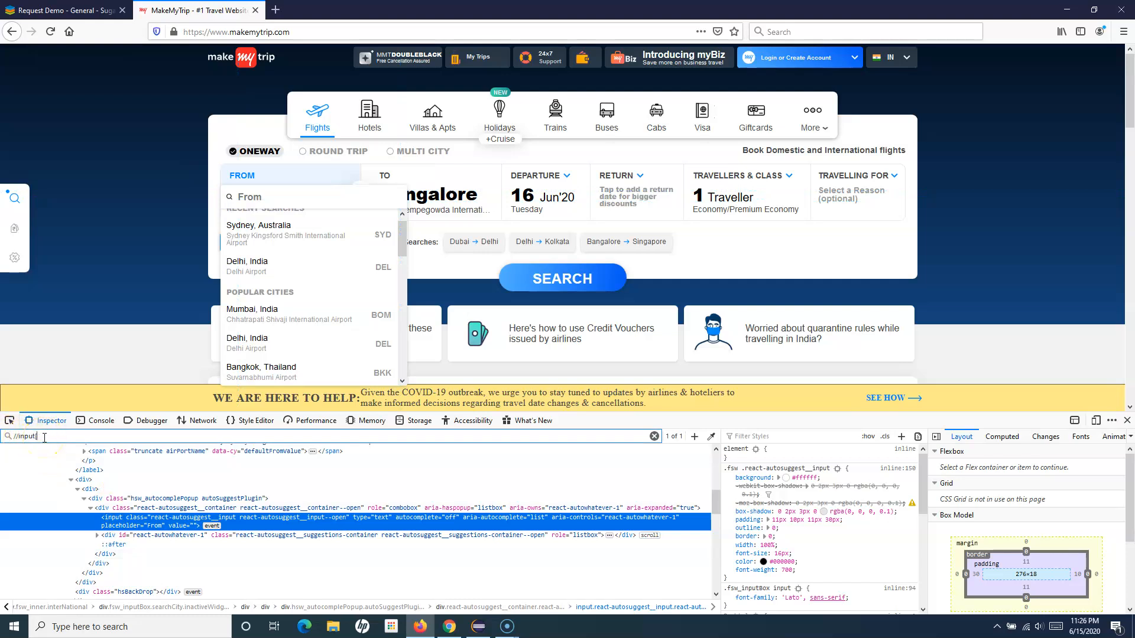
mouse_move(112, 521)
type("@")
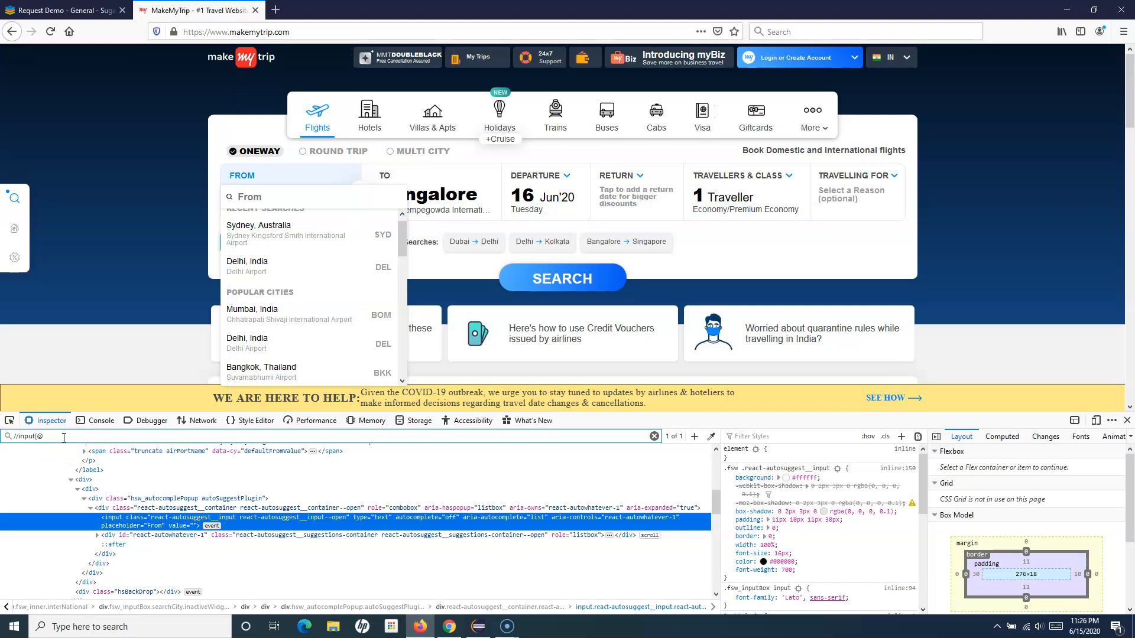
type("placeholder")
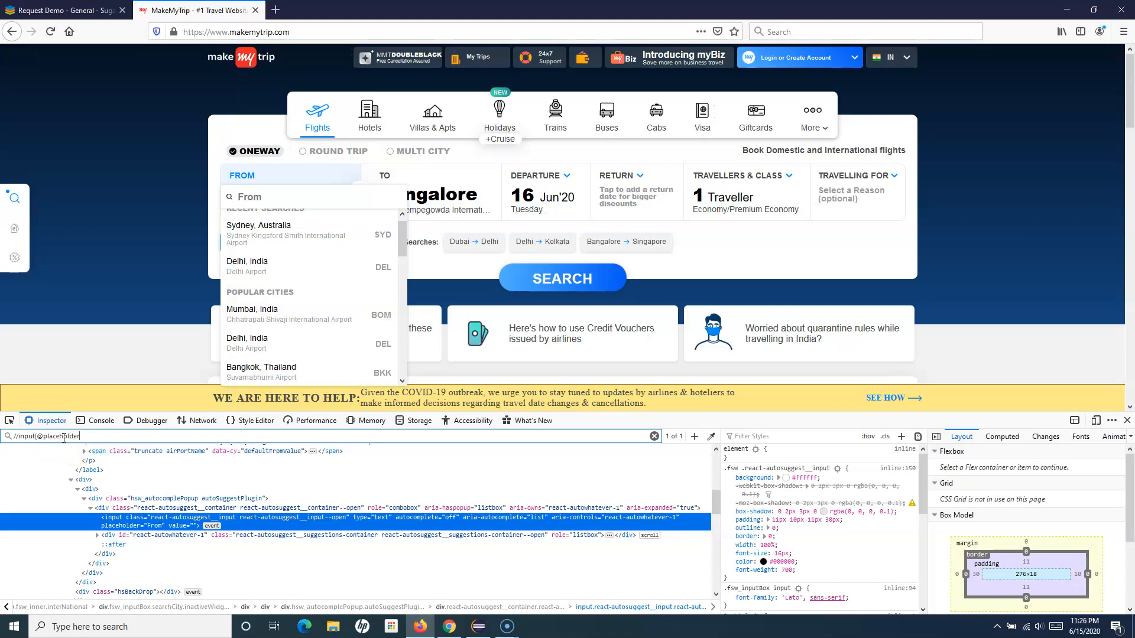
type("='From']")
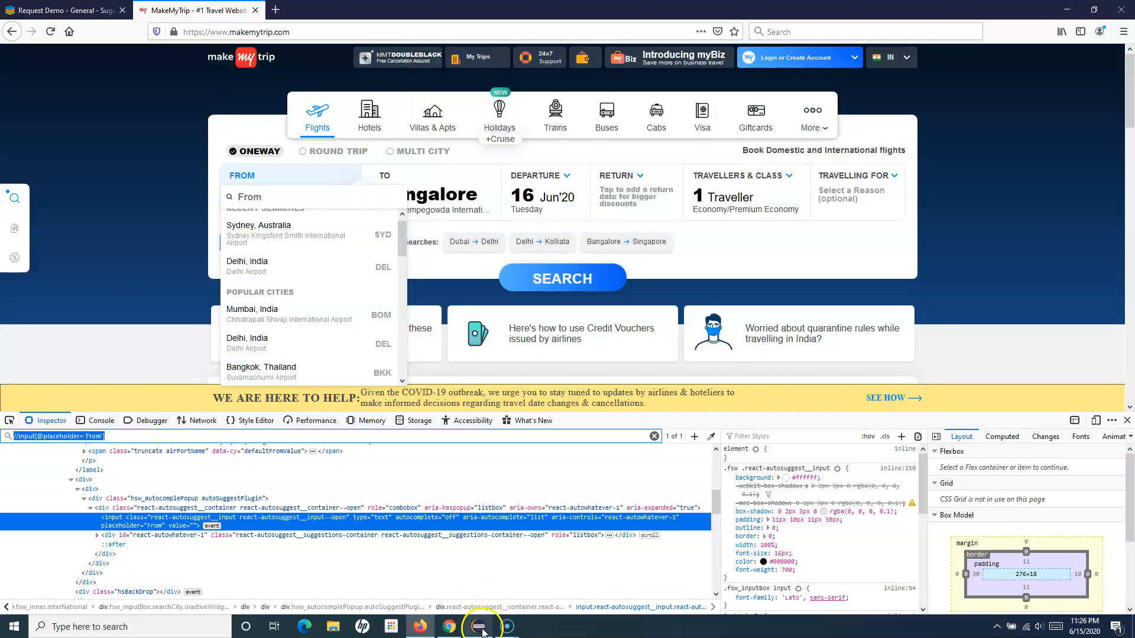
left_click(477, 627)
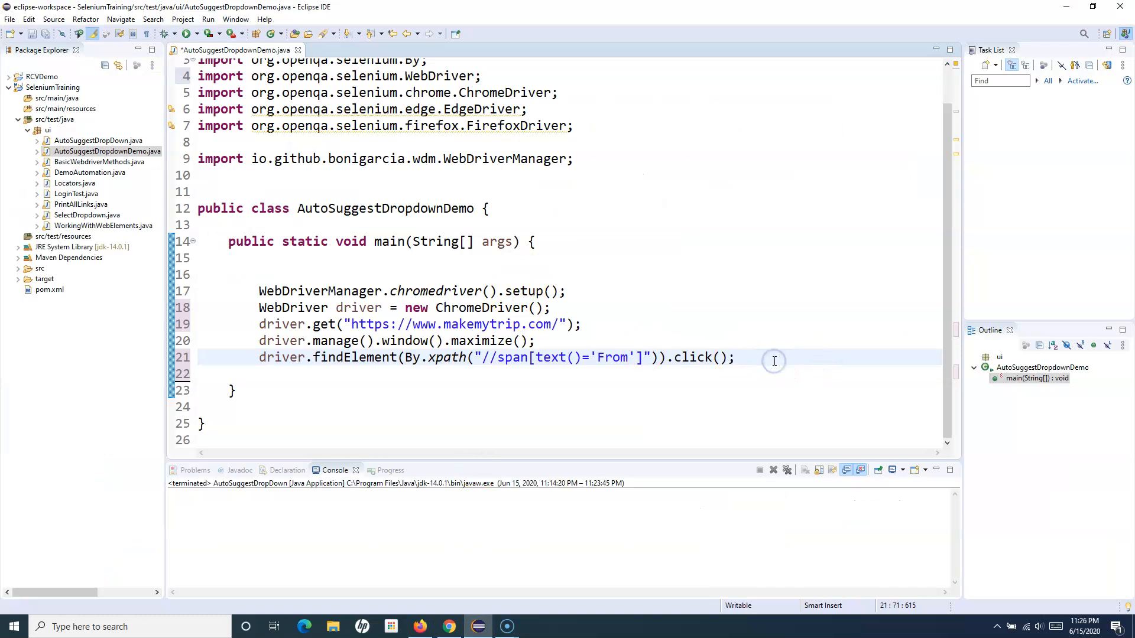
type("driver.findElement(By")
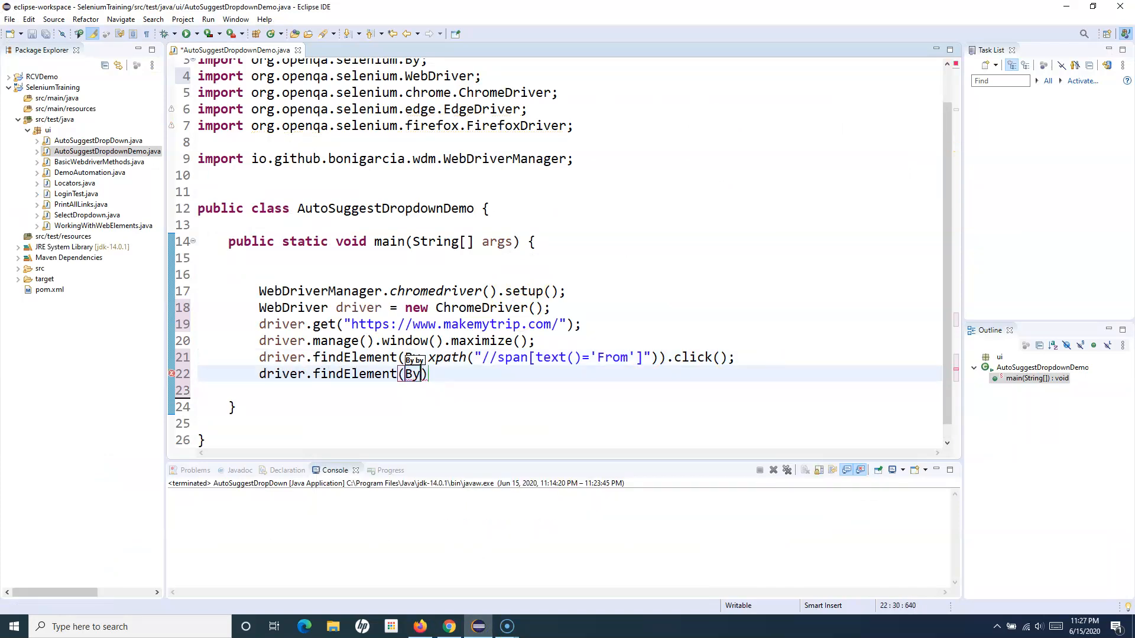
type(".xpath(xpathExpression")
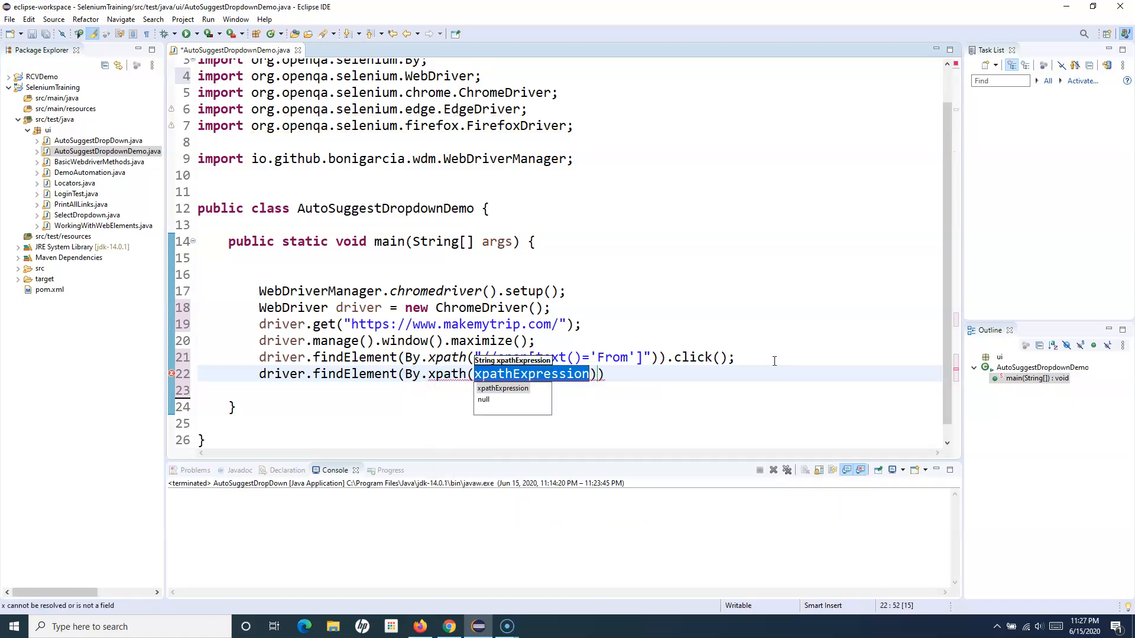
type("\"//input[@placeholder='From']\"")
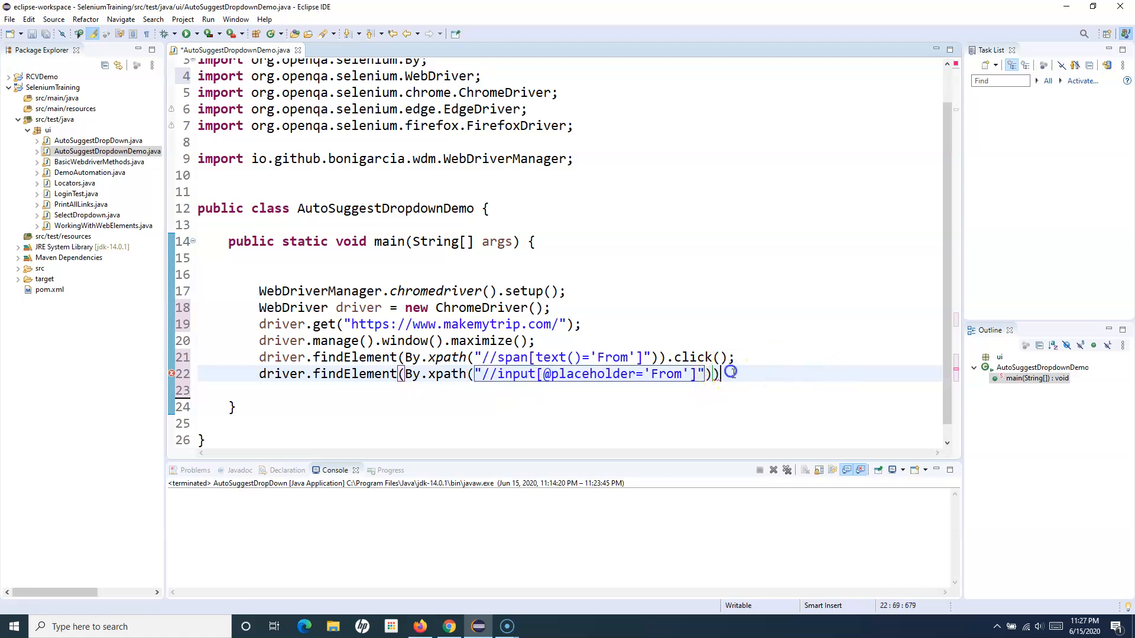
type(".sendKeys(keysToSend);")
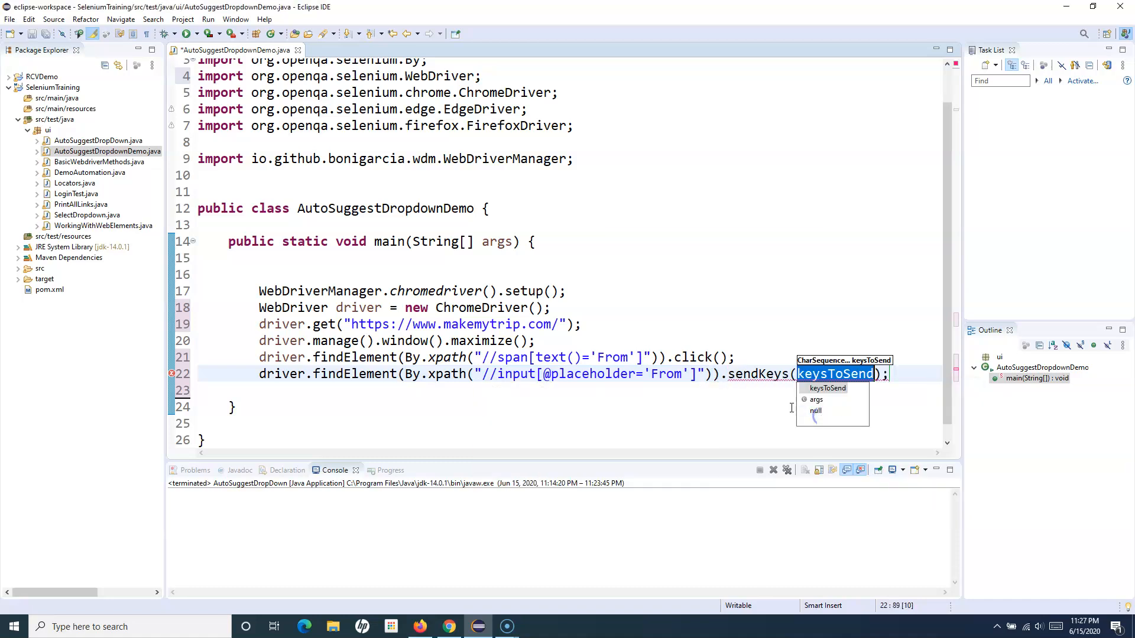
type("\"S")
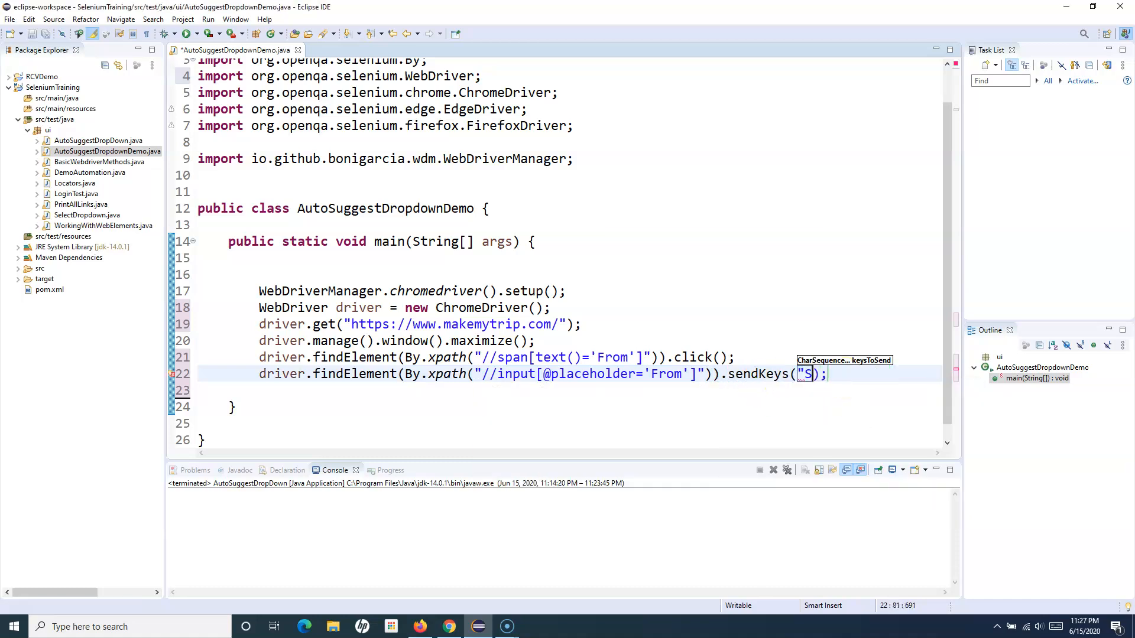
type("ydney")
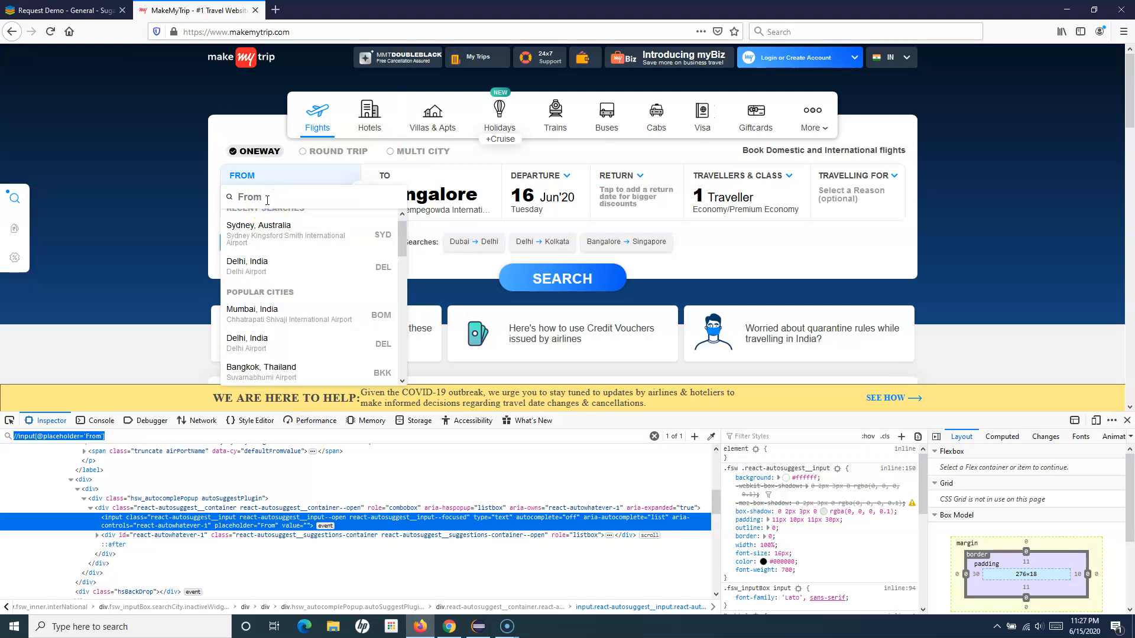
Search the From city for 'sydney' on MakeMyTrip and check Sydney, Australia tops the suggestions
type("sydney")
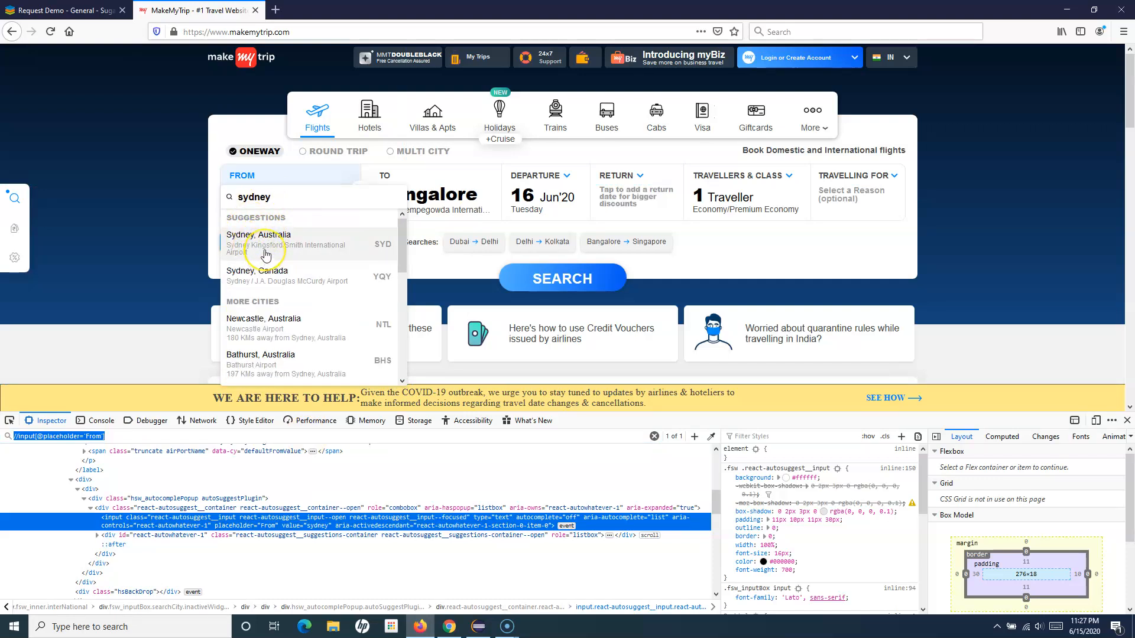
mouse_move(289, 224)
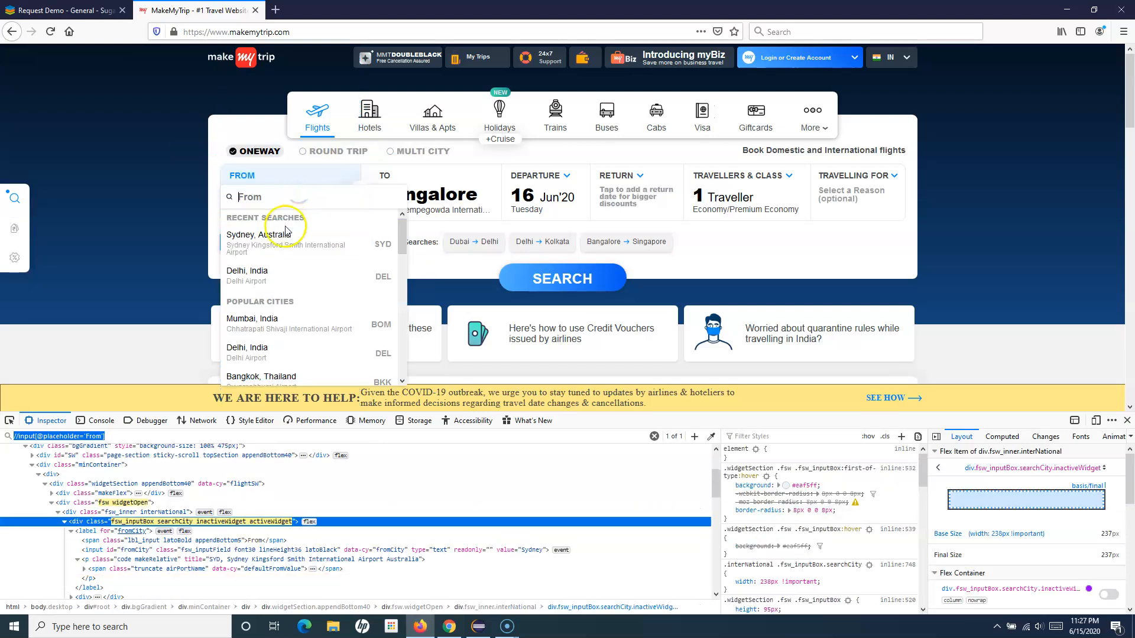
type("s")
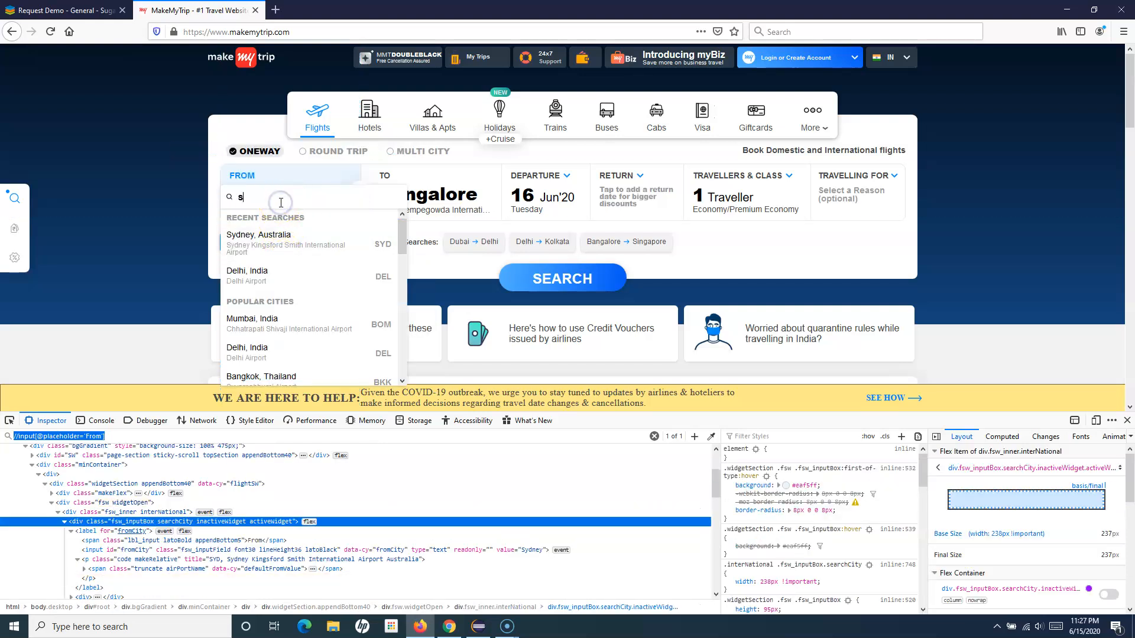
type("ydney")
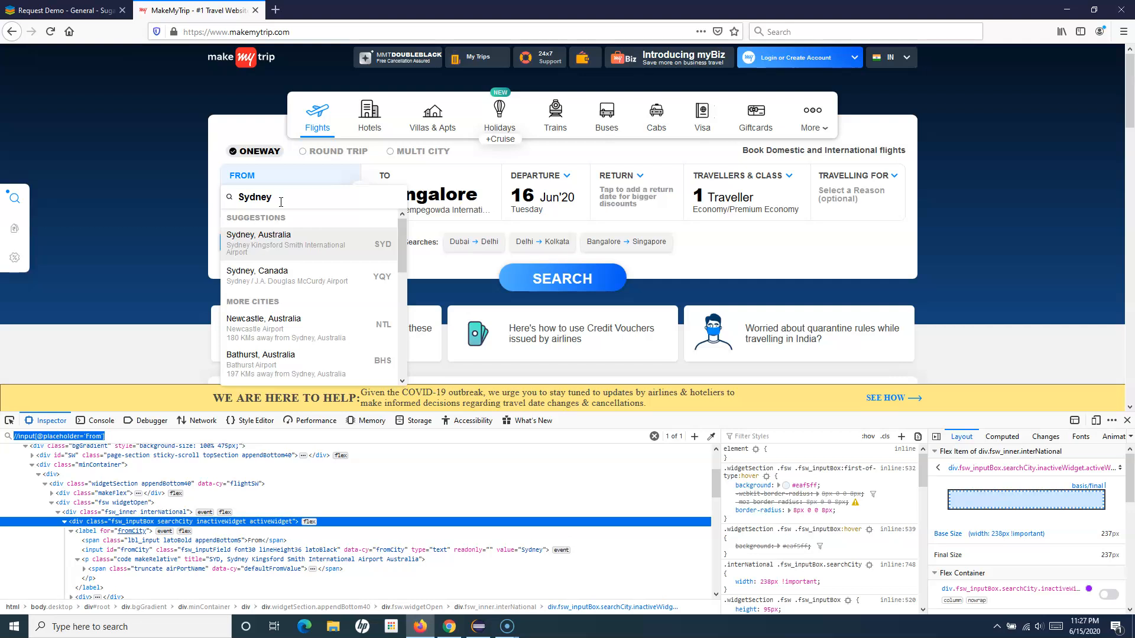
left_click(259, 244)
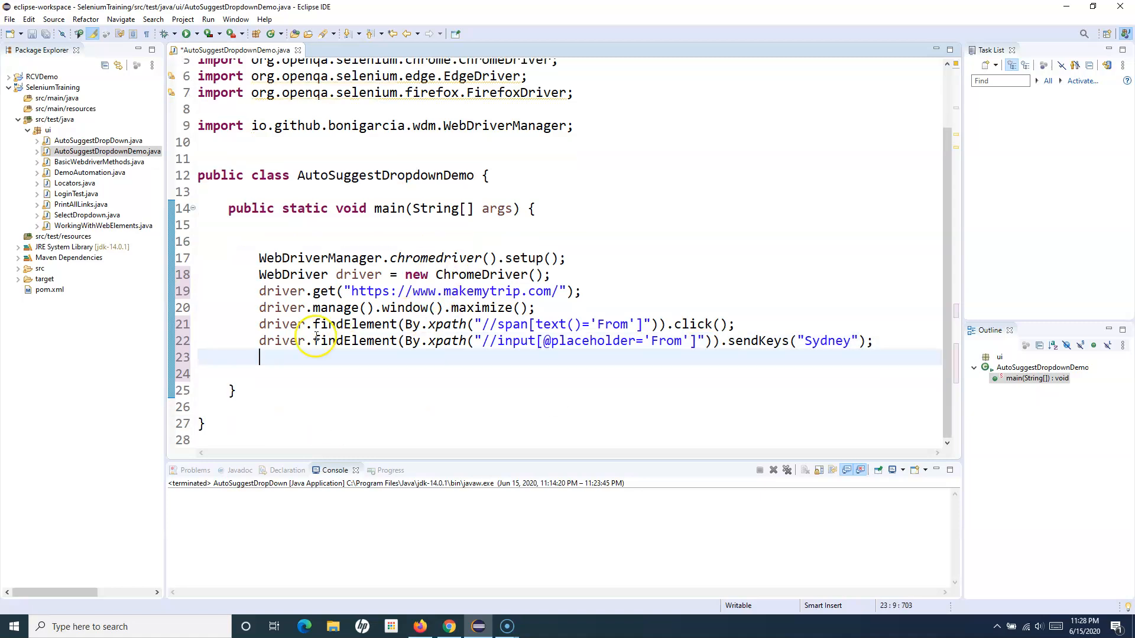
mouse_move(335, 367)
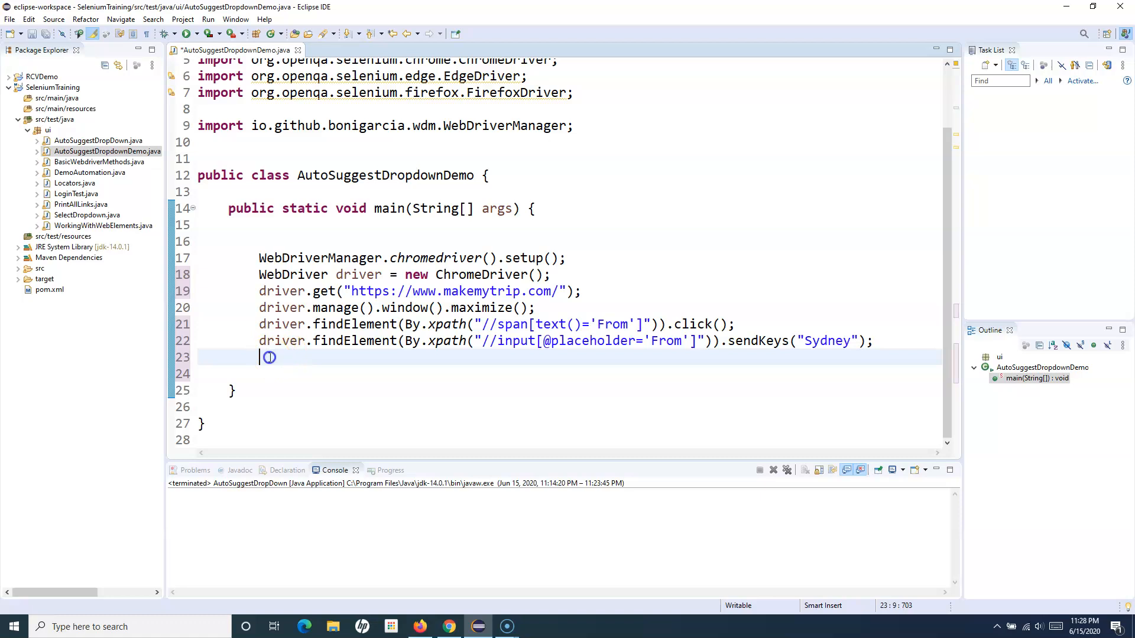
Send "Sydney", Keys.ARROW_DOWN and Keys.ENTER to the From input via its placeholder XPath
type("dri")
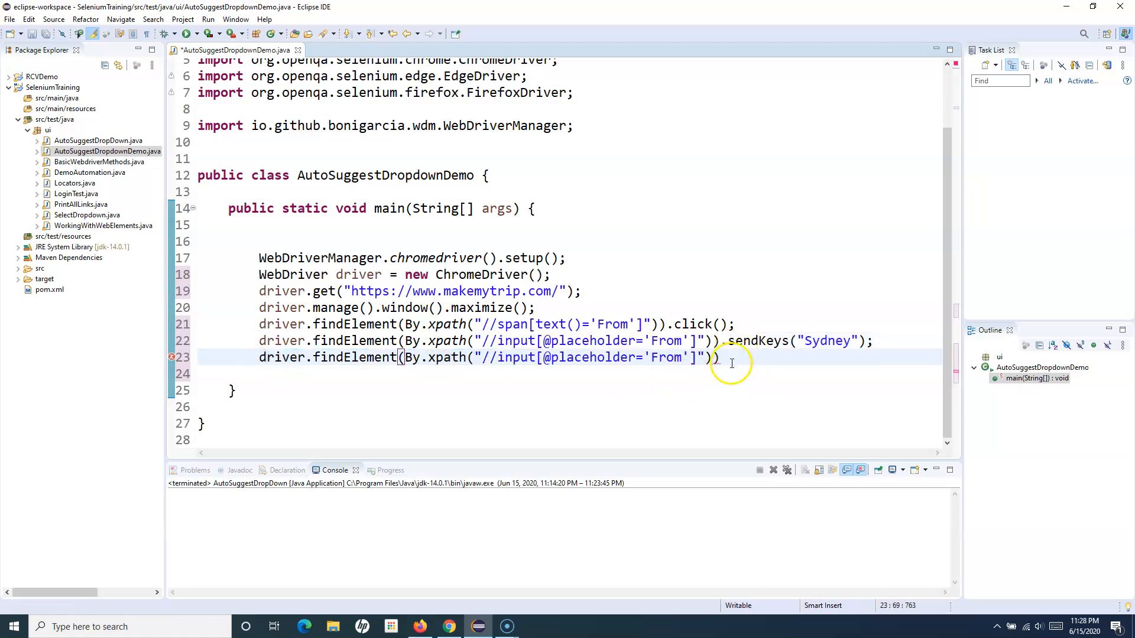
type(".sendKeys(K);")
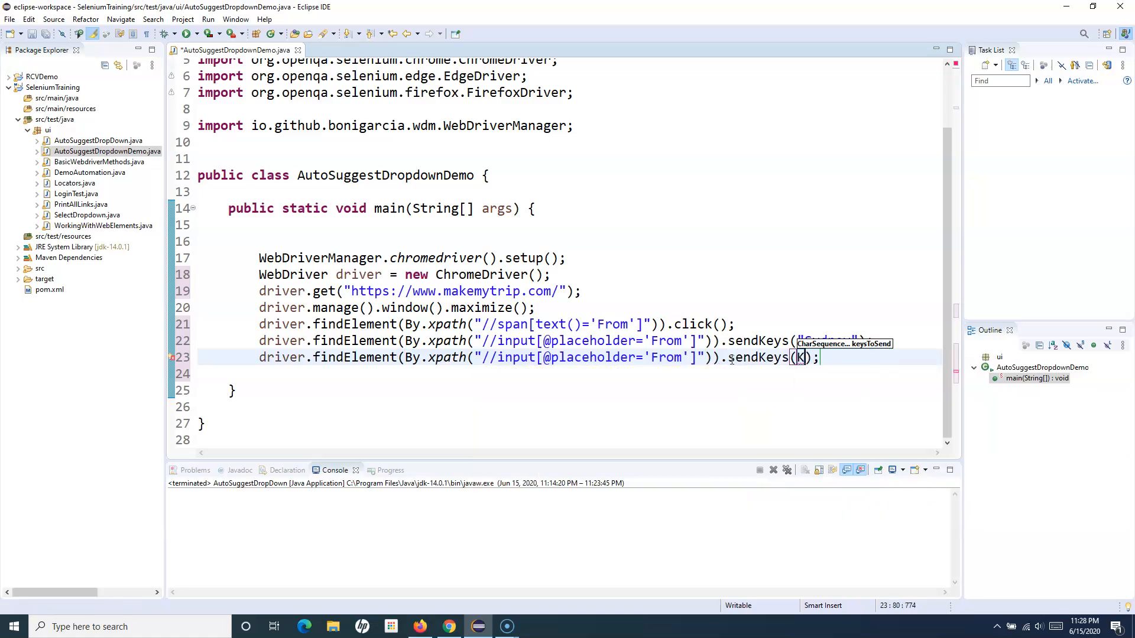
type("Keys")
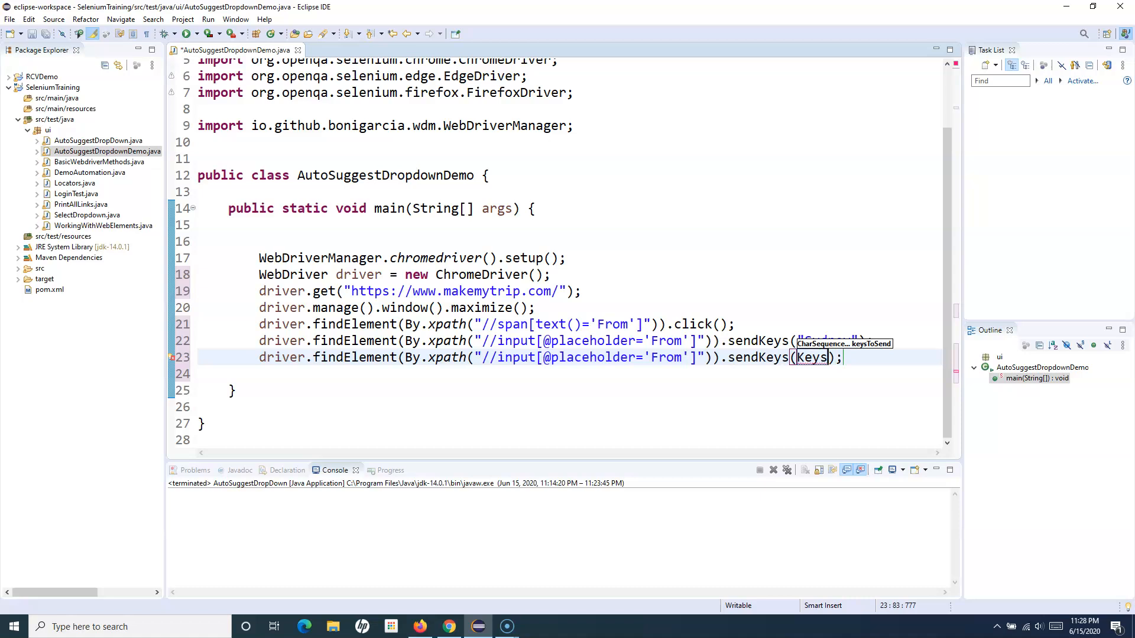
type(".ARROW_DOWN")
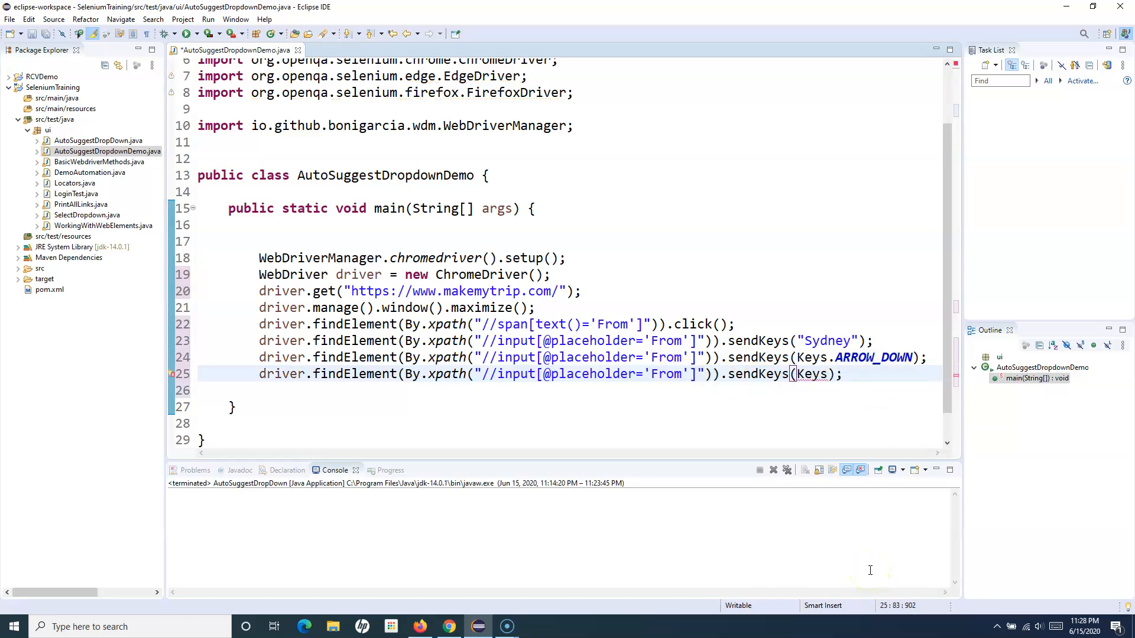
type(".ENTER")
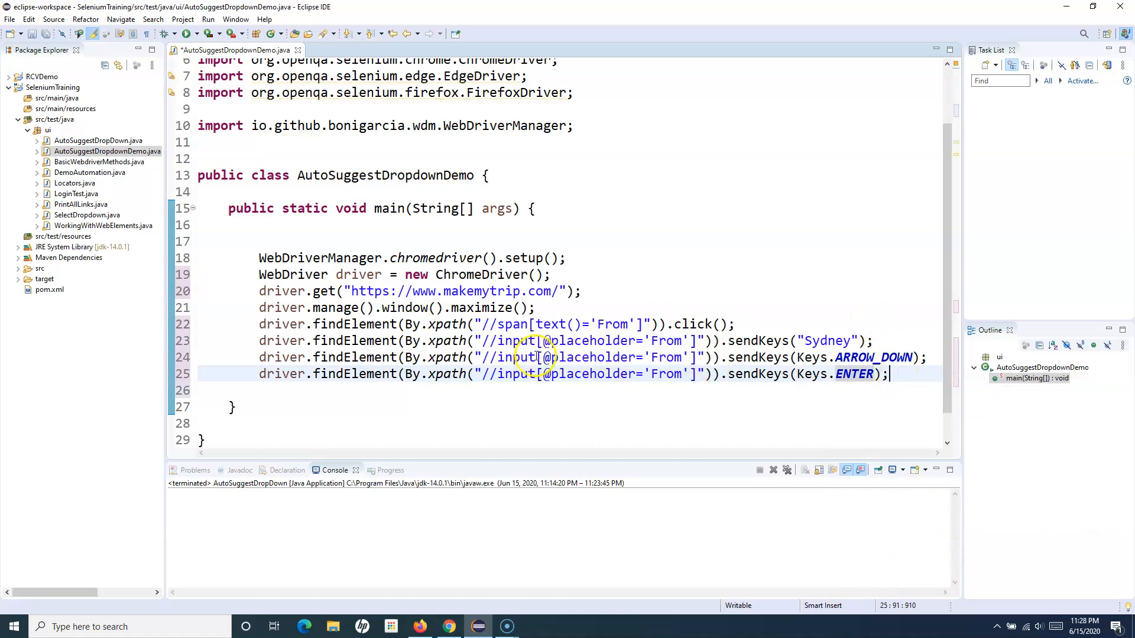
mouse_move(376, 340)
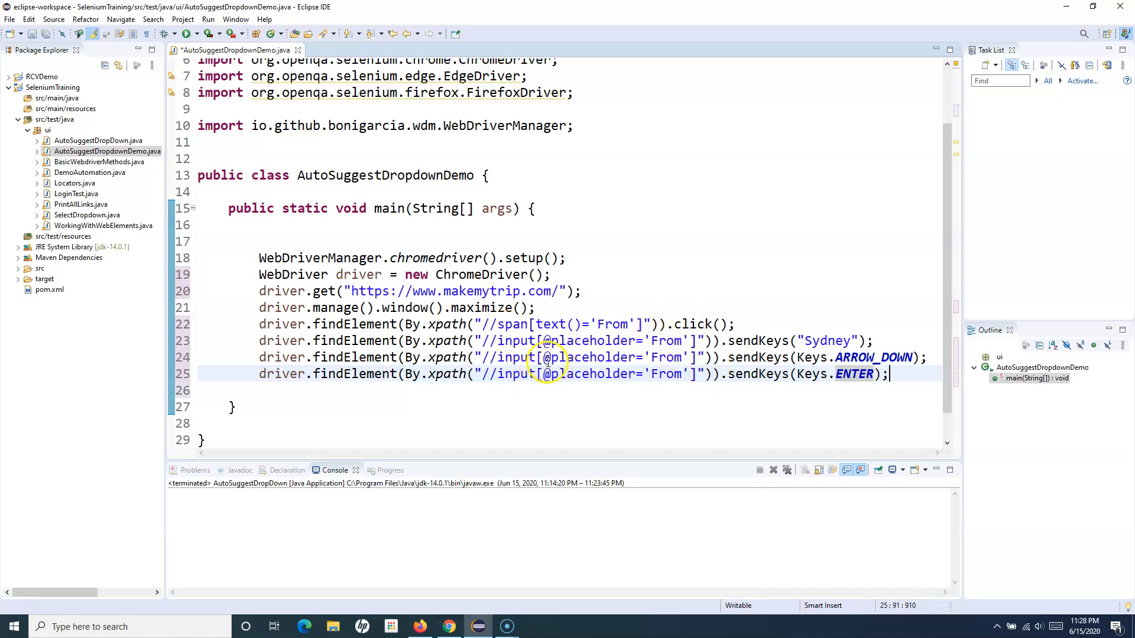
double_click(587, 340)
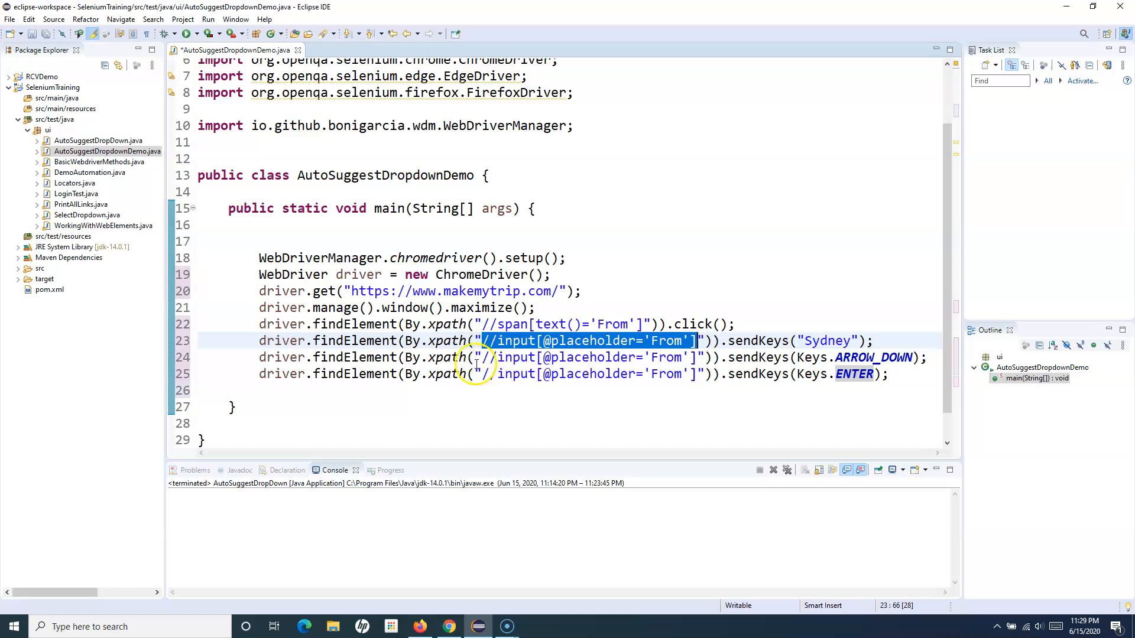
mouse_move(365, 393)
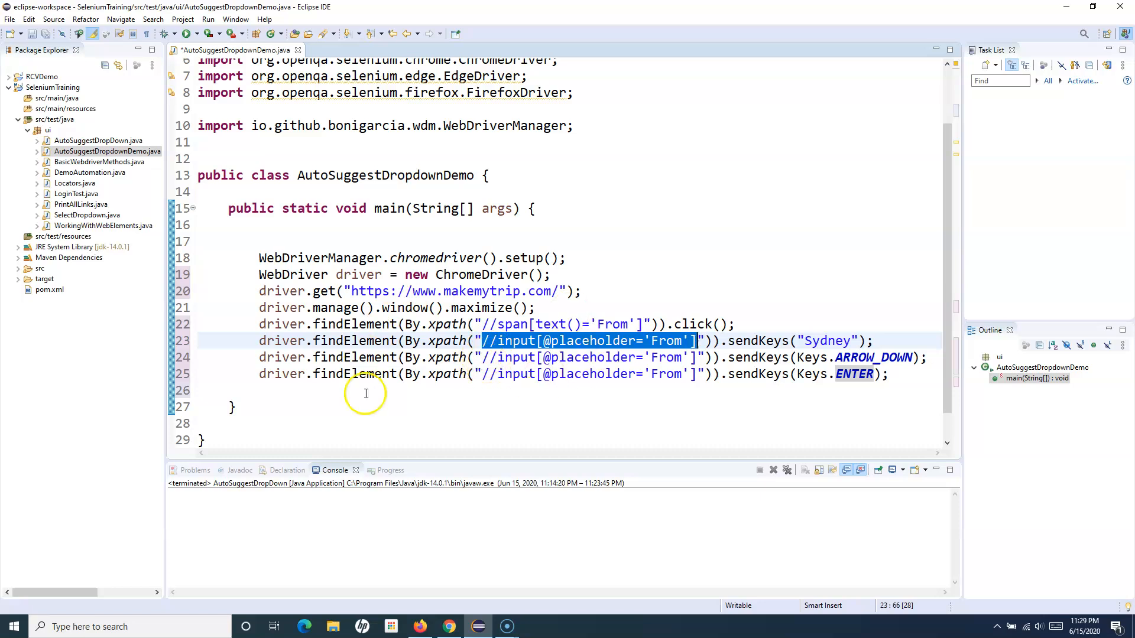
mouse_move(411, 428)
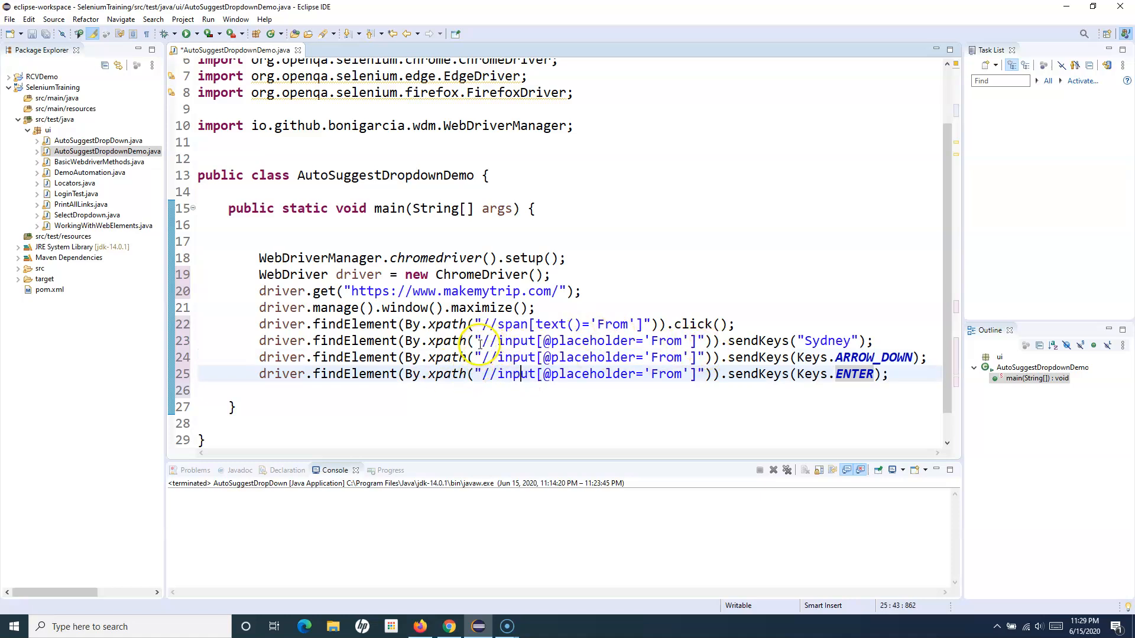
mouse_move(646, 385)
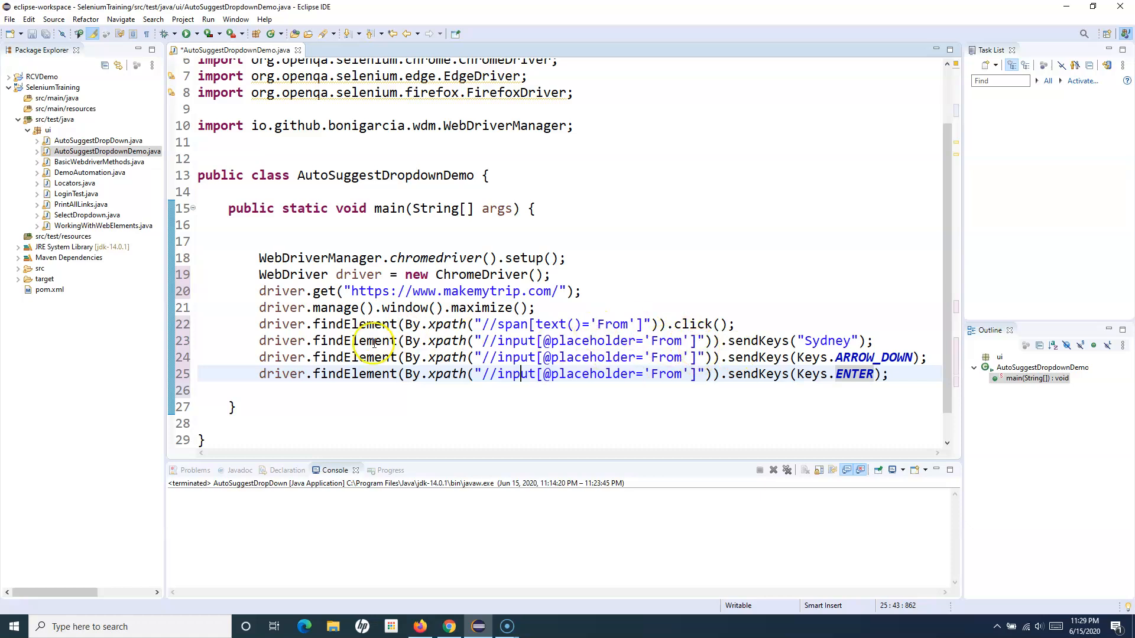
Declare WebElement from on a new line after the From click
left_click(738, 324)
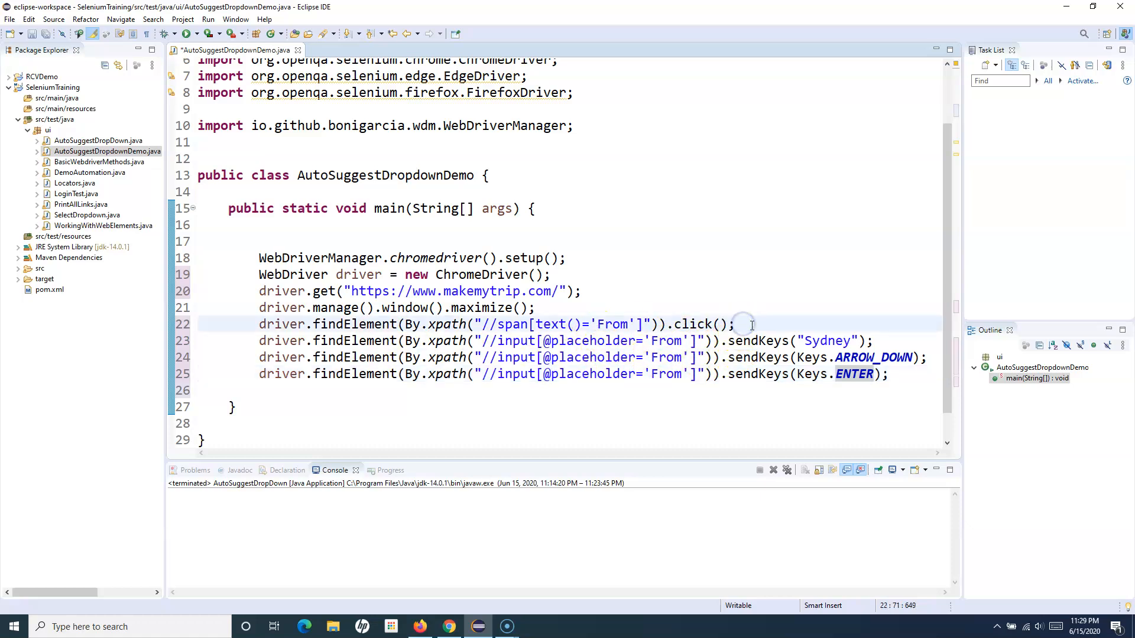
key("enter")
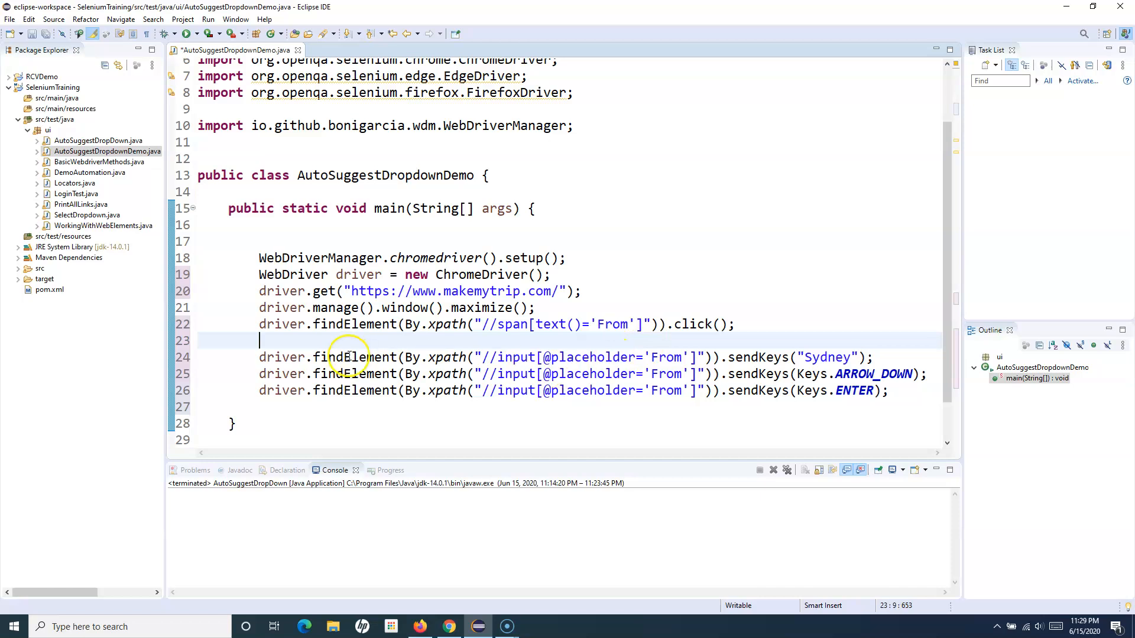
mouse_move(347, 374)
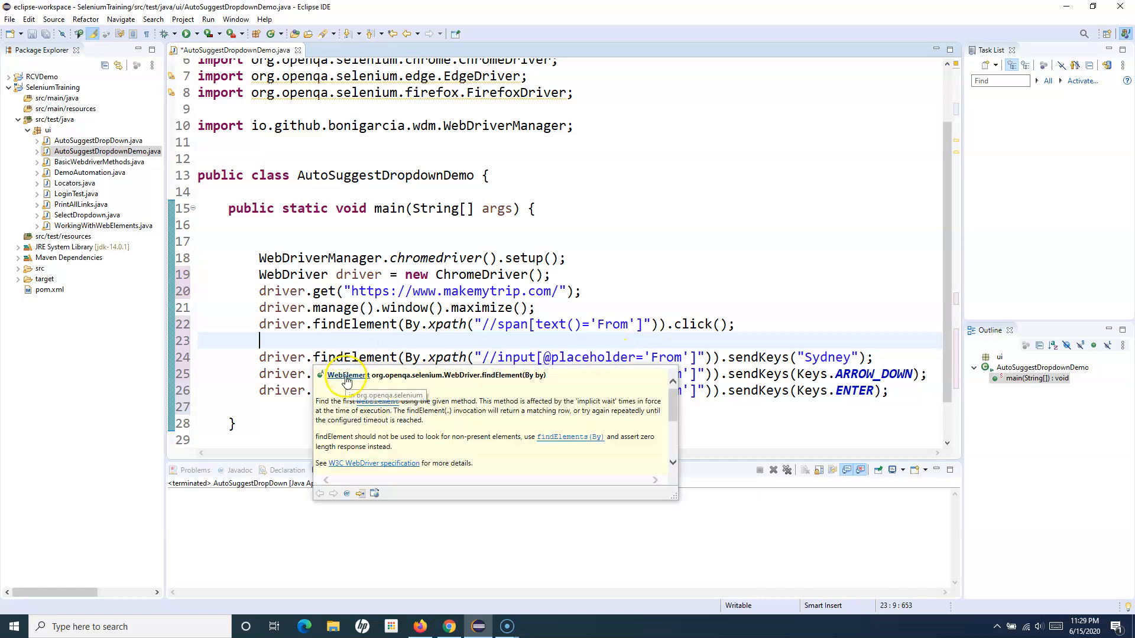
type("WebEle")
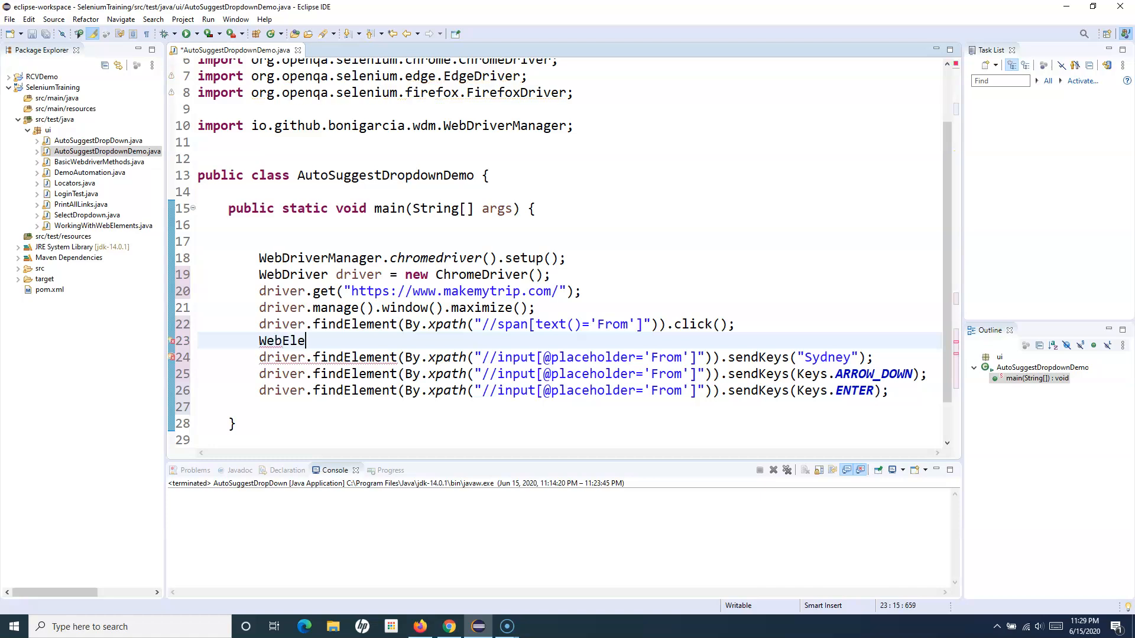
type("m")
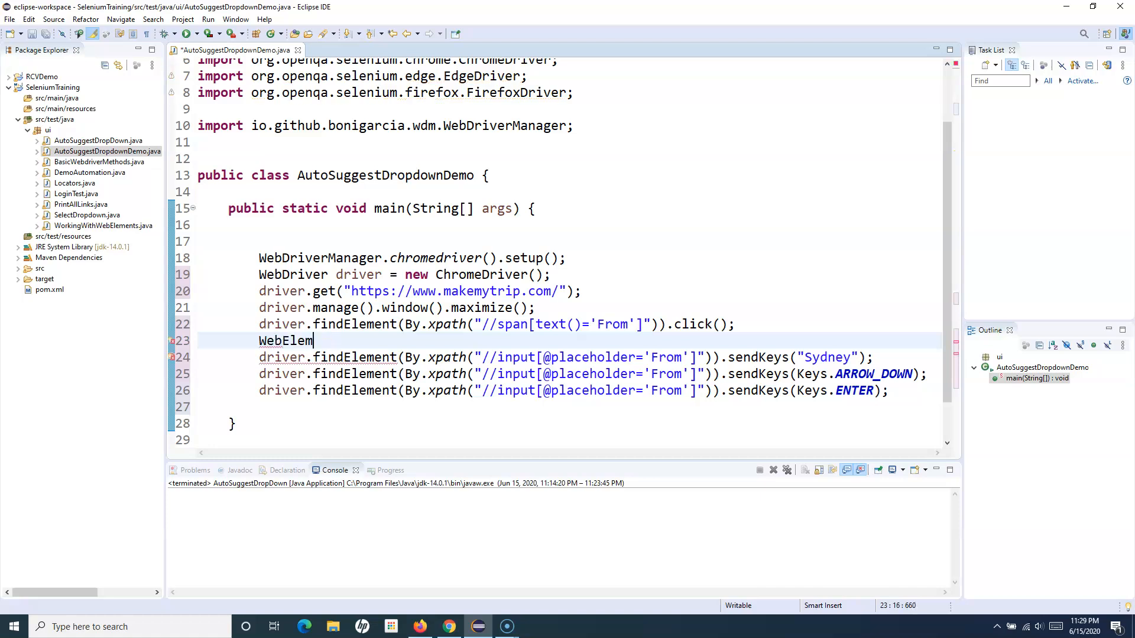
type("ent")
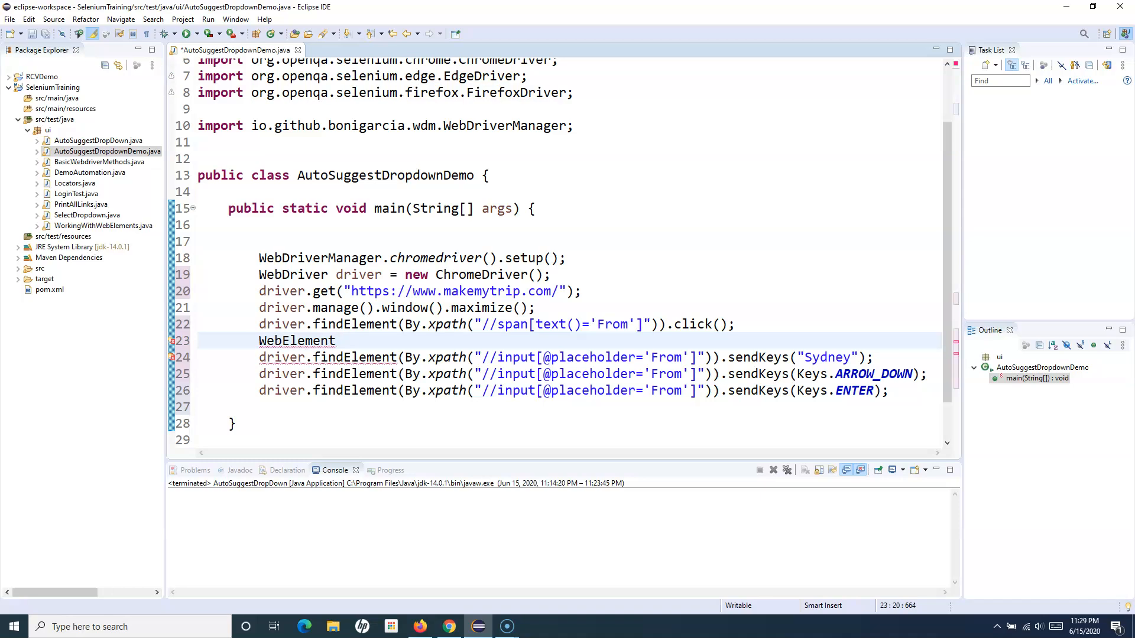
type("from")
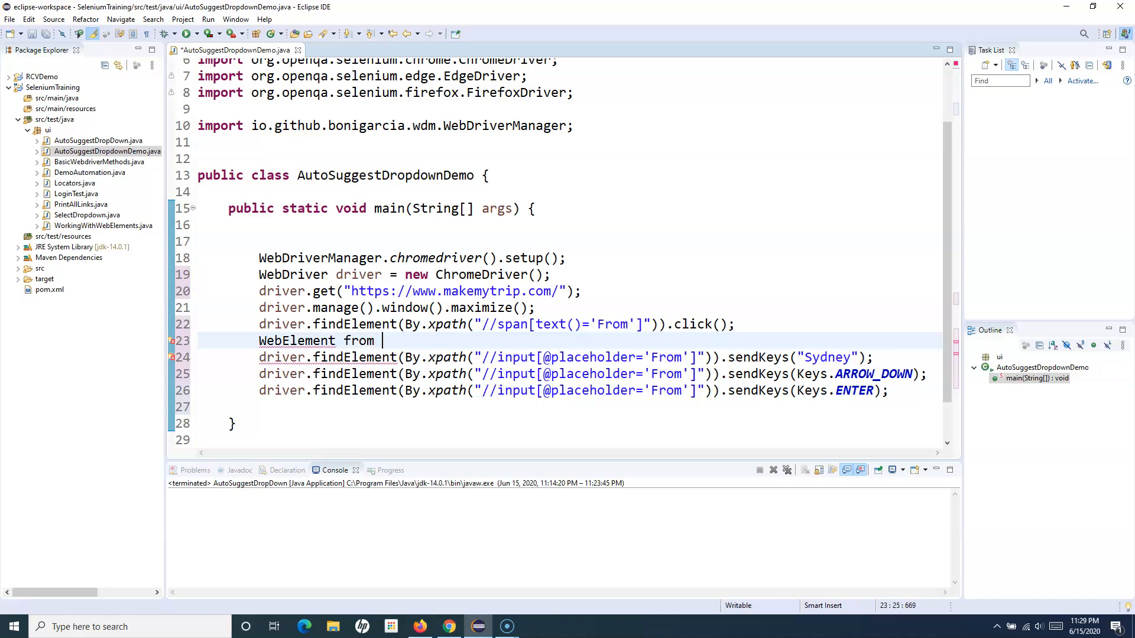
type("=")
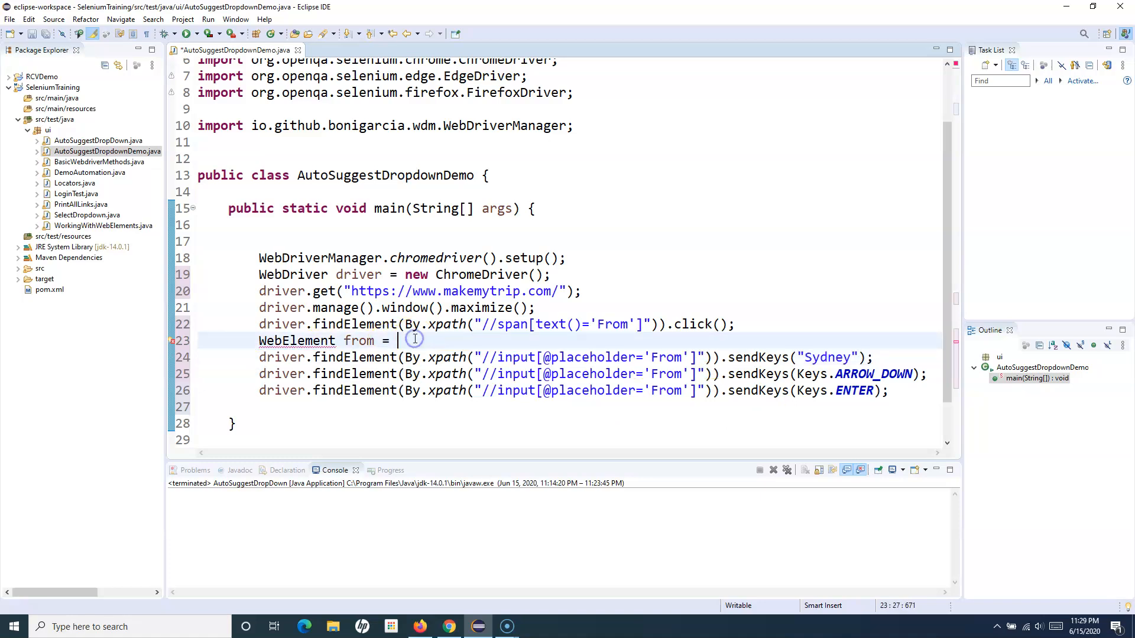
type("driver.findElement(By.xpath(\"//input[@placeholder='From']\"))")
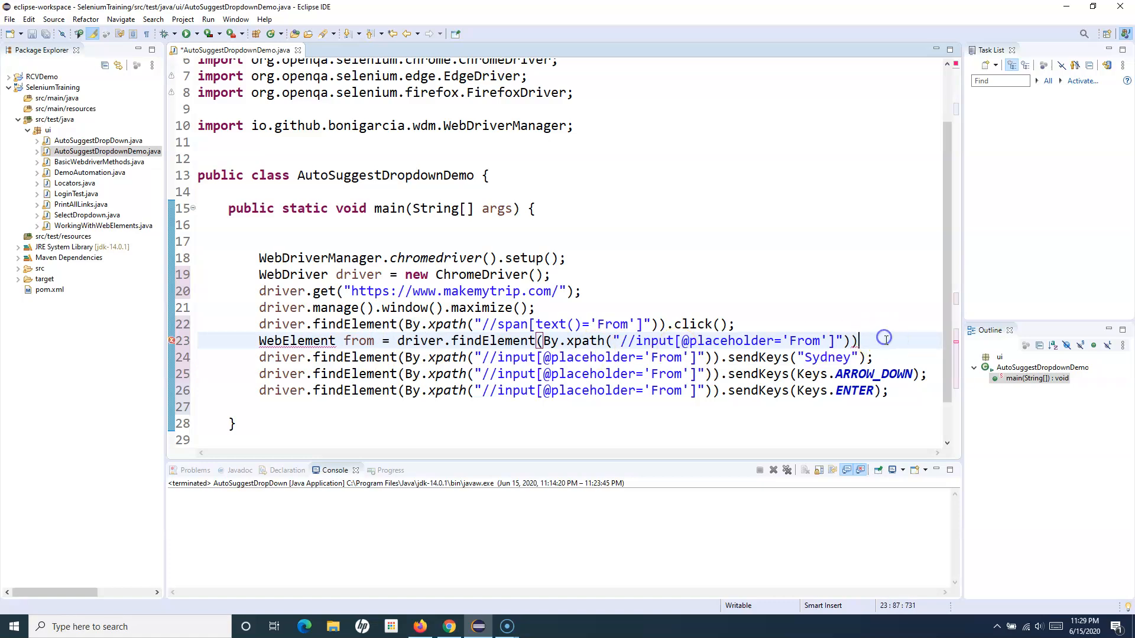
type(";")
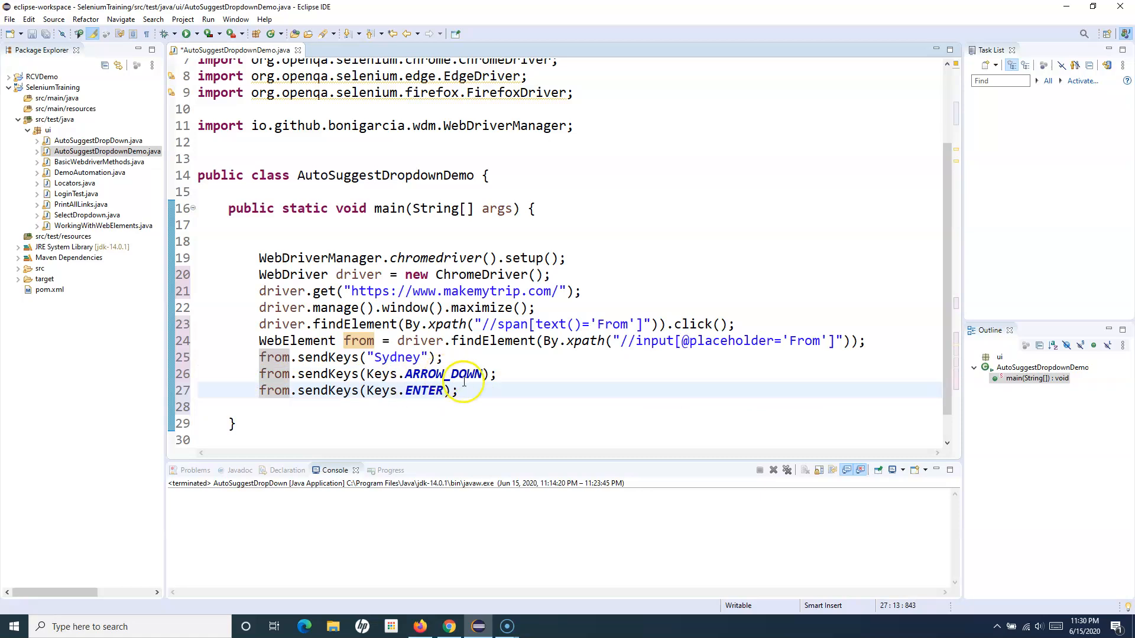
mouse_move(401, 341)
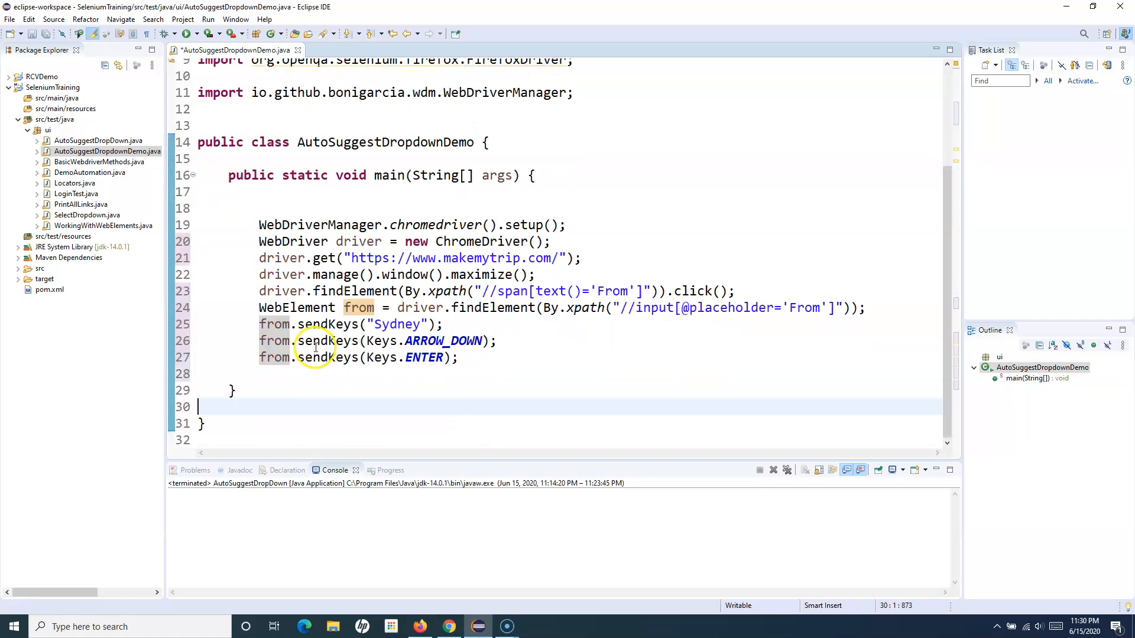
key("ctrl+s")
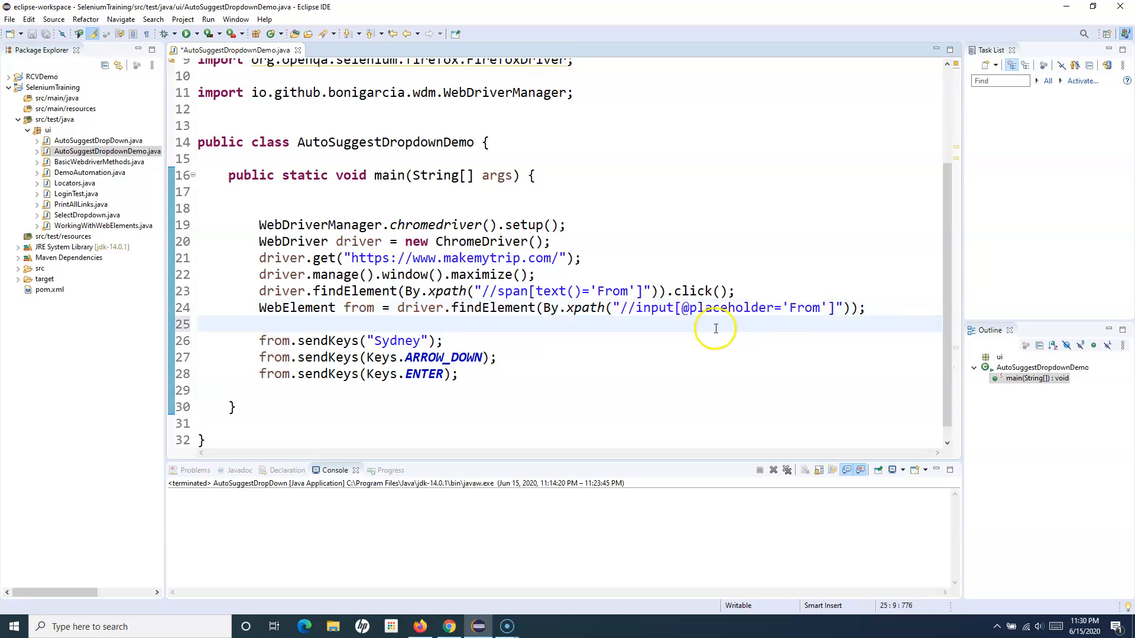
Add Thread.sleep(2000) after the Sydney line, with main throwing InterruptedException
left_click(456, 341)
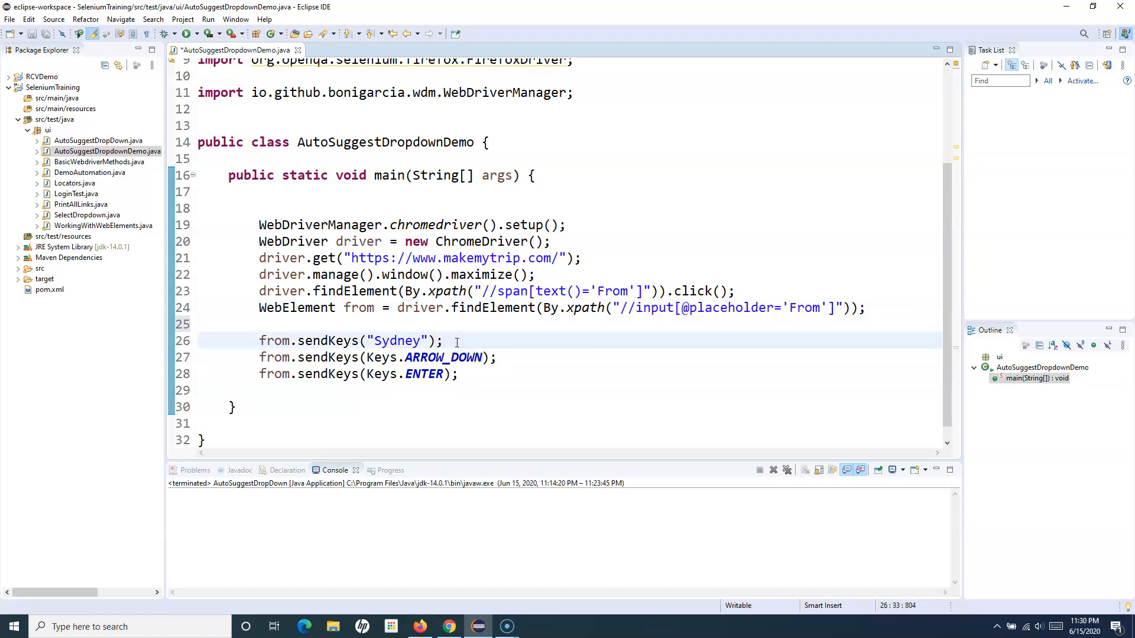
type("T")
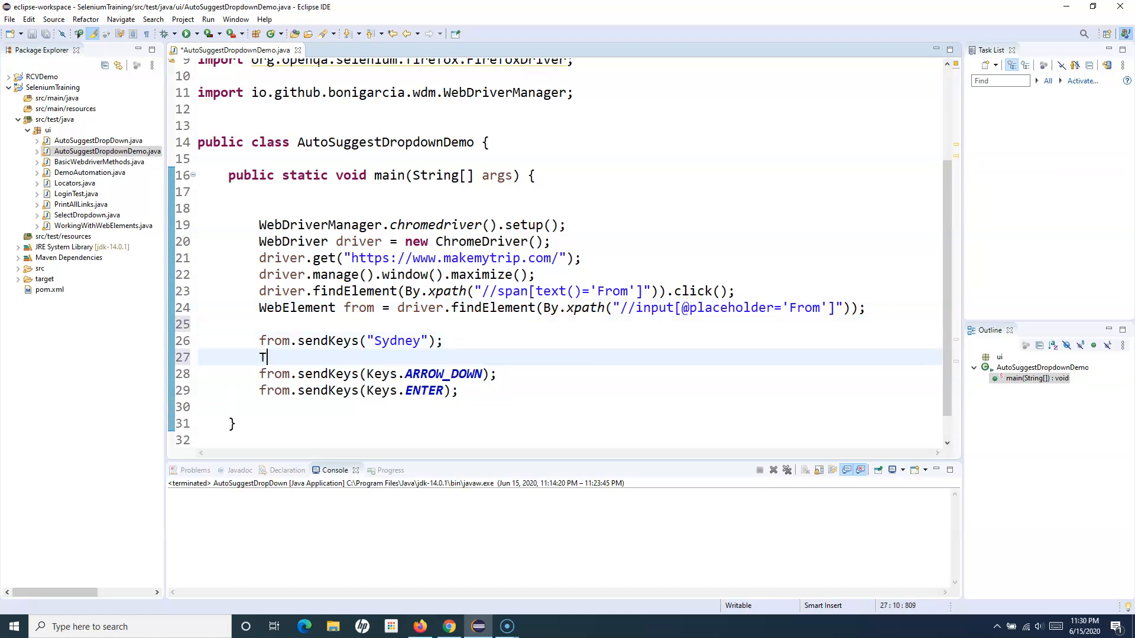
type("hread.")
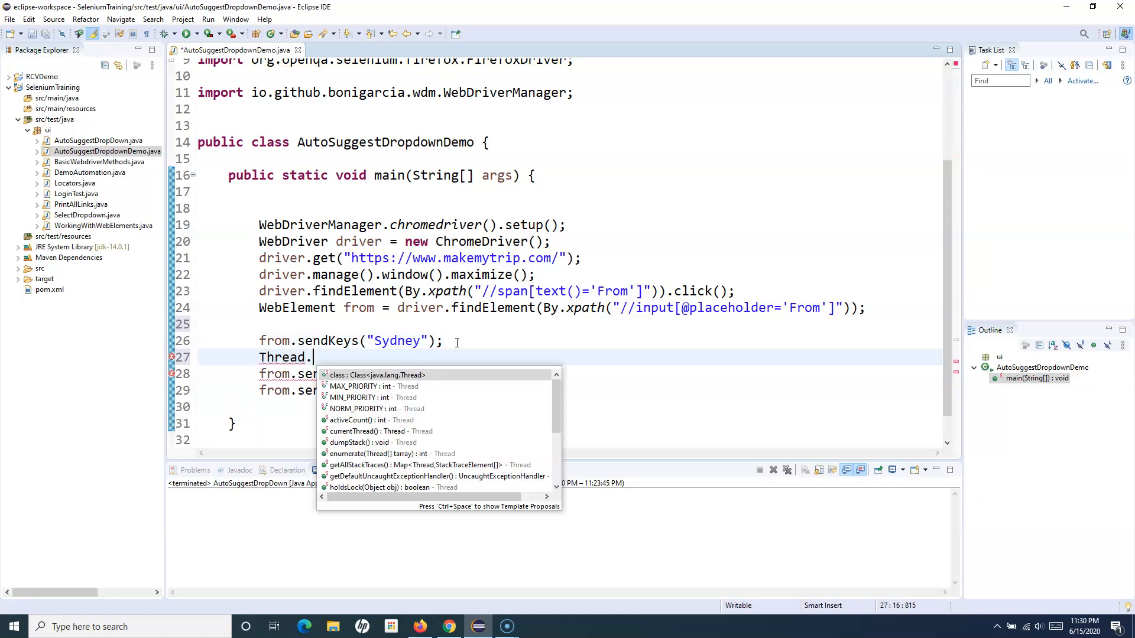
type("sleep(millis);")
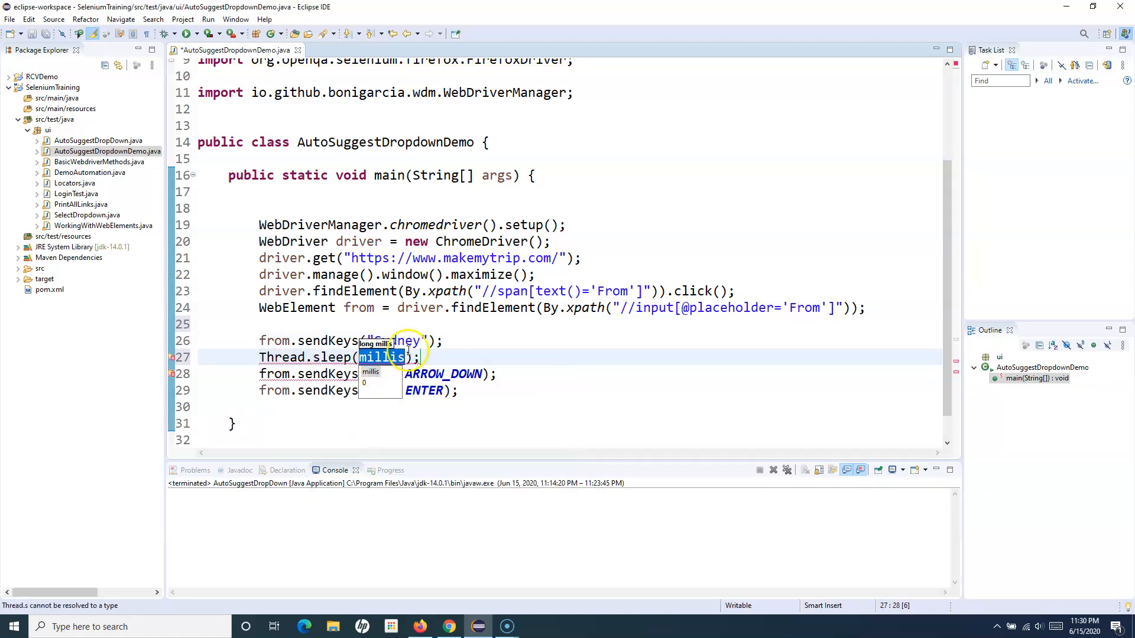
type("2000")
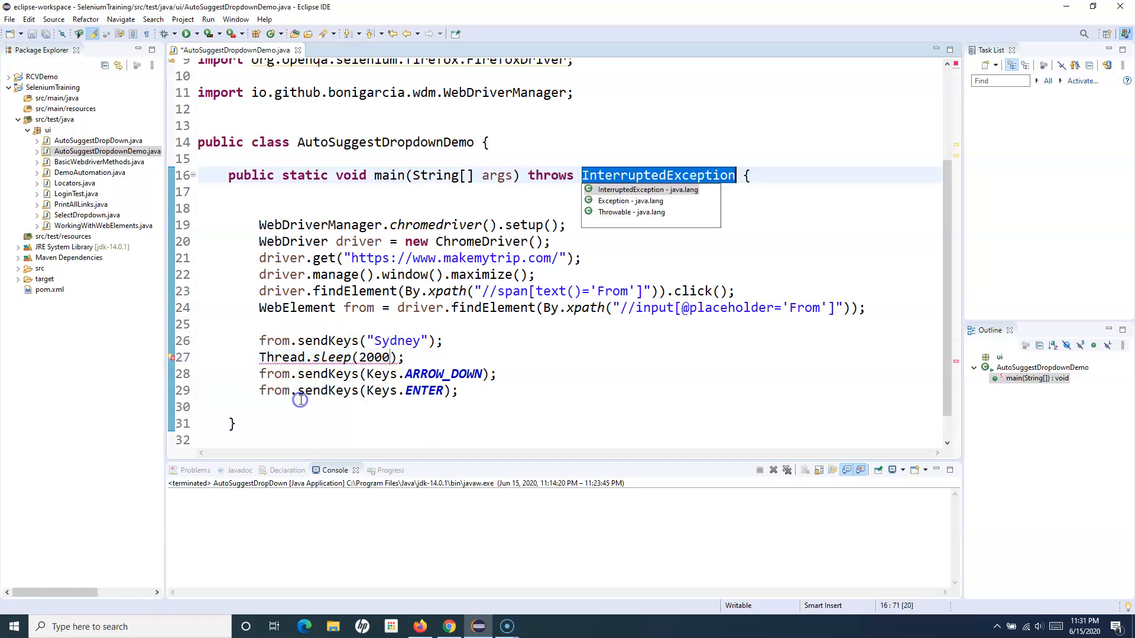
left_click(402, 357)
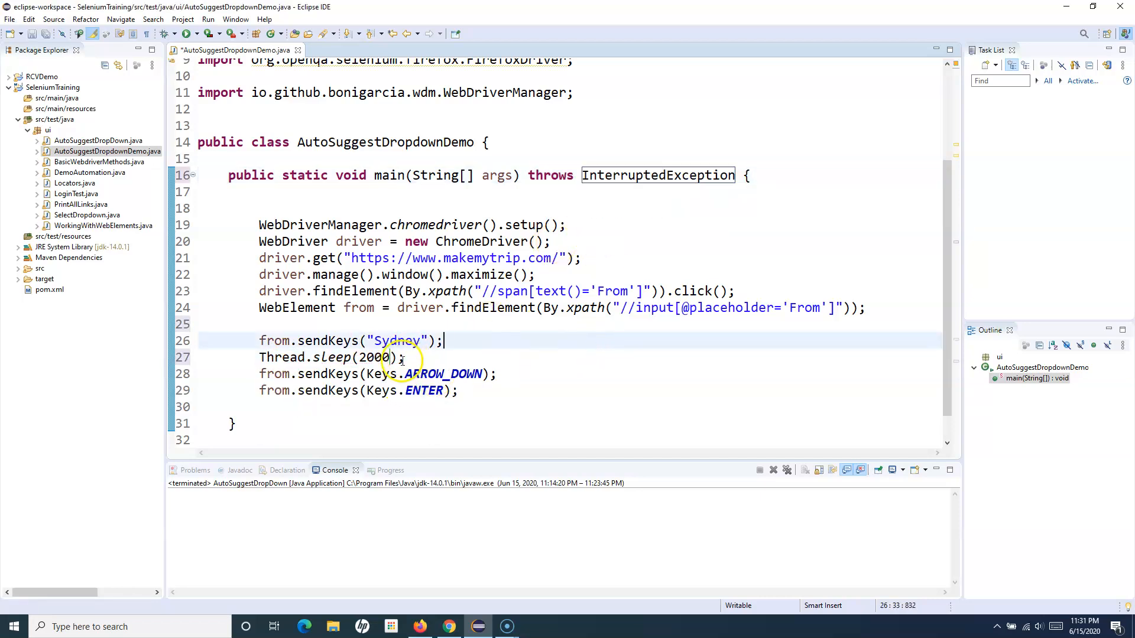
Copy the Thread.sleep(2000); line after the ARROW_DOWN and ENTER steps
triple_click(330, 357)
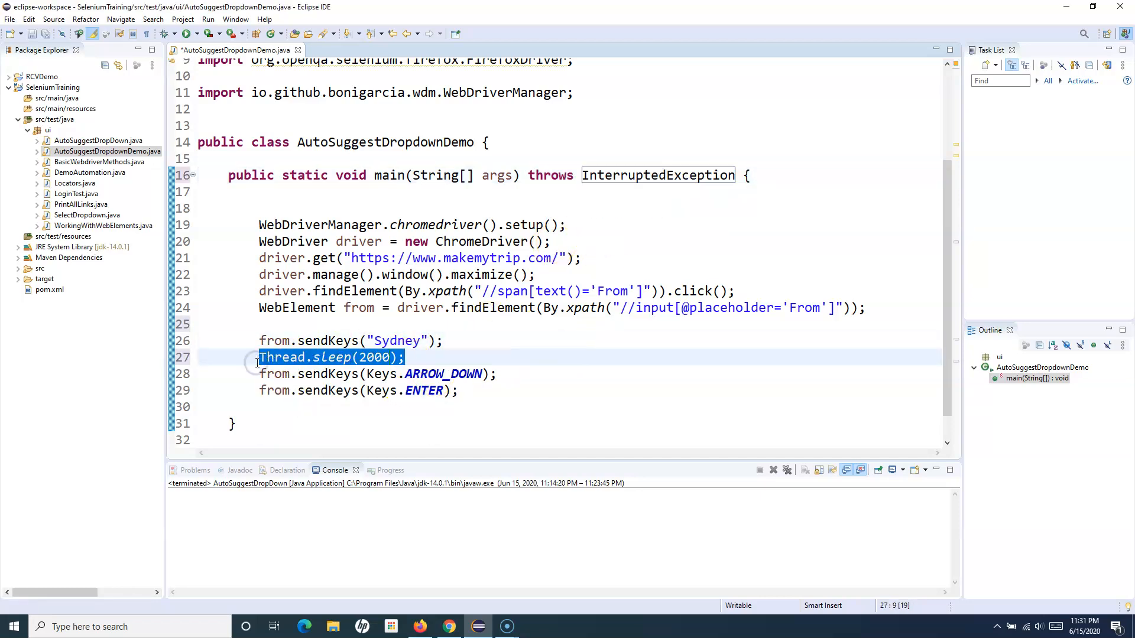
type("Thread.sleep(2000);")
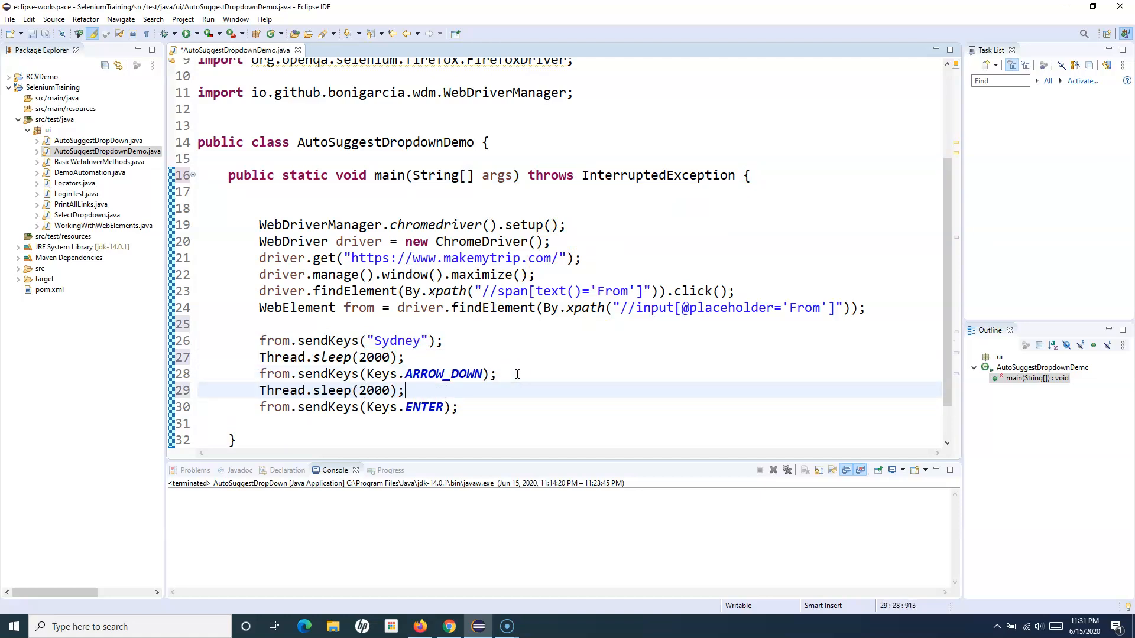
type("Thread.sleep(2000);")
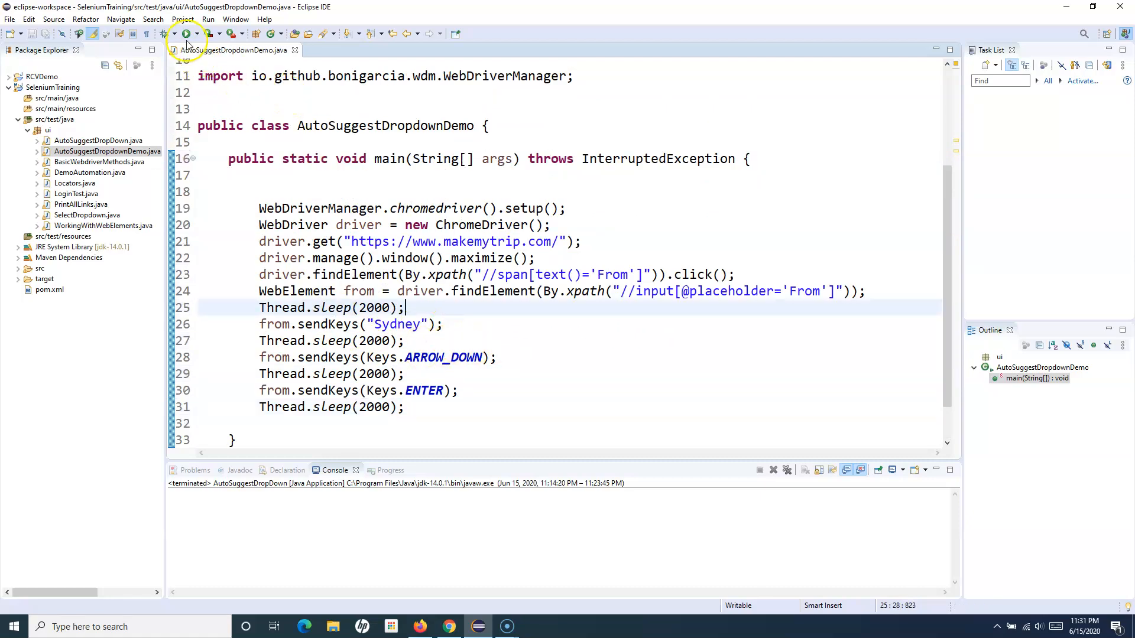
Run the script so Chrome opens MakeMyTrip and selects Sydney, Australia as the From city
left_click(187, 33)
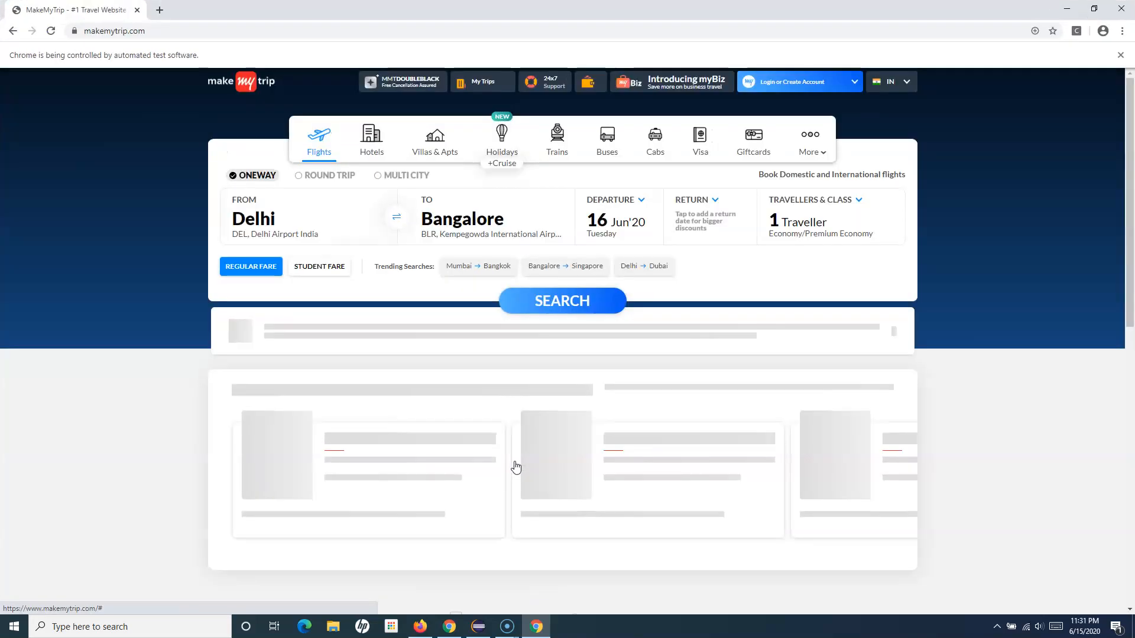
left_click(276, 218)
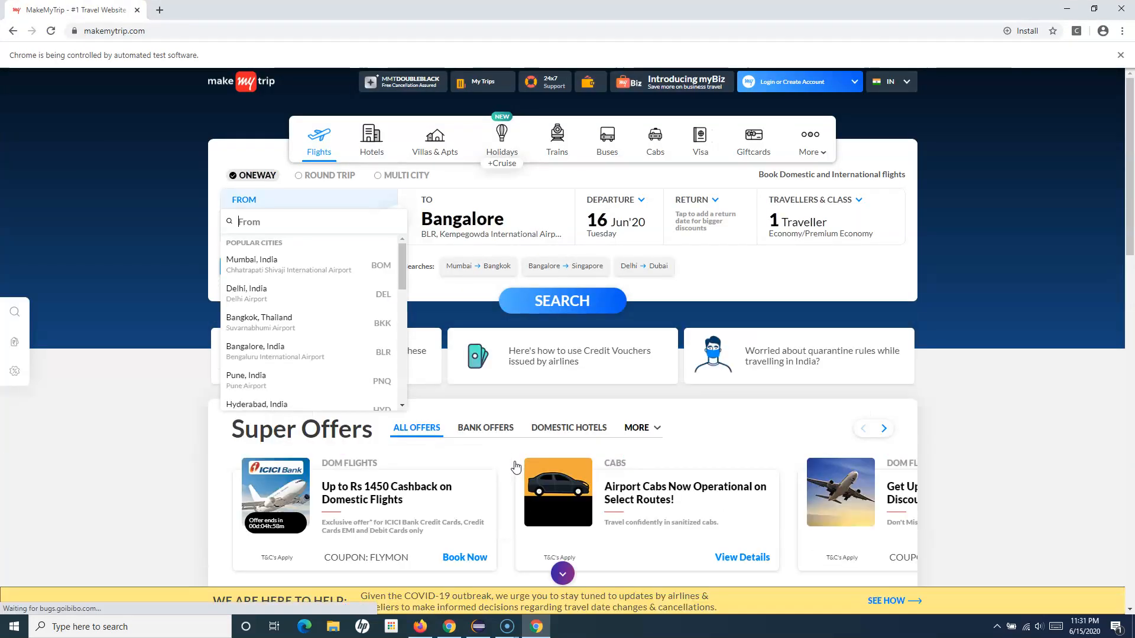
type("Sydney")
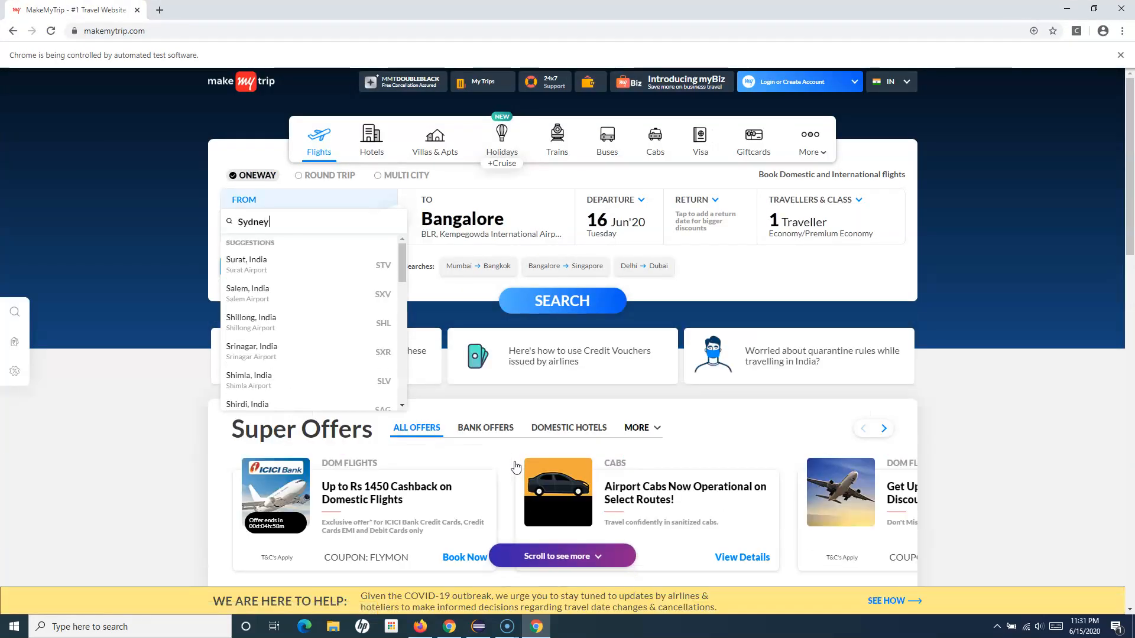
type("Sydney")
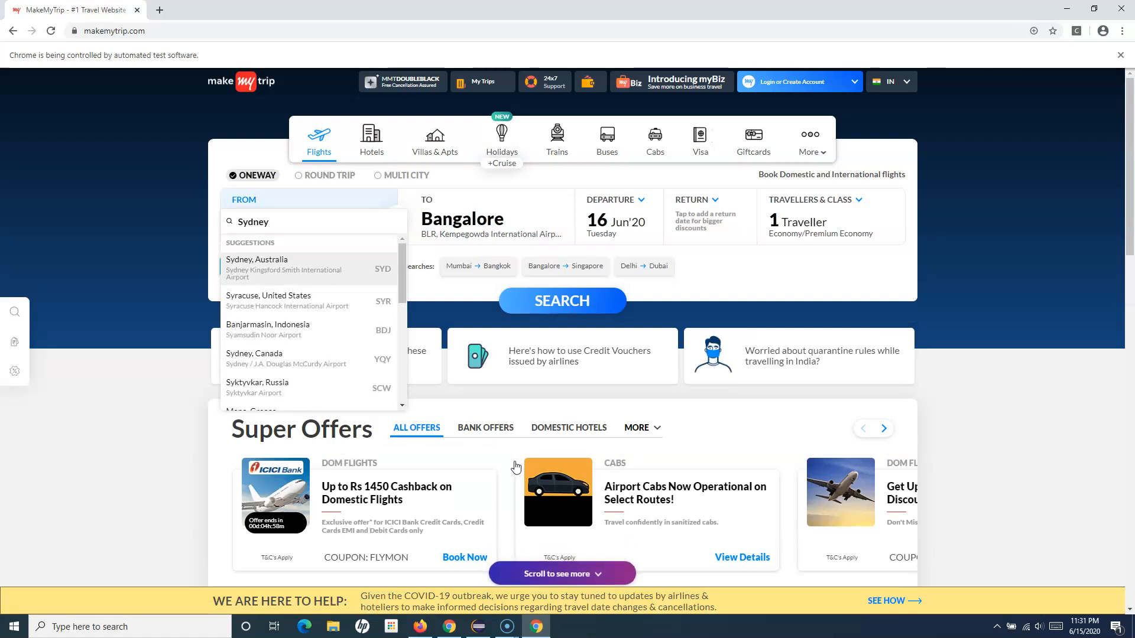
left_click(257, 268)
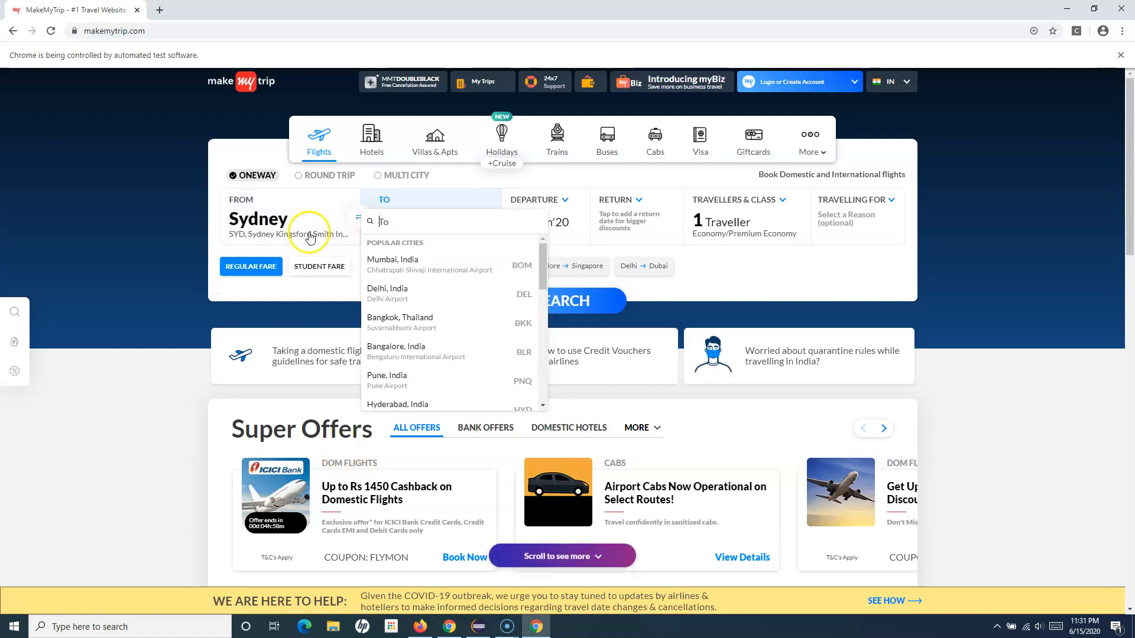
mouse_move(225, 239)
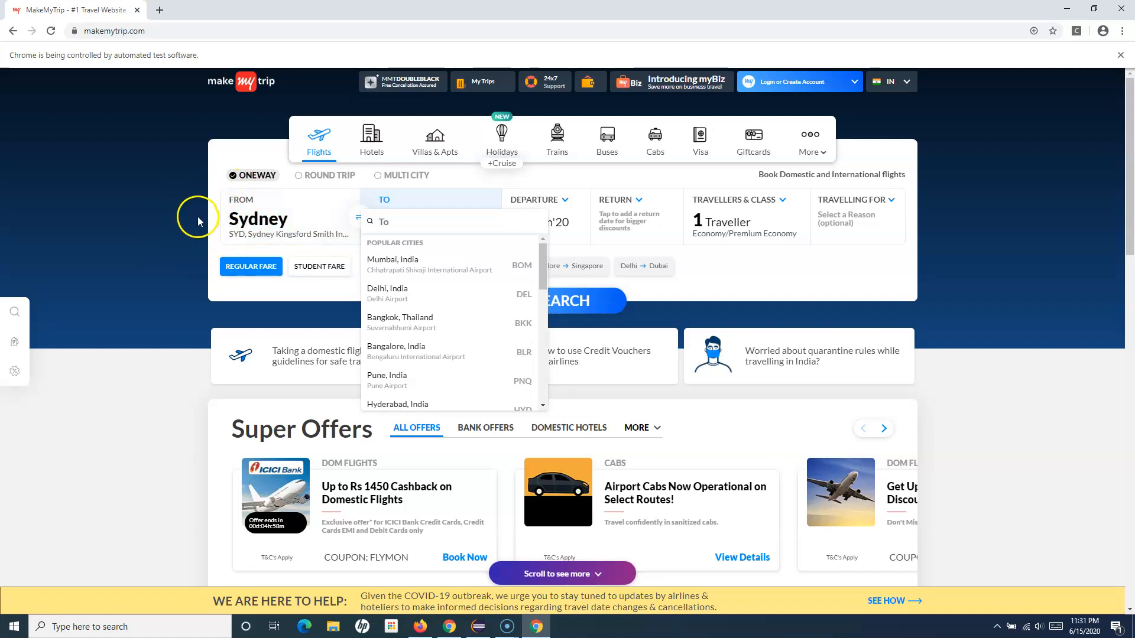
mouse_move(246, 234)
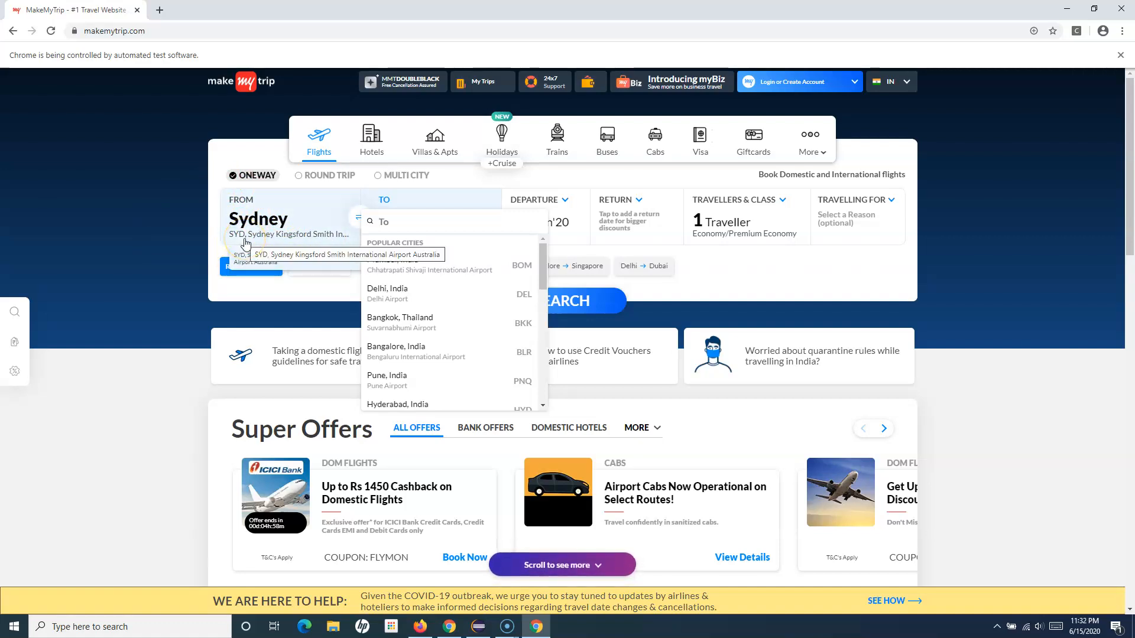